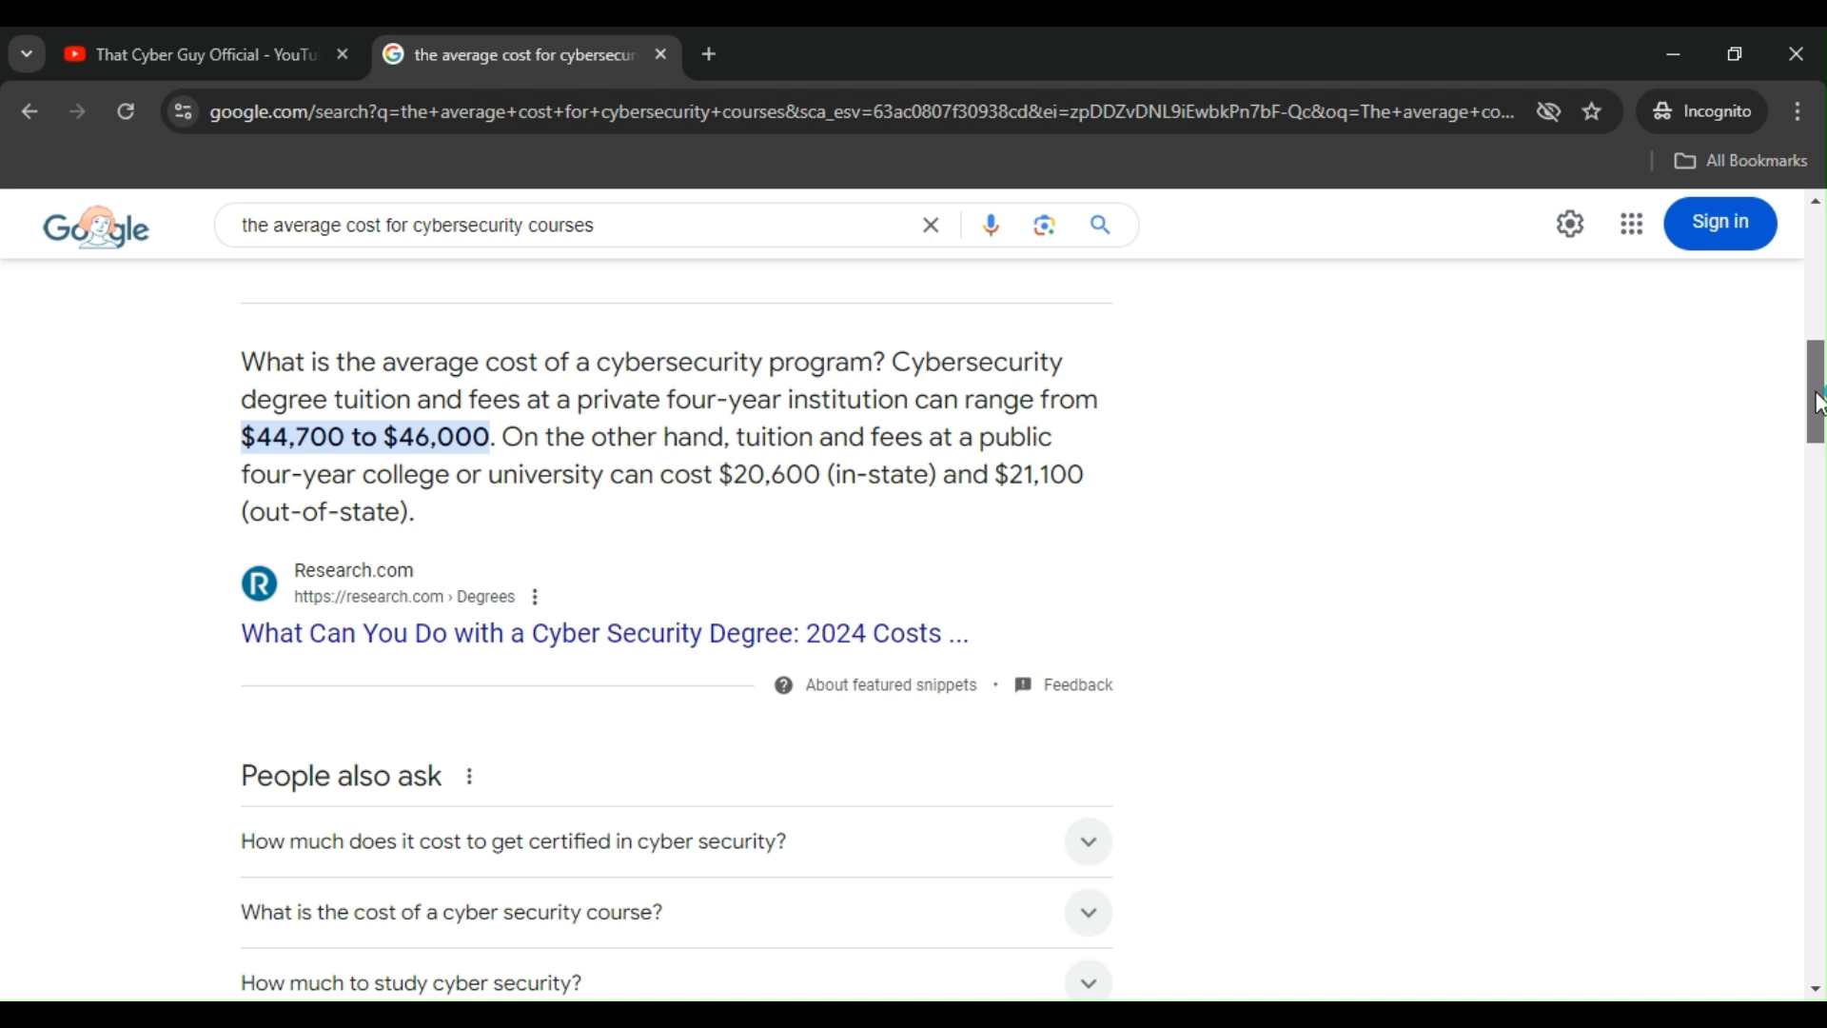
Step: Browse the Google results on cybersecurity course costs, then switch to the channel's YouTube page
scroll(down, 3)
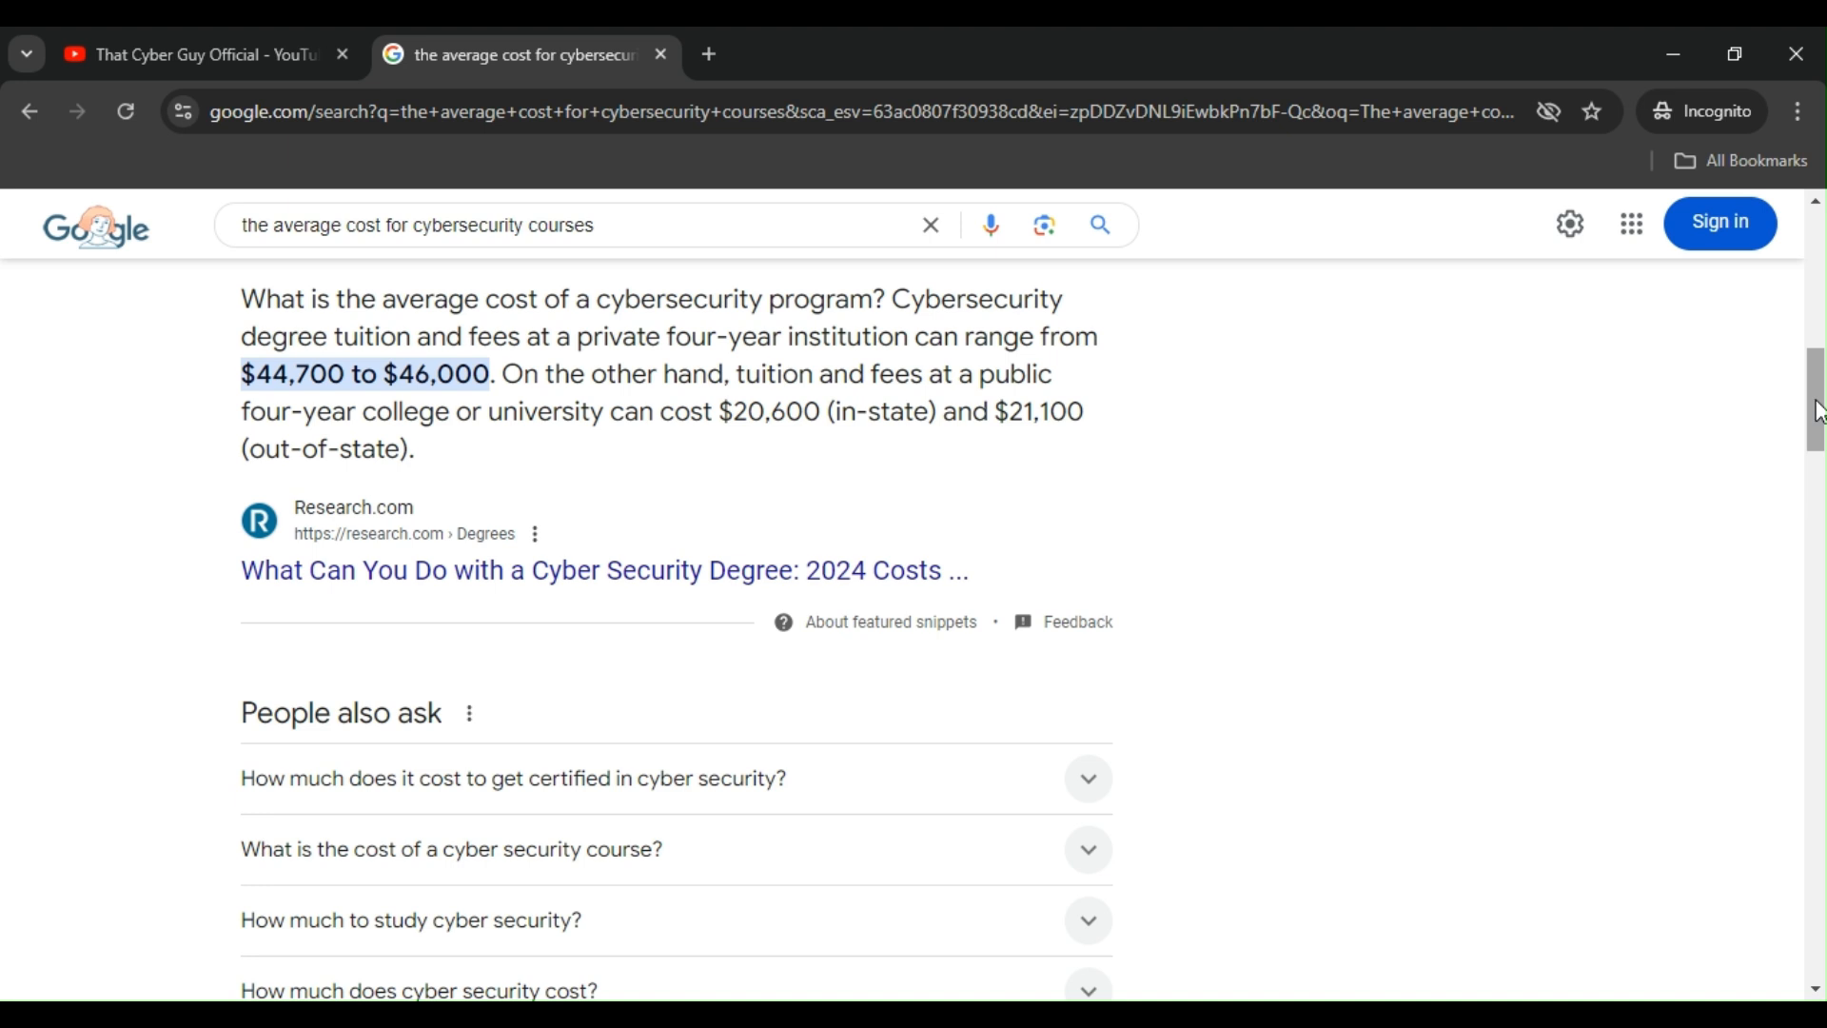
click(198, 54)
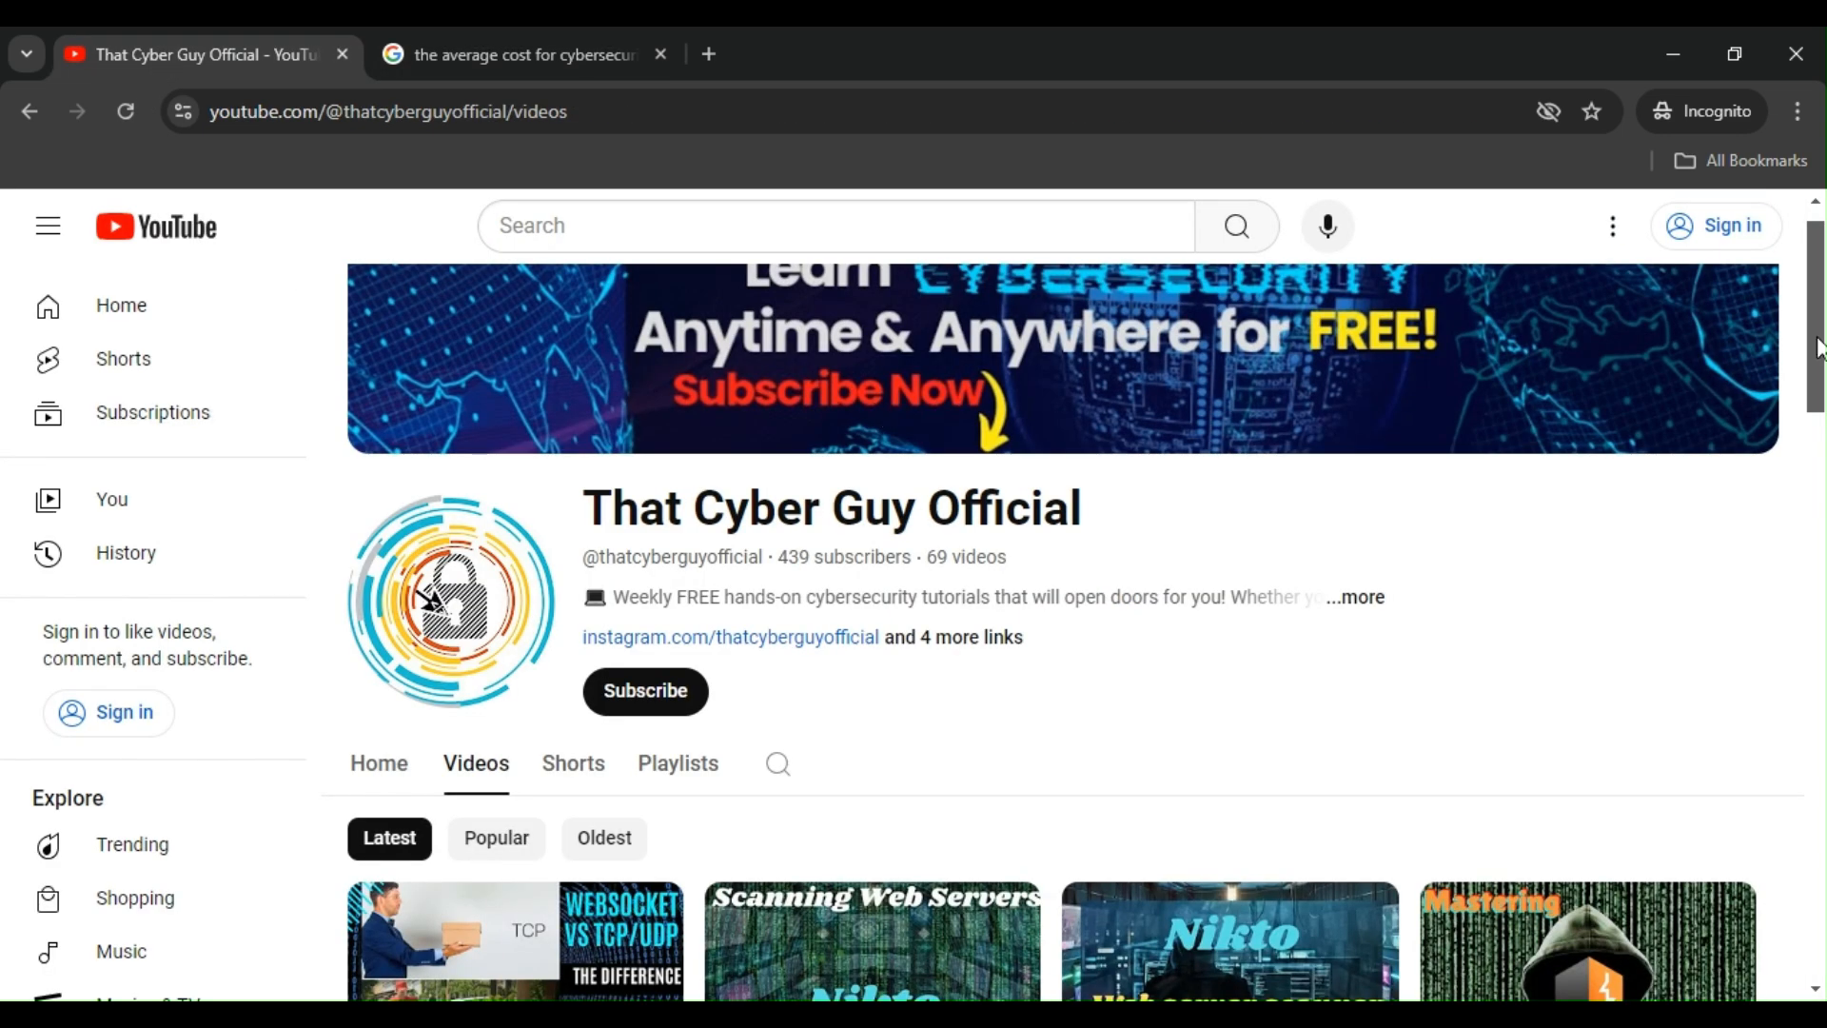
Step: Browse That Cyber Guy Official's Videos grid, then show the channel's created Playlists
scroll(down, 3)
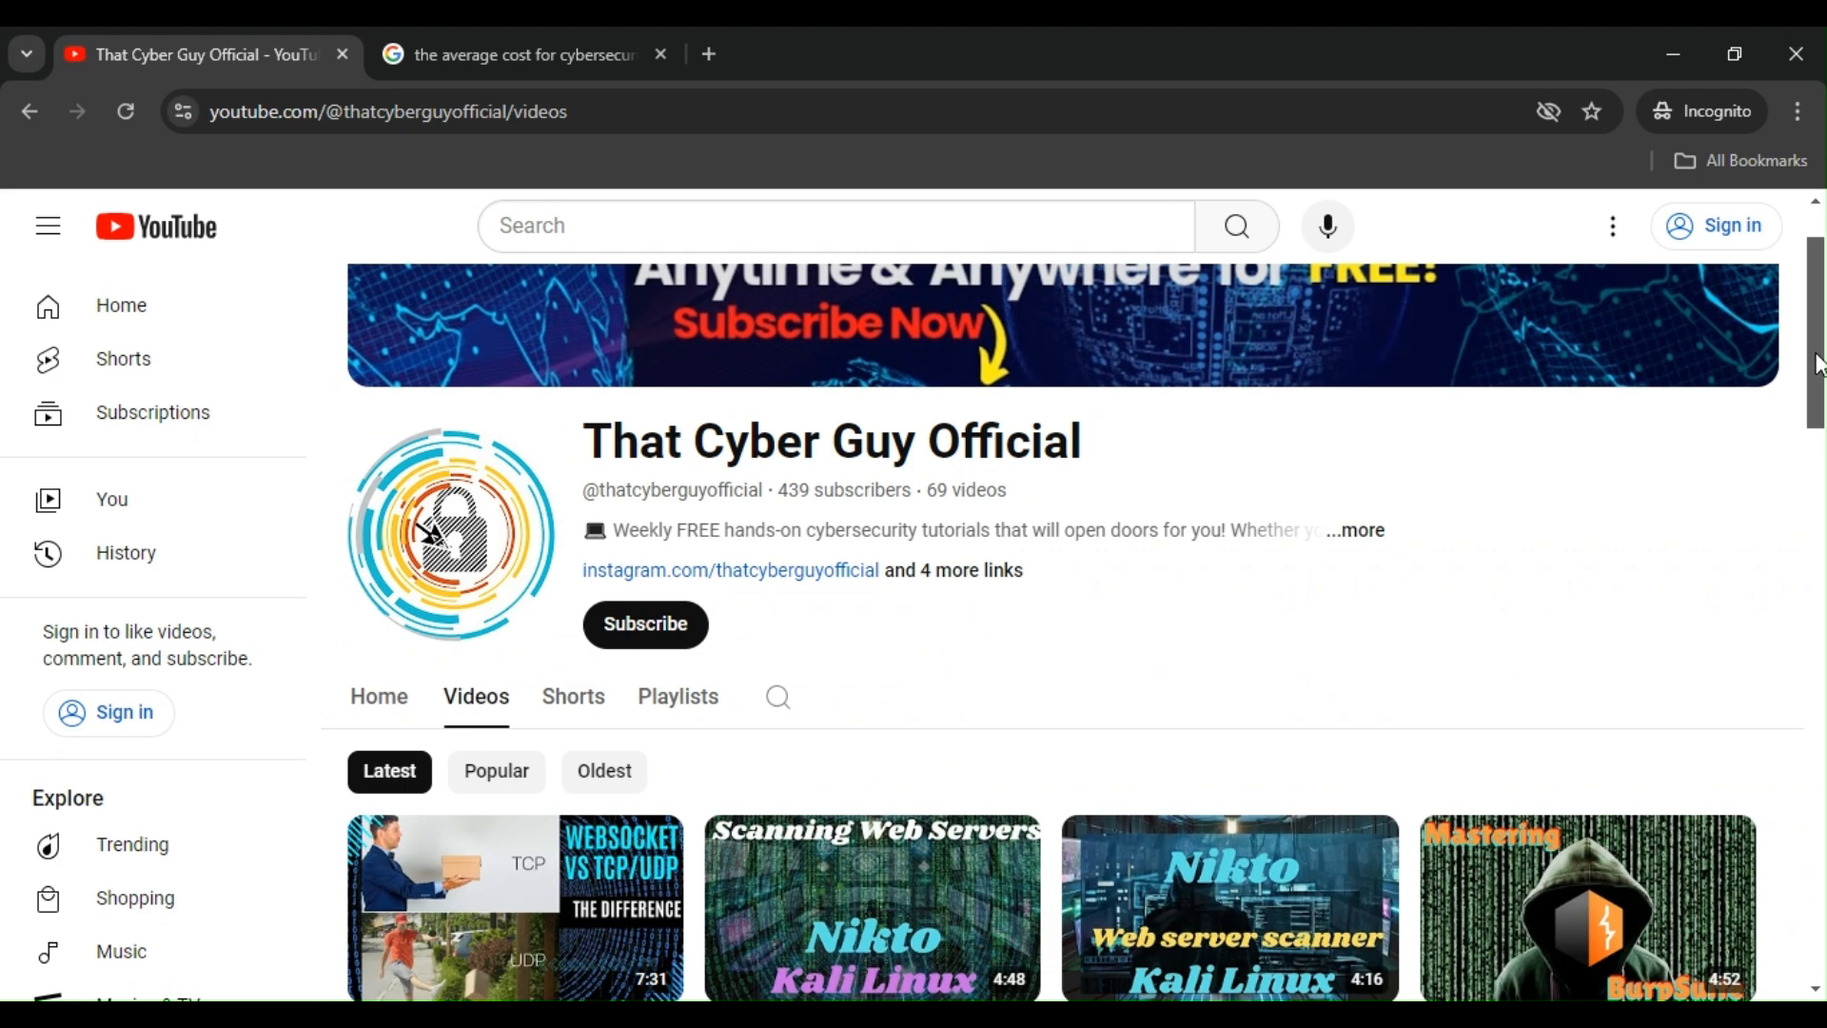
scroll(down, 3)
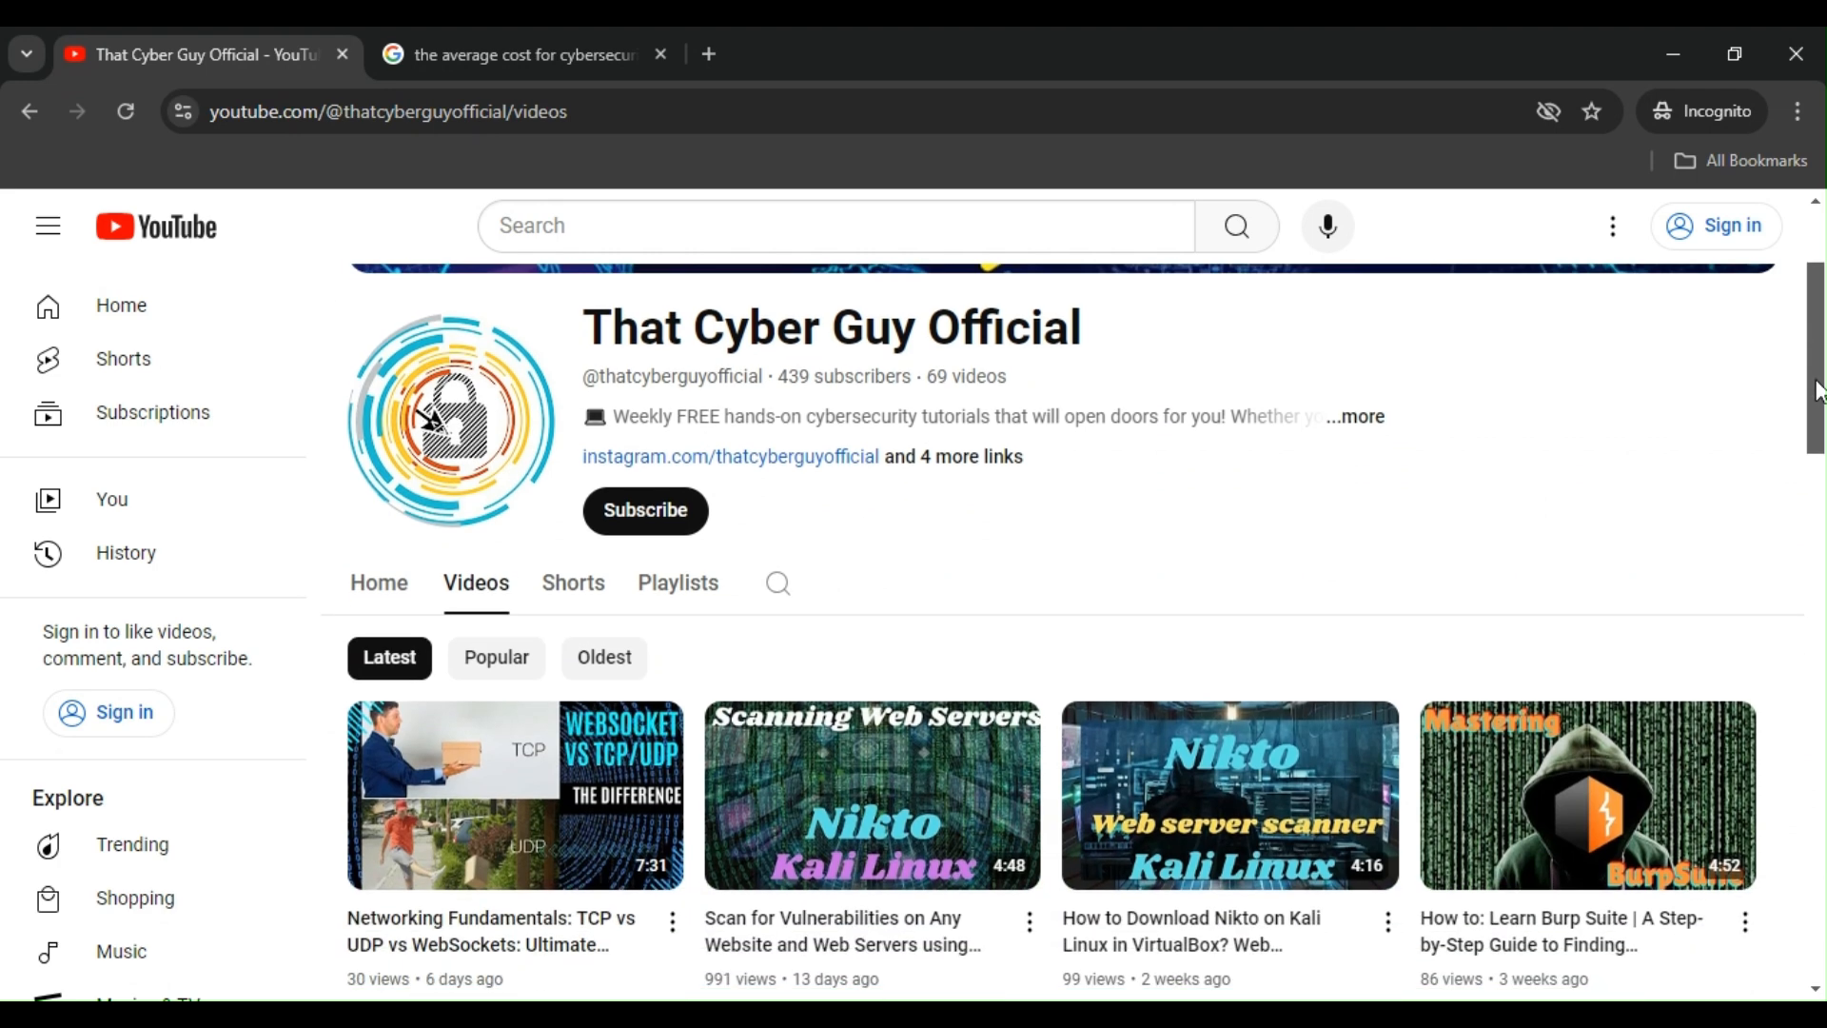
scroll(down, 3)
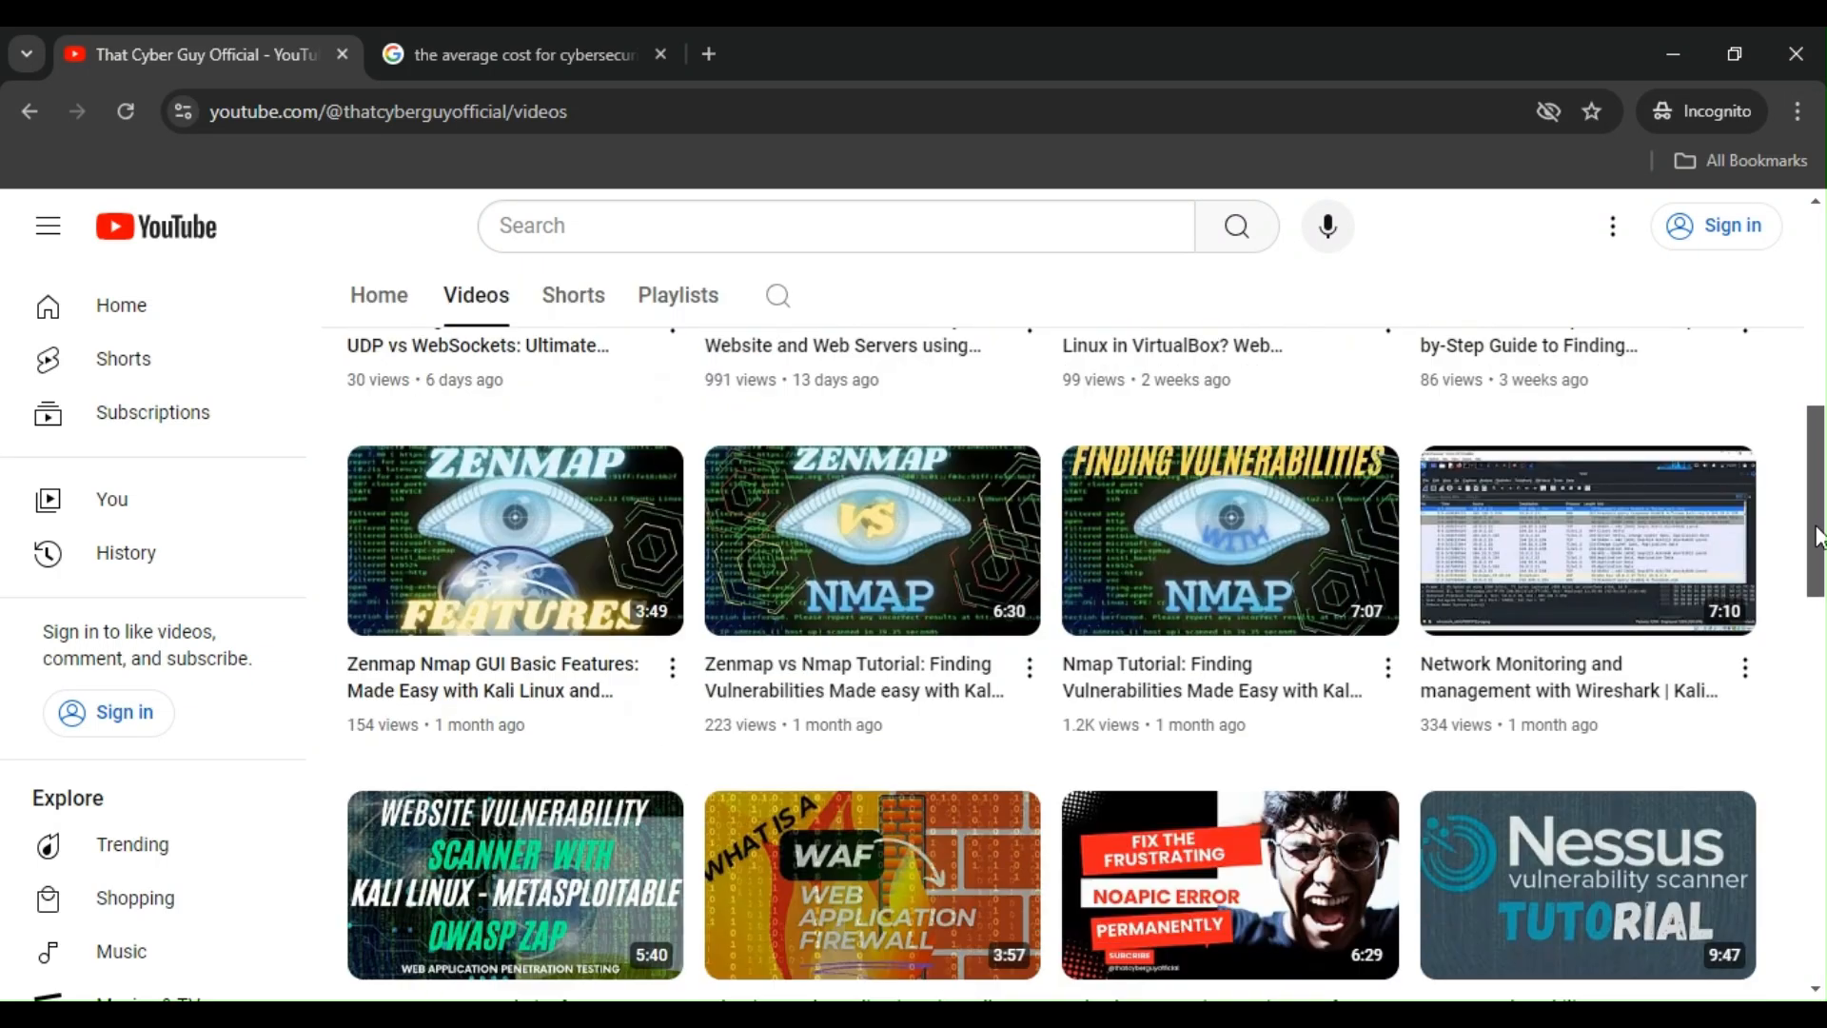
scroll(up, 3)
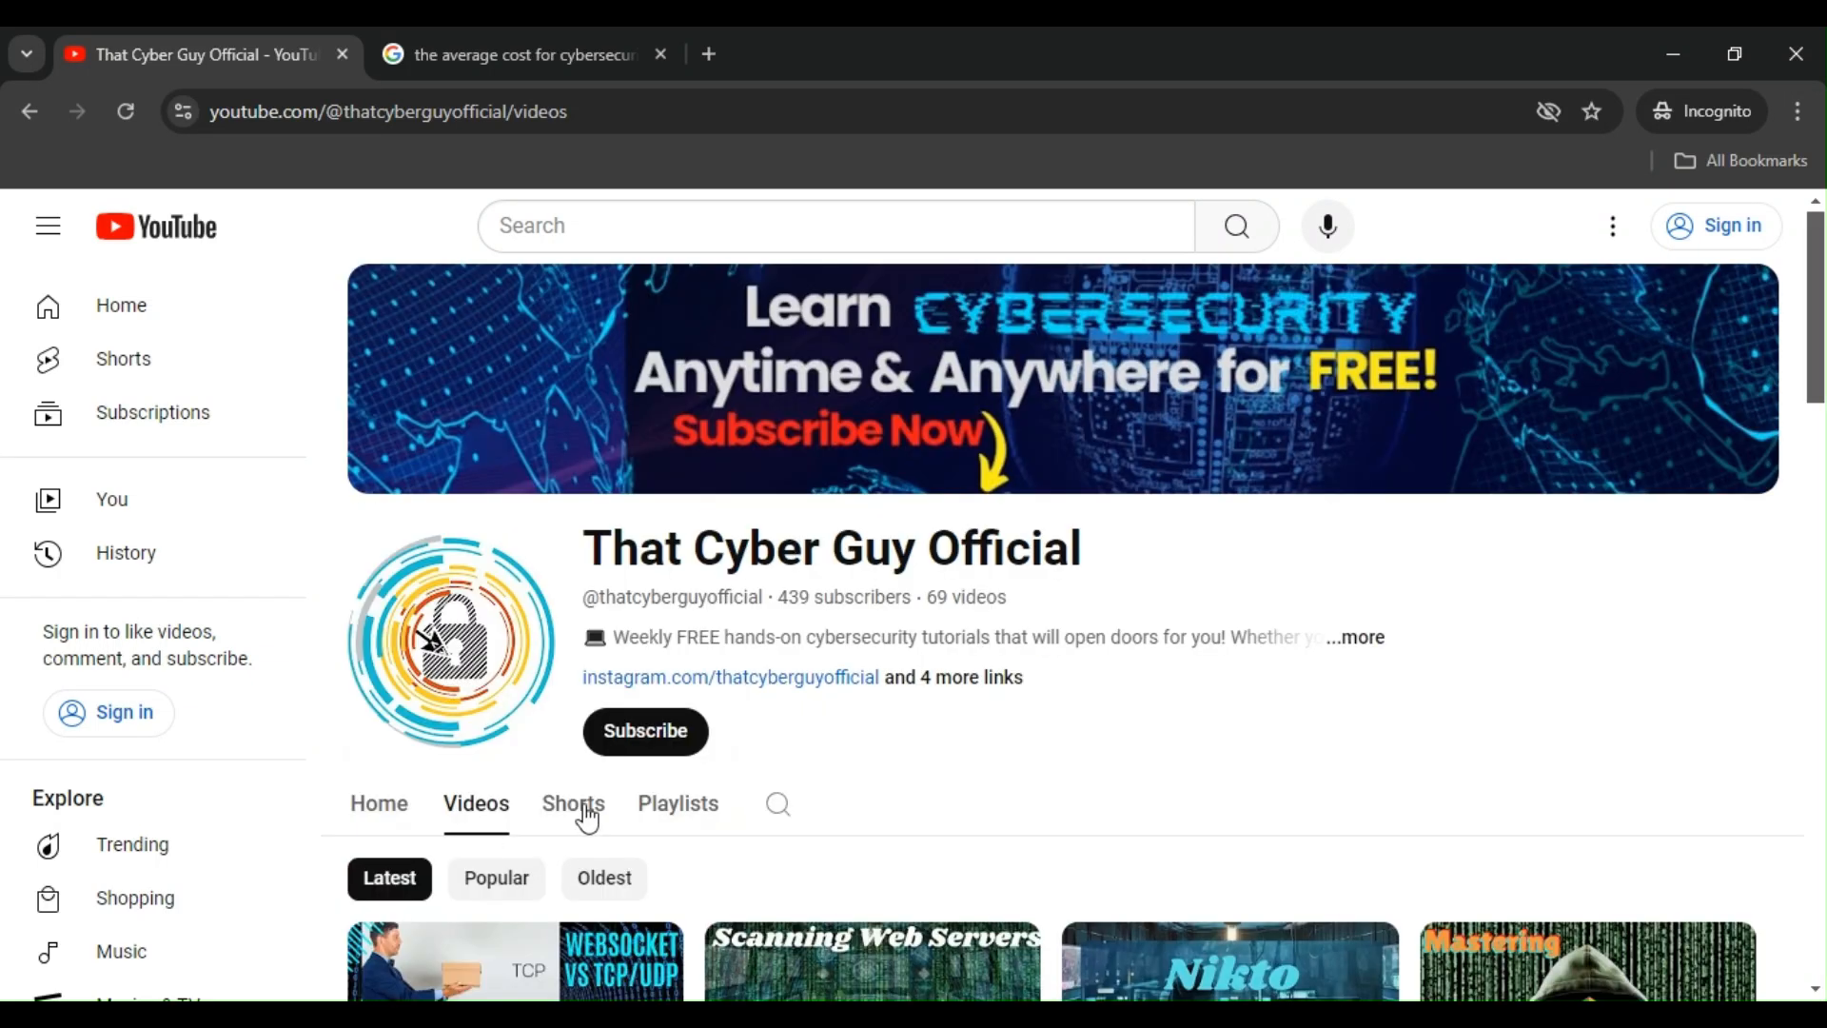
click(678, 804)
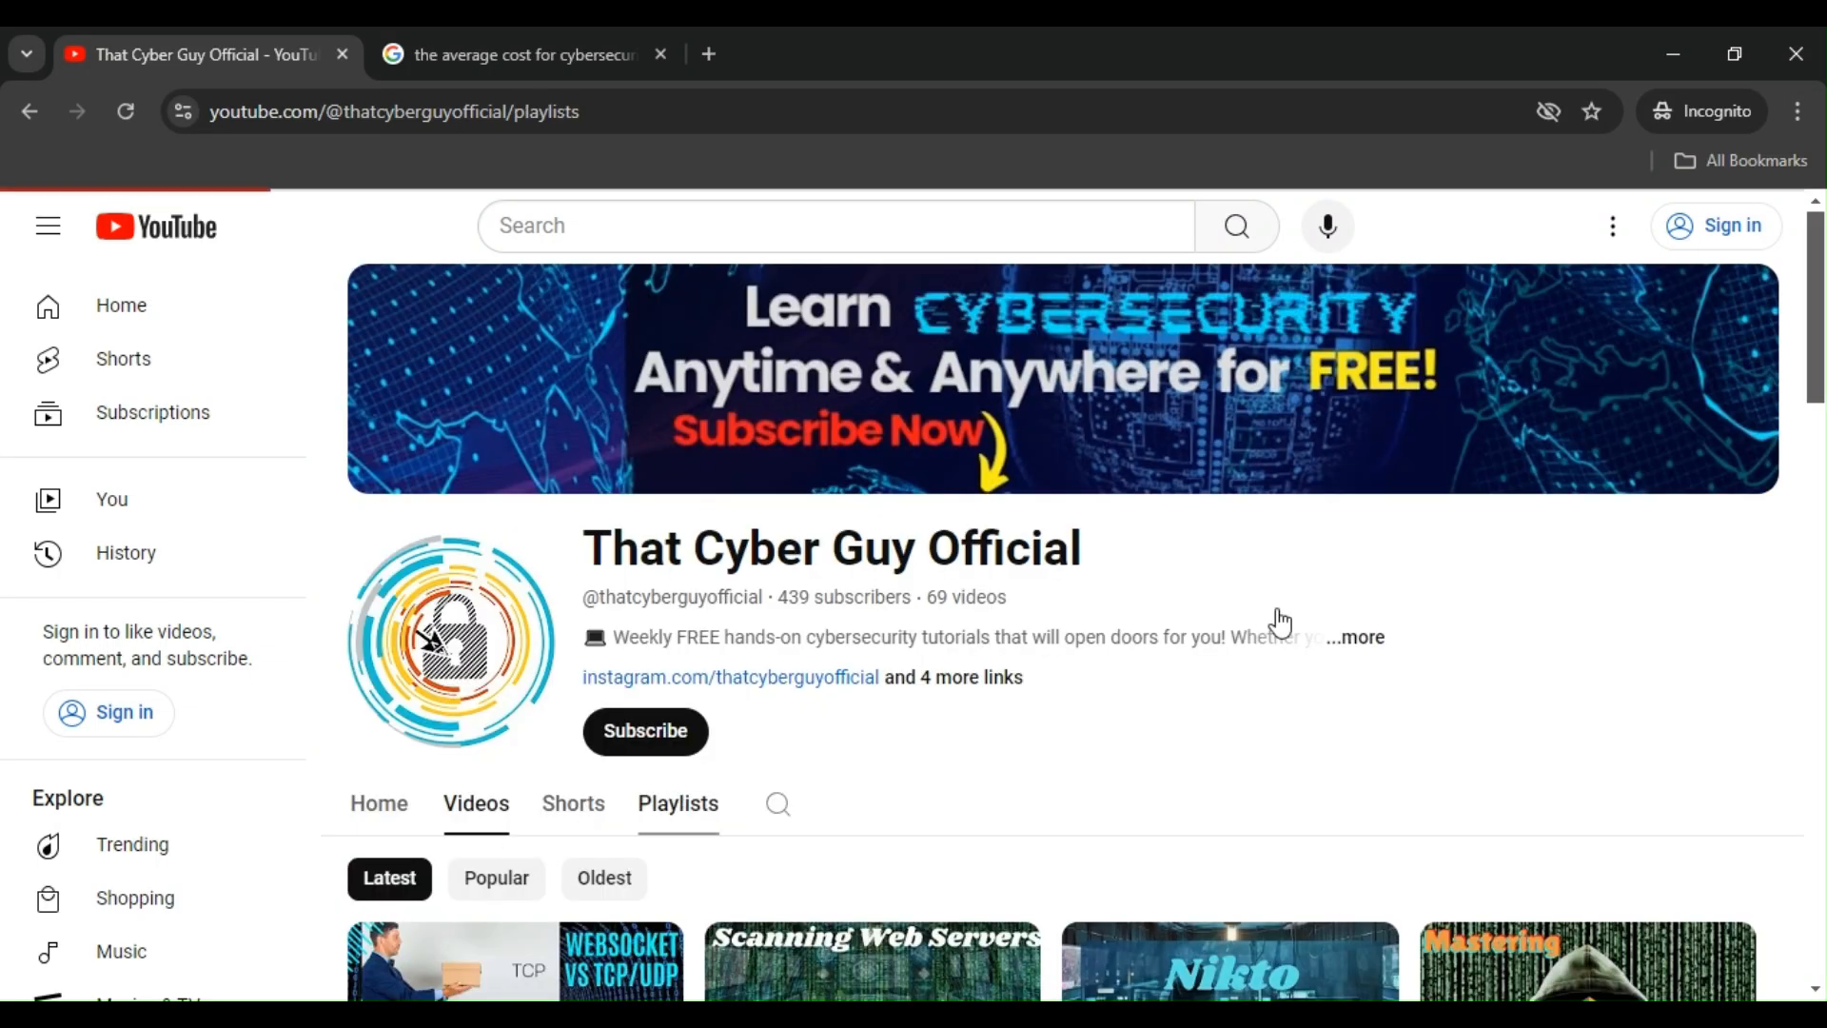
click(677, 803)
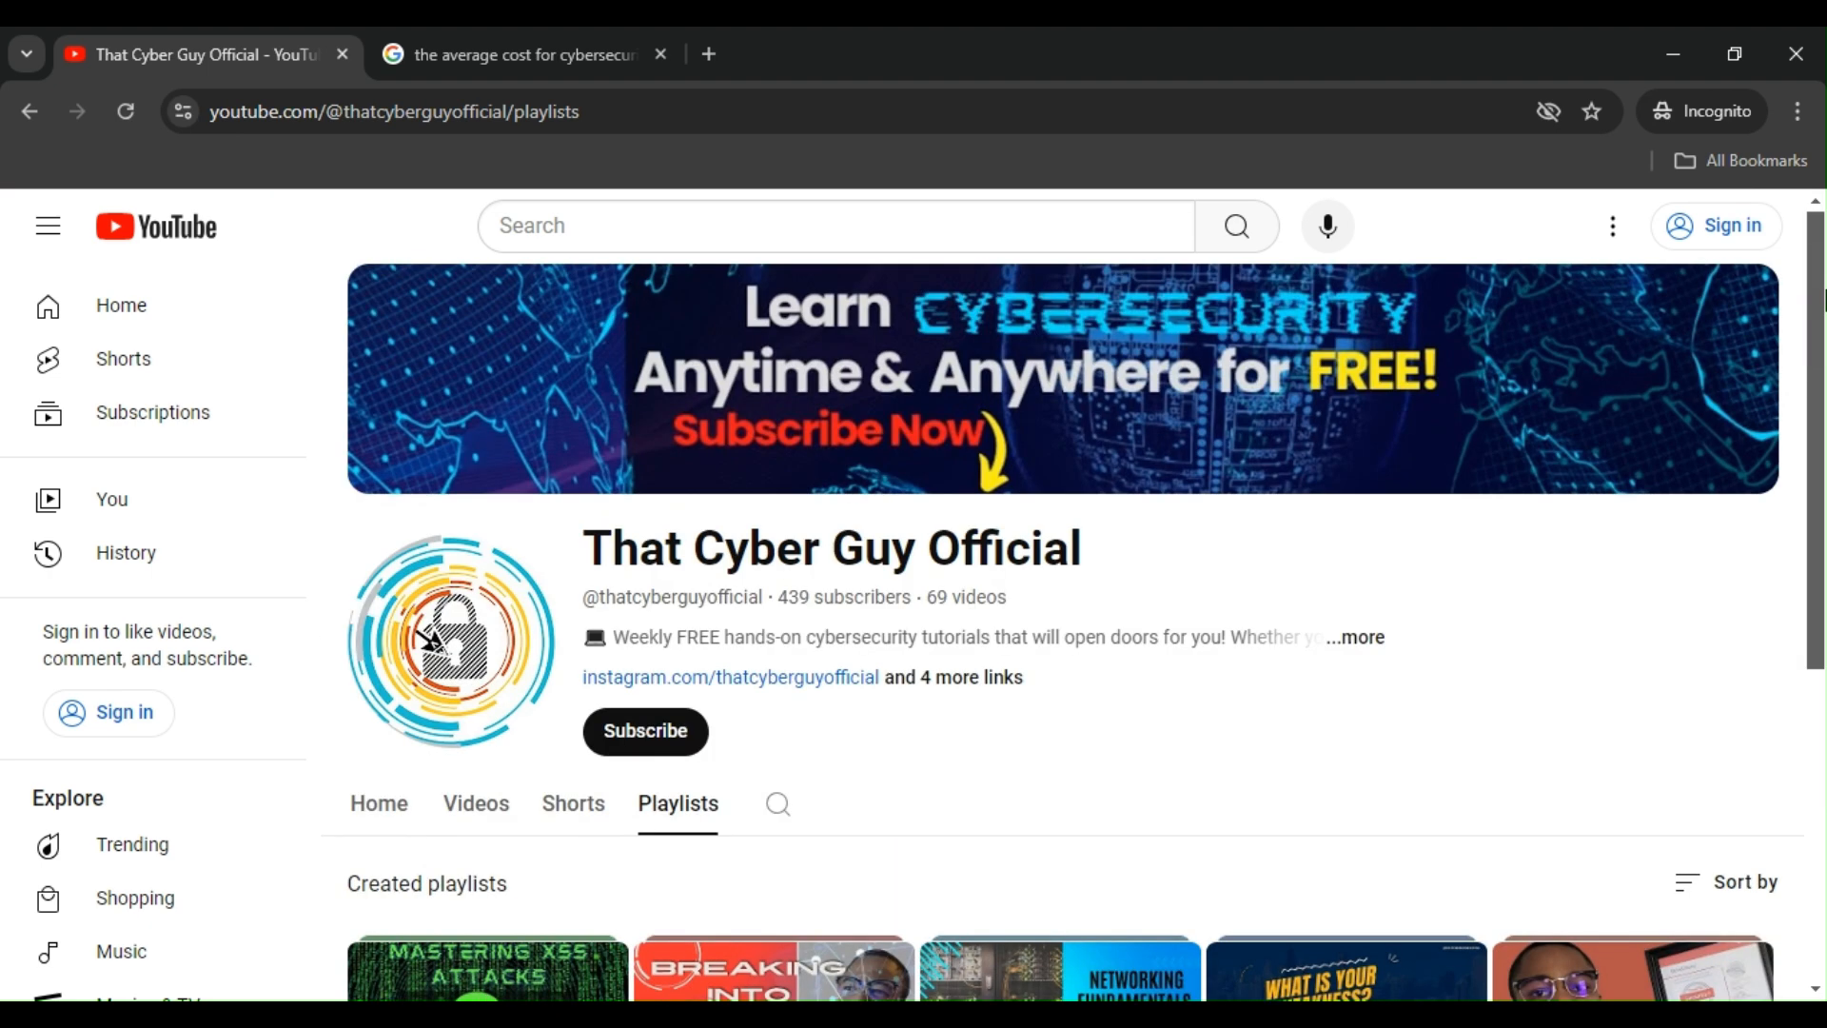
mouse_move(475, 803)
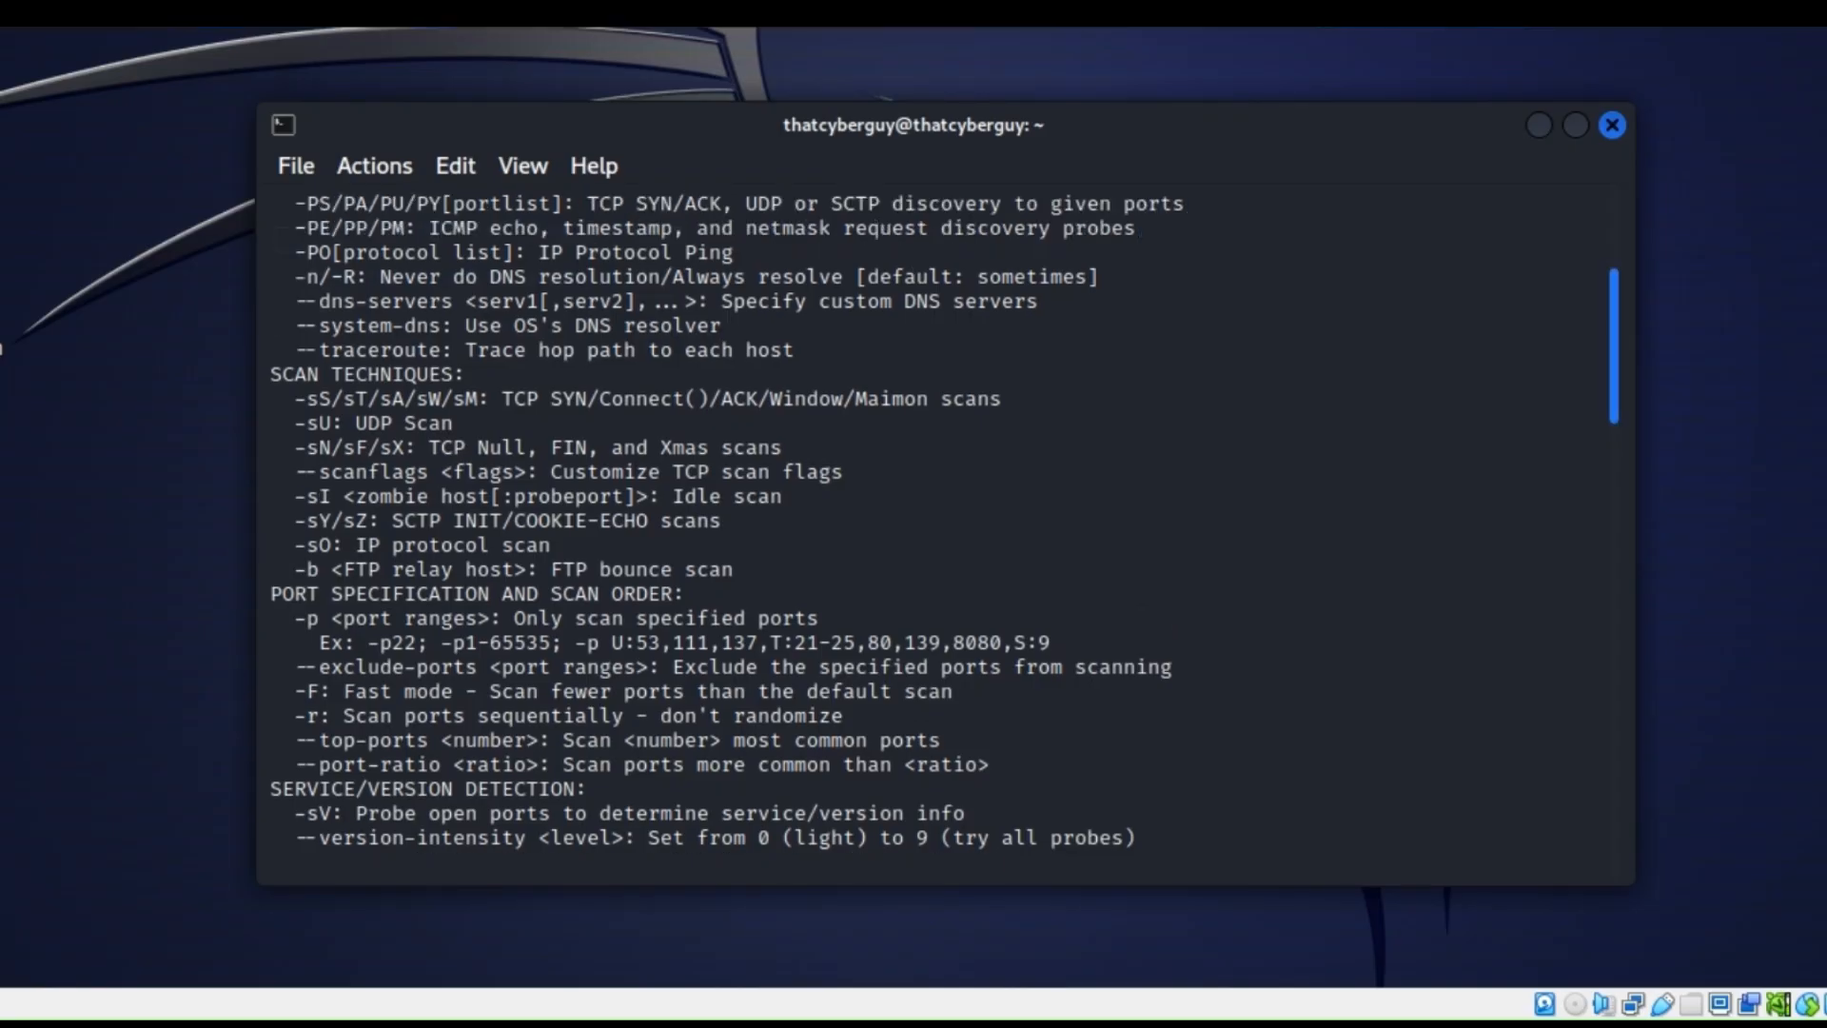
Step: Run nmap -sV --script vuln 10.0.2.4 and review the results flagging the vsftpd 2.3.4 backdoor
scroll(up, 3)
text(nmap)
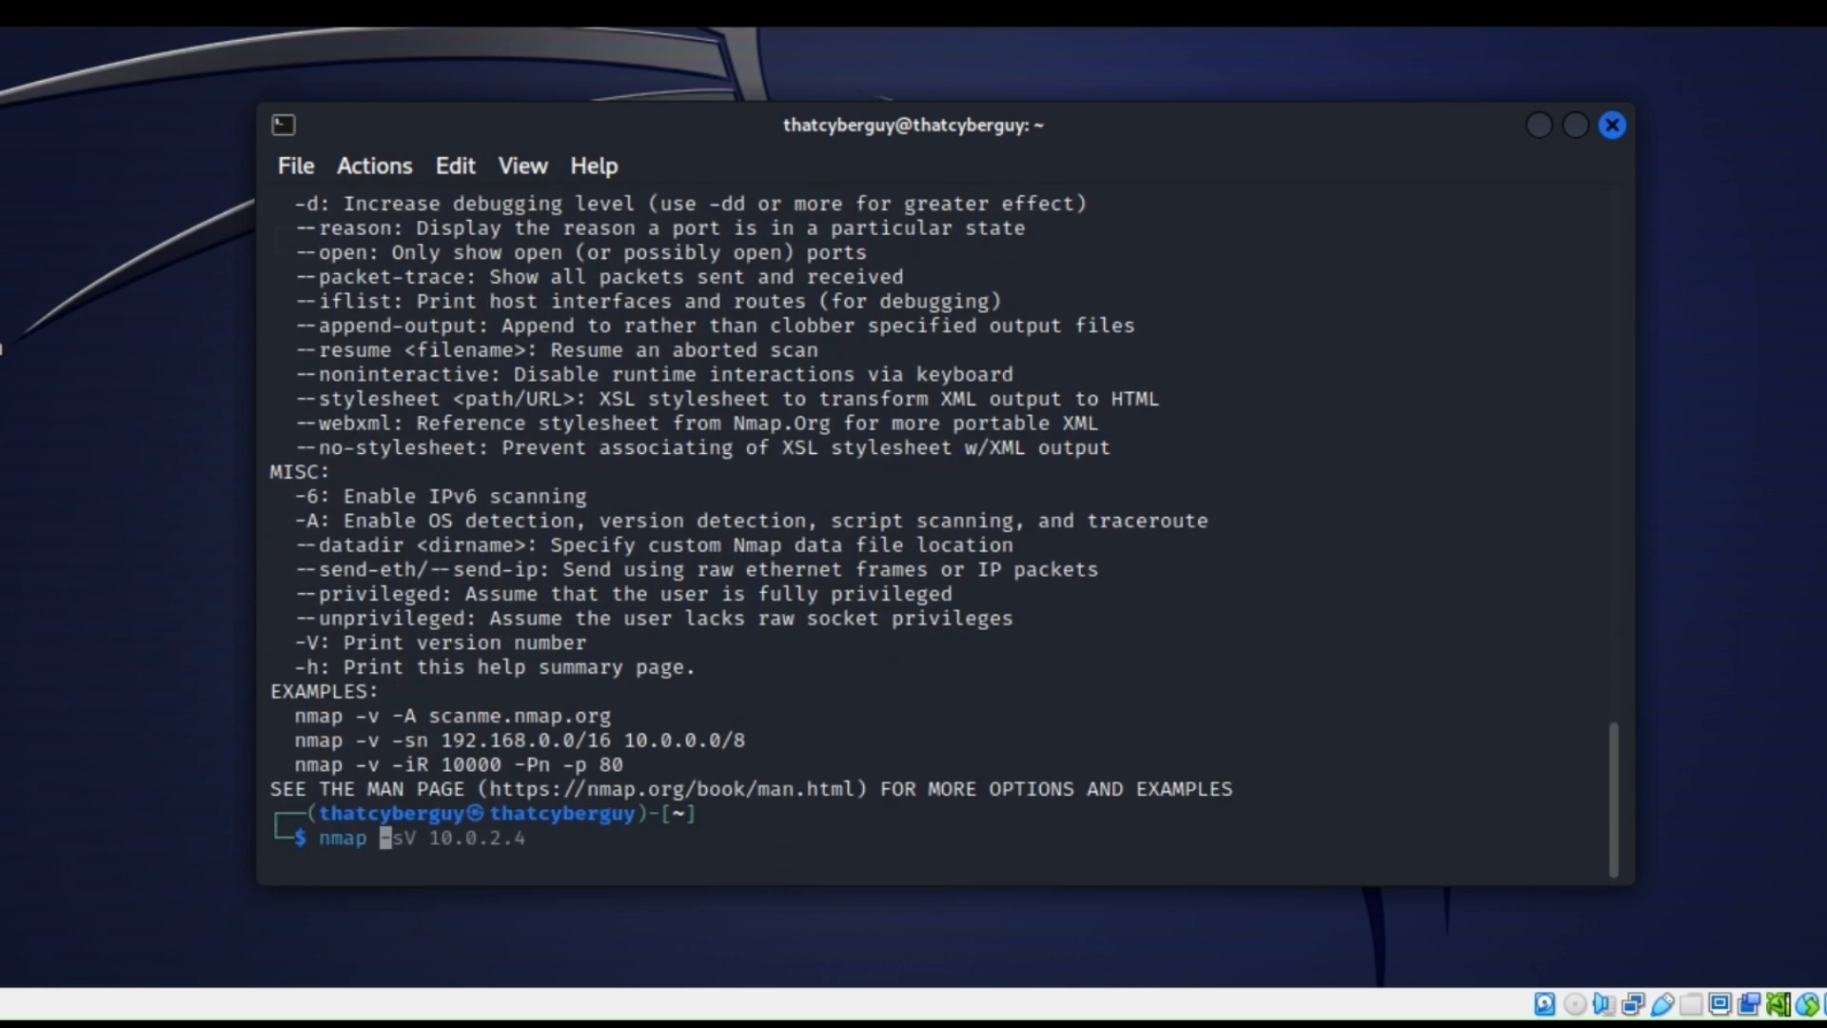
text( -sV)
key(Return)
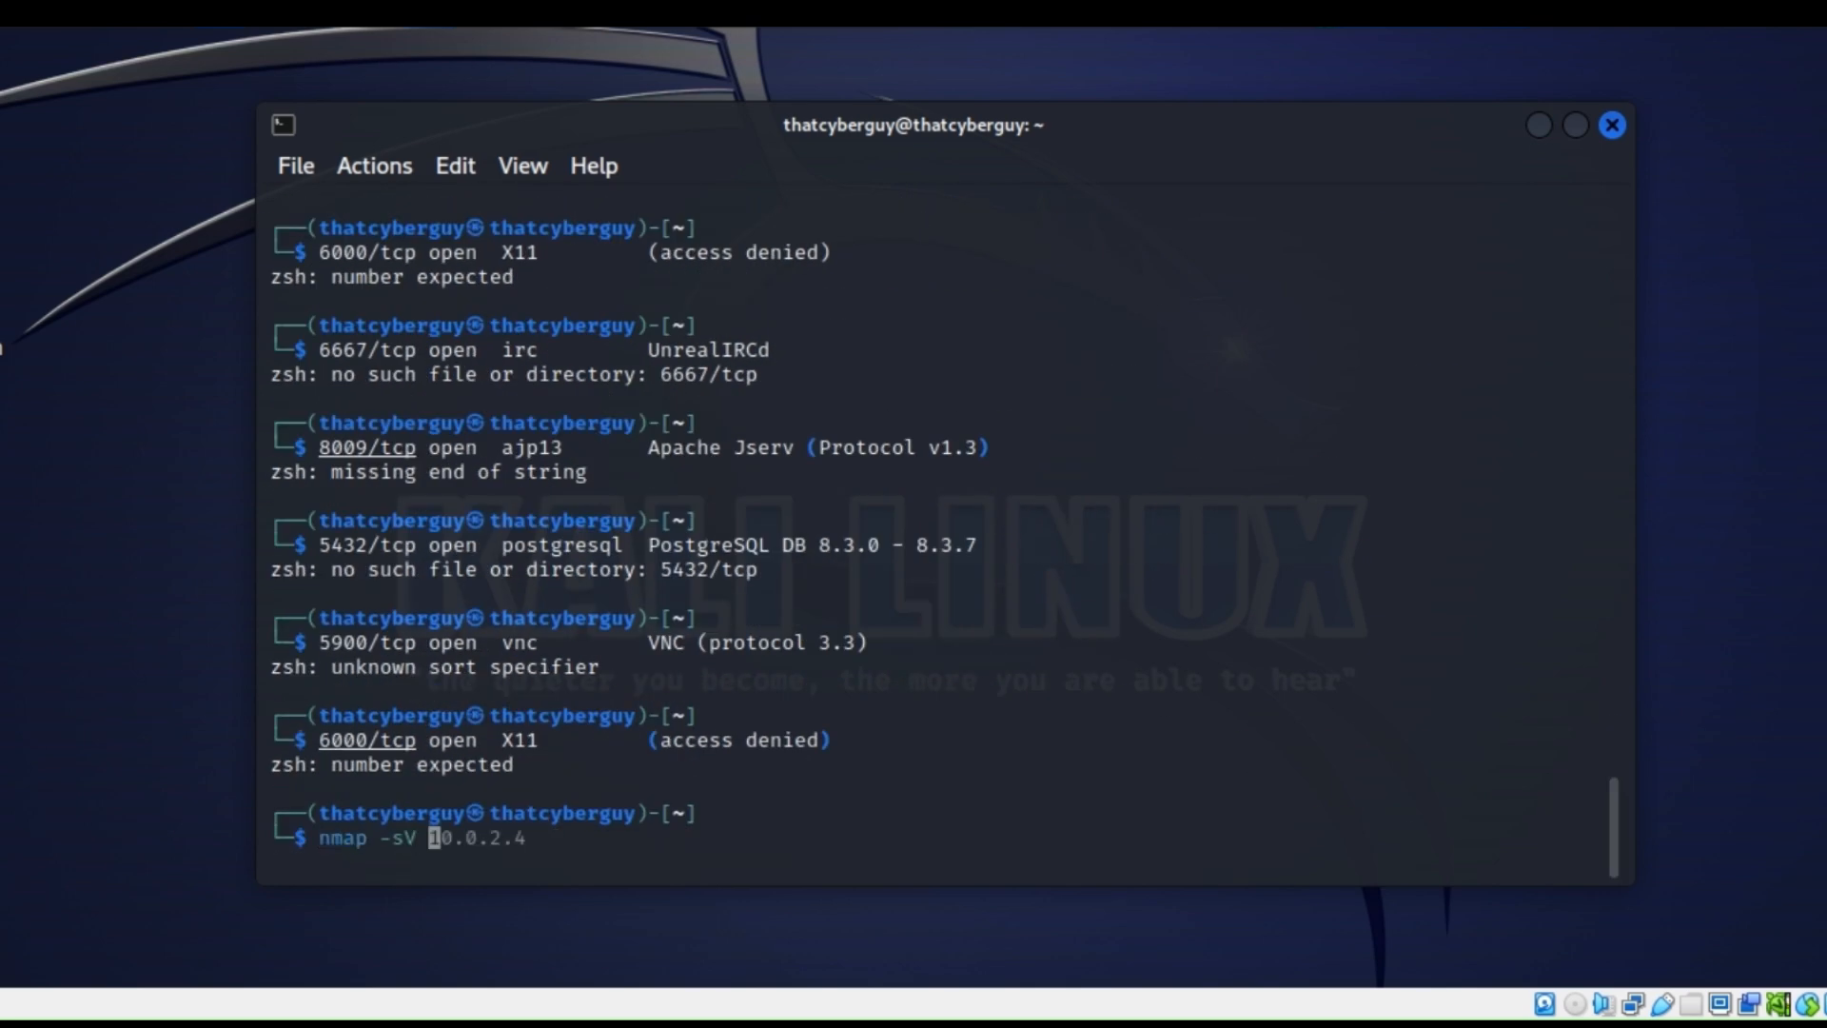
text(--script vuln )
key(Return)
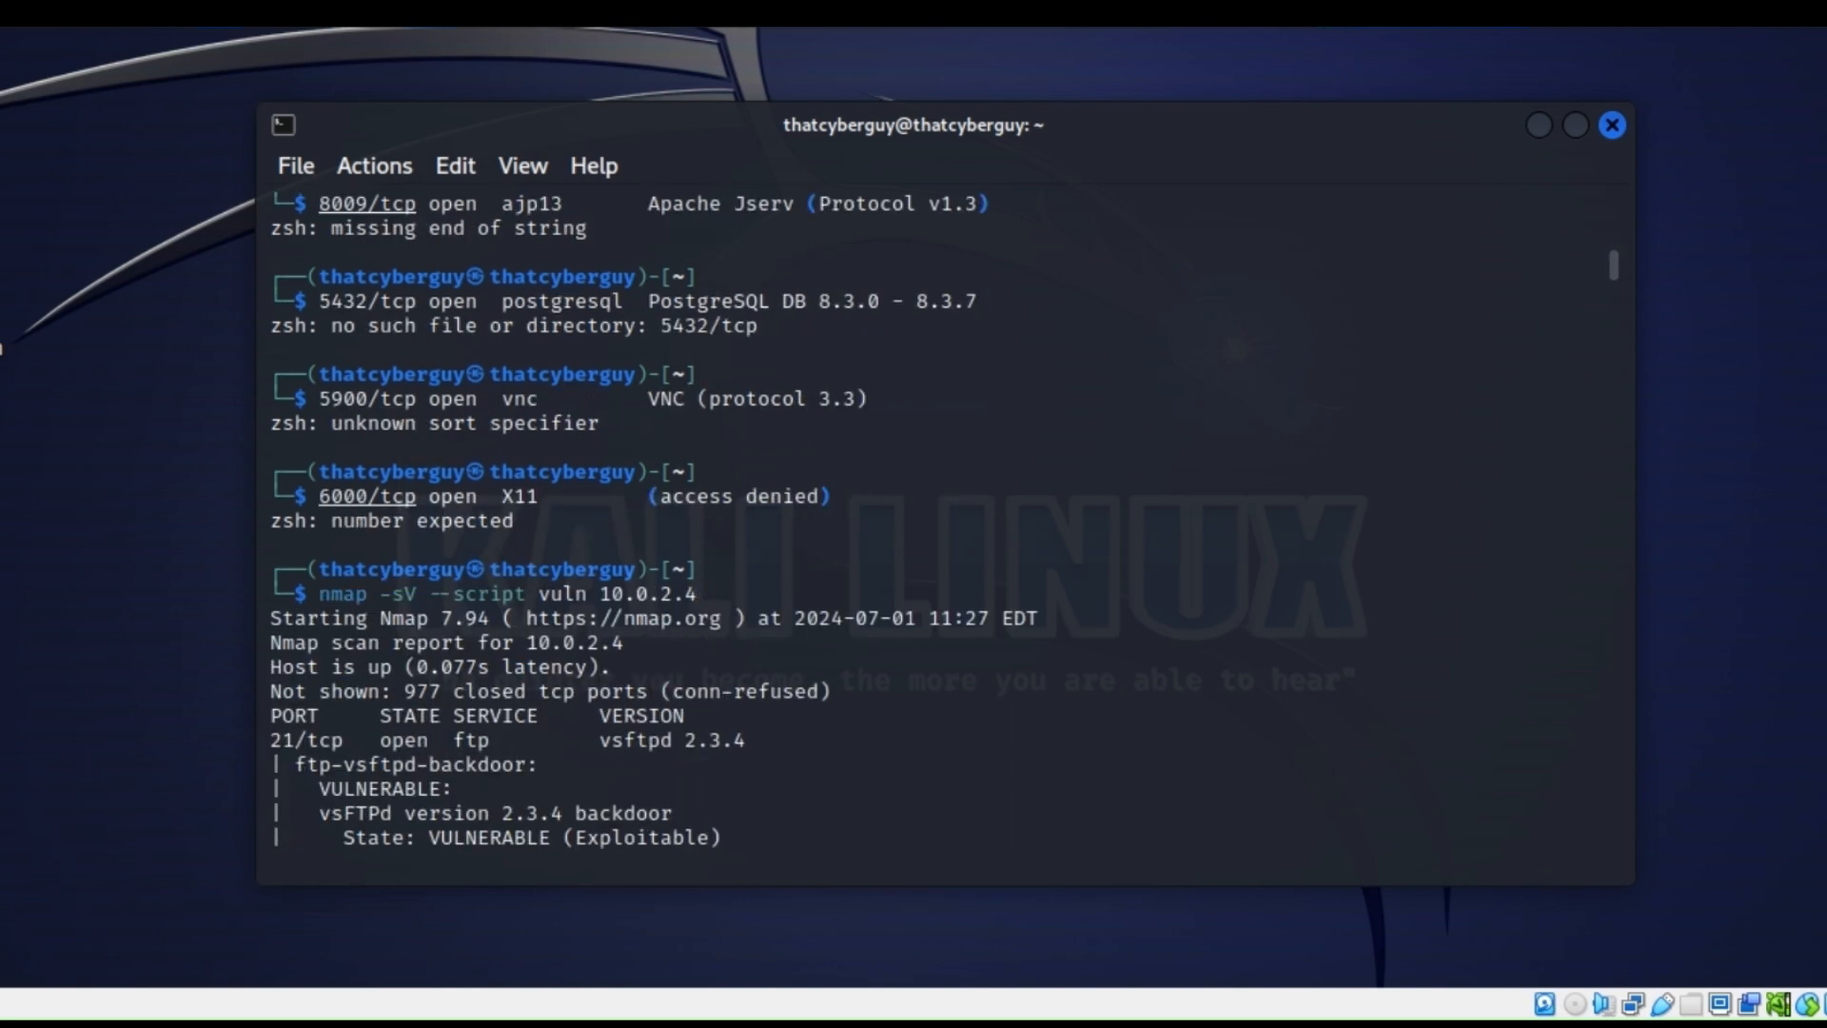
scroll(down, 3)
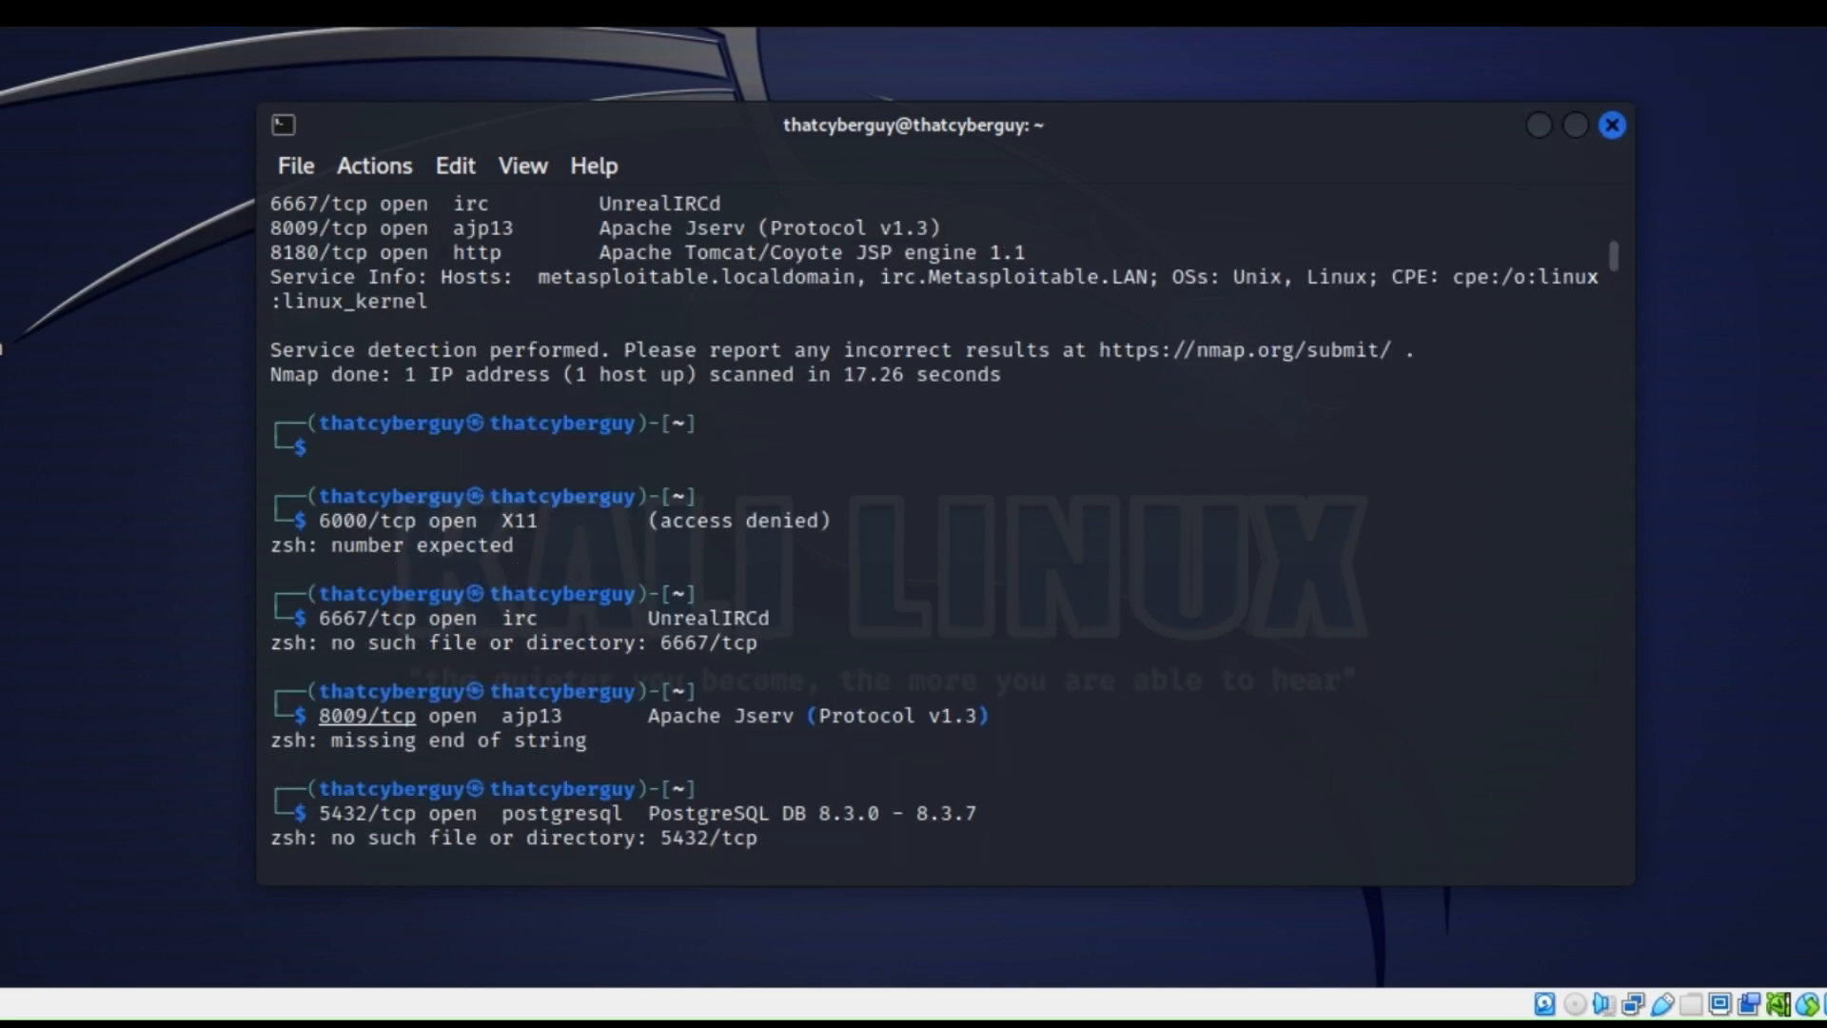
scroll(up, 3)
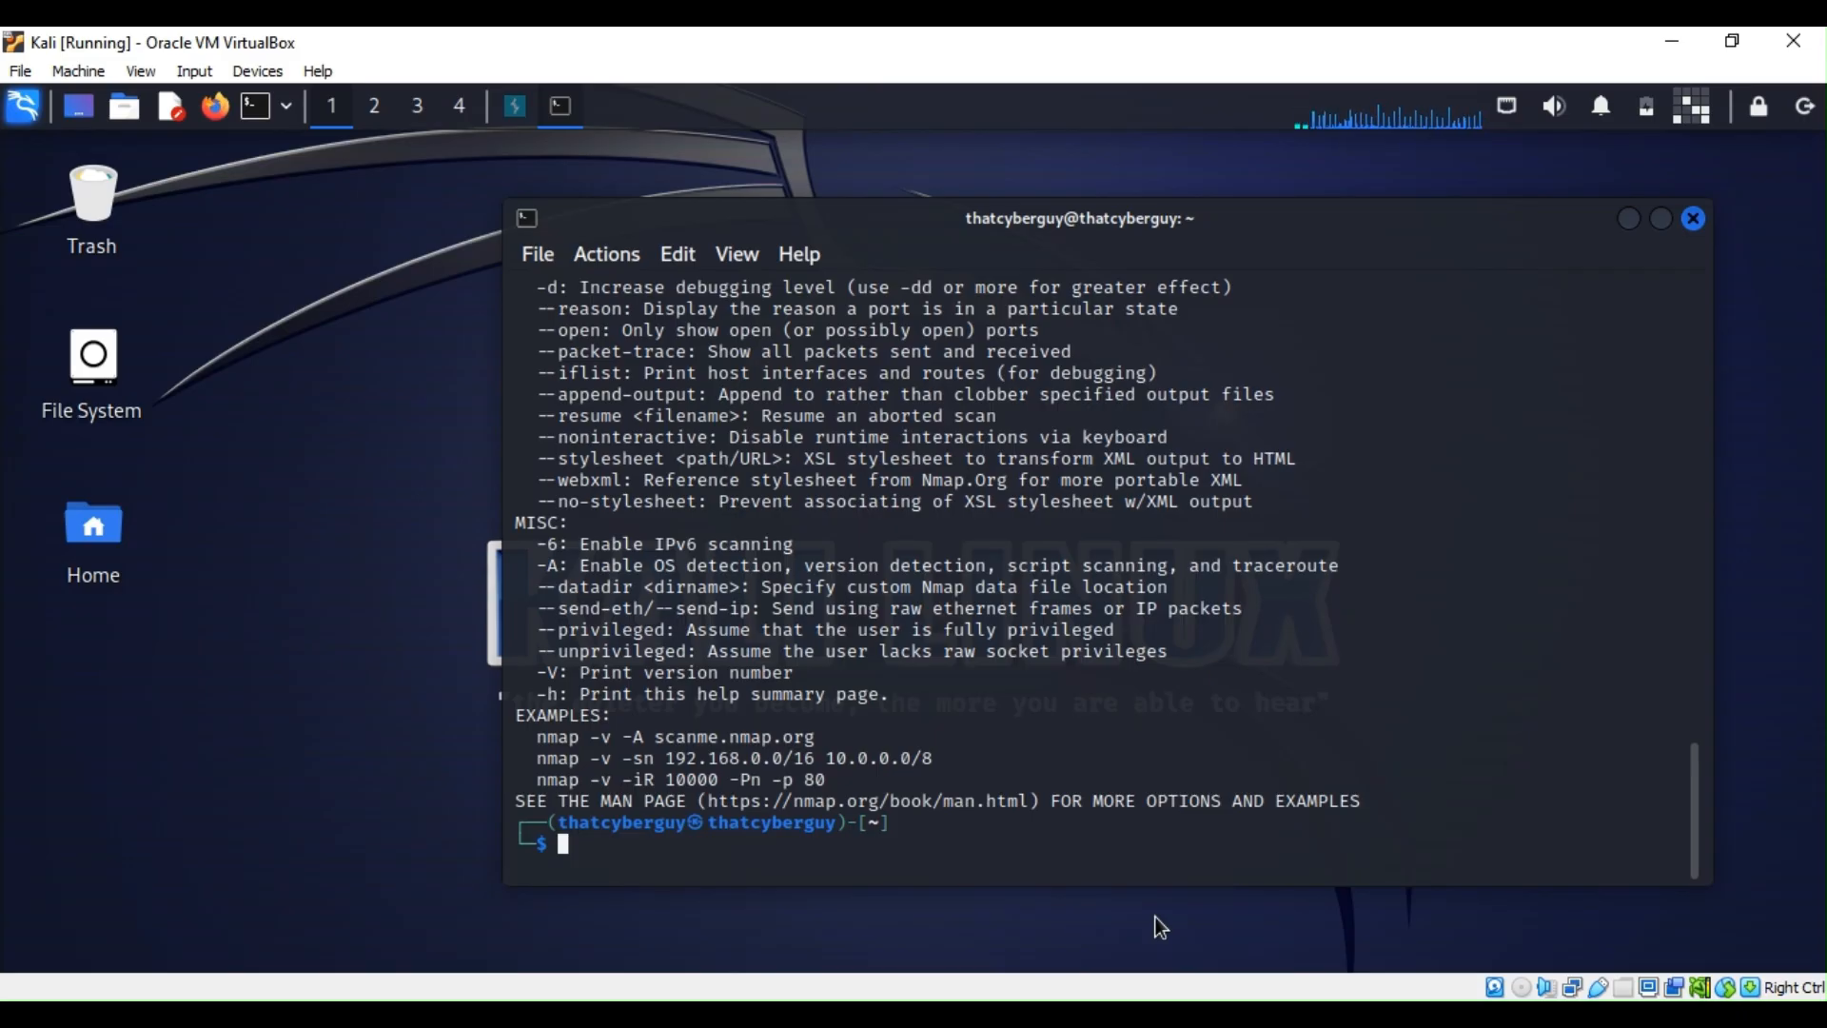
mouse_move(1548, 807)
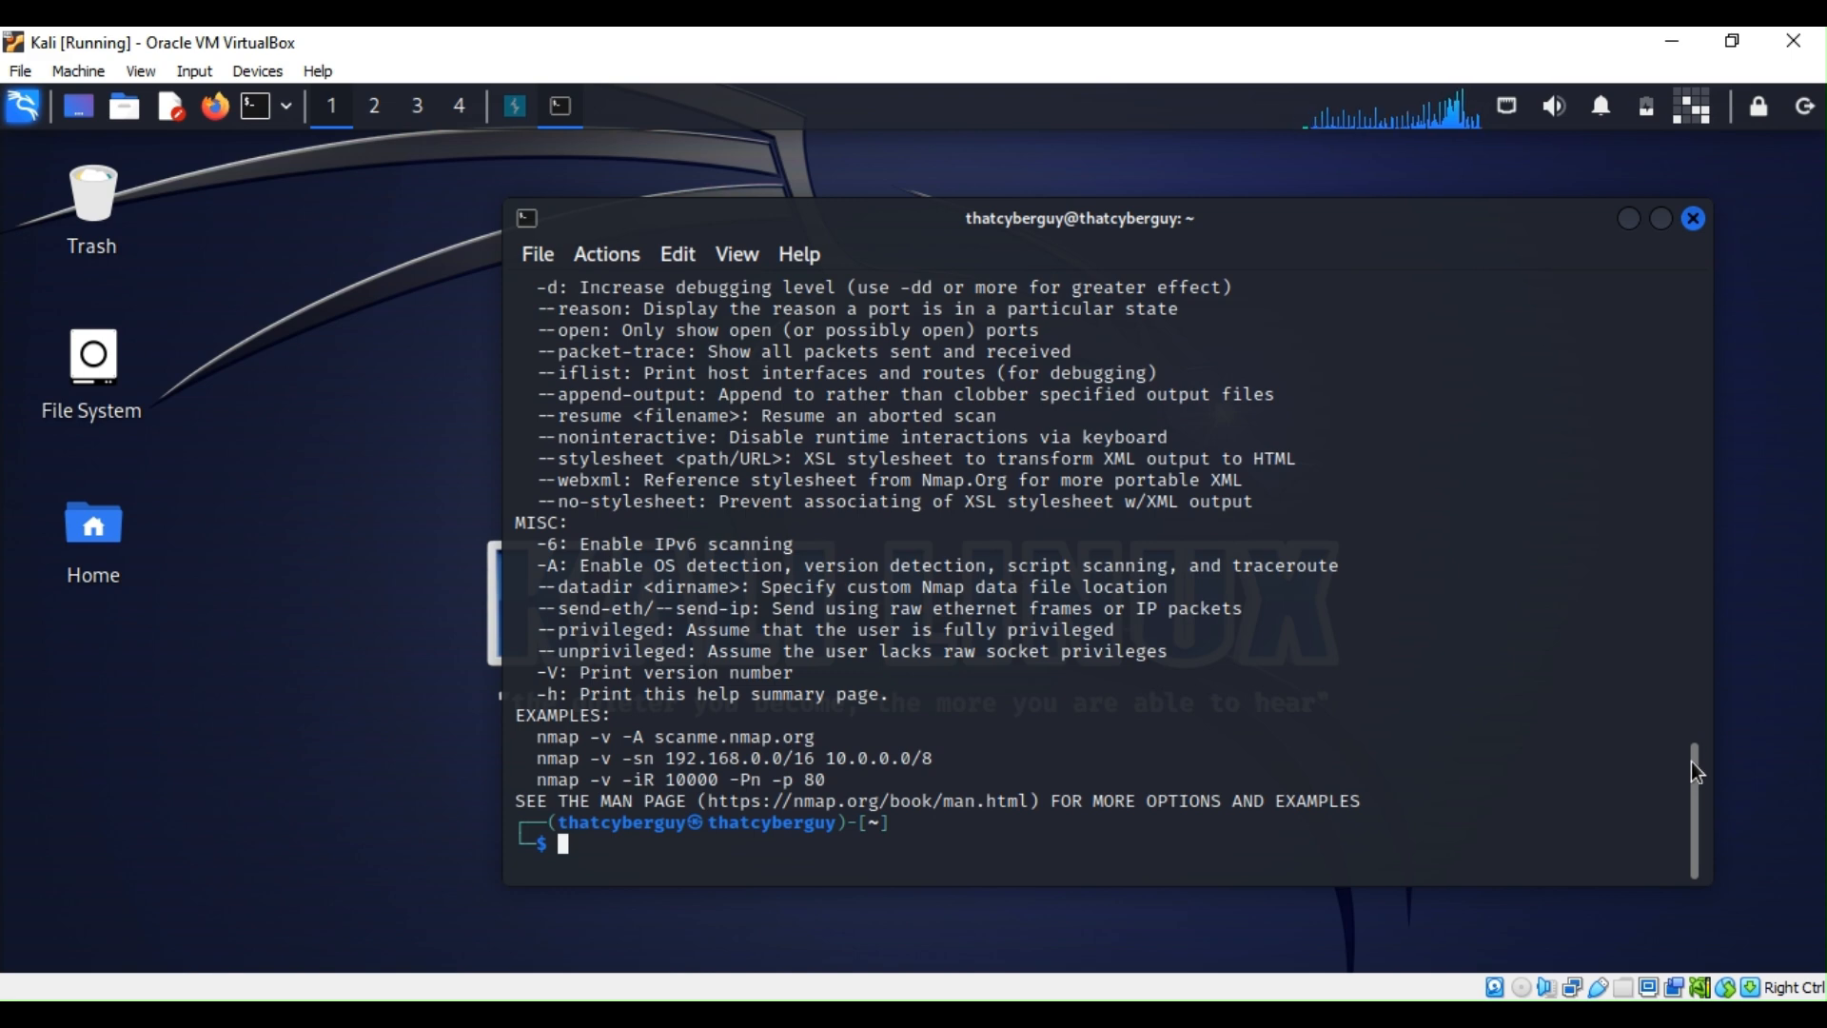
scroll(up, 3)
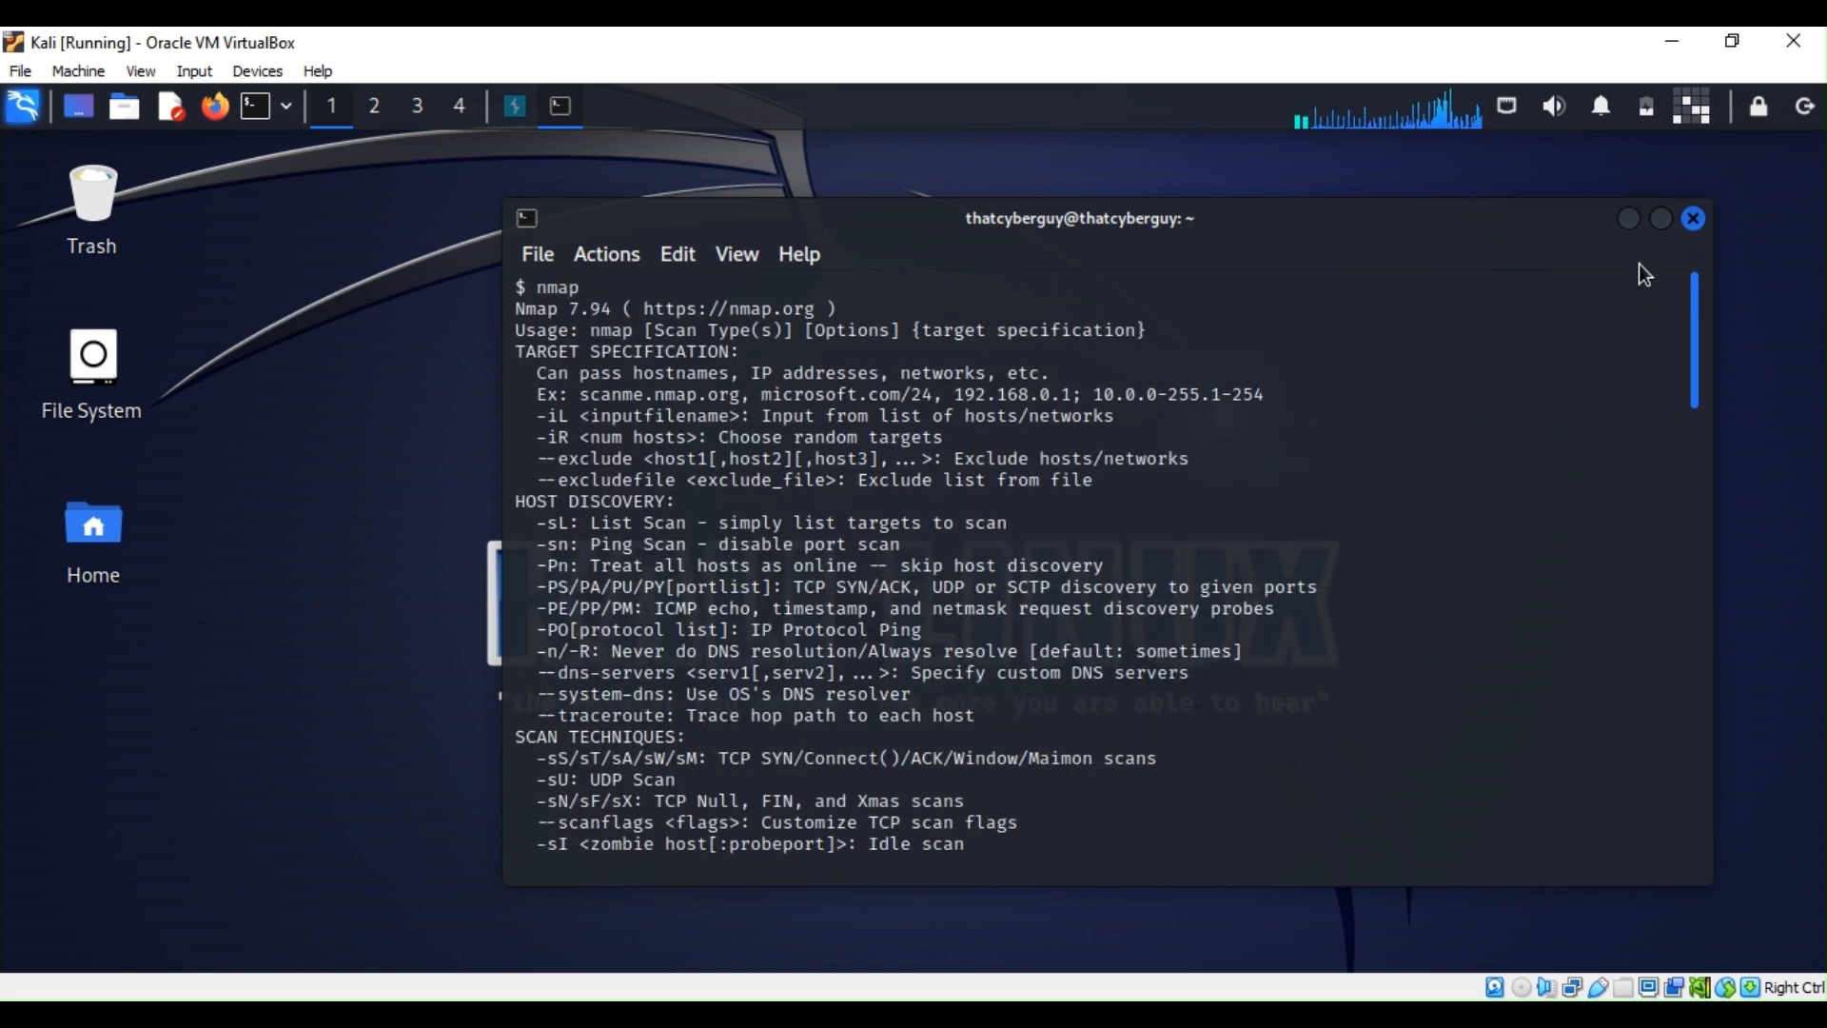
scroll(down, 3)
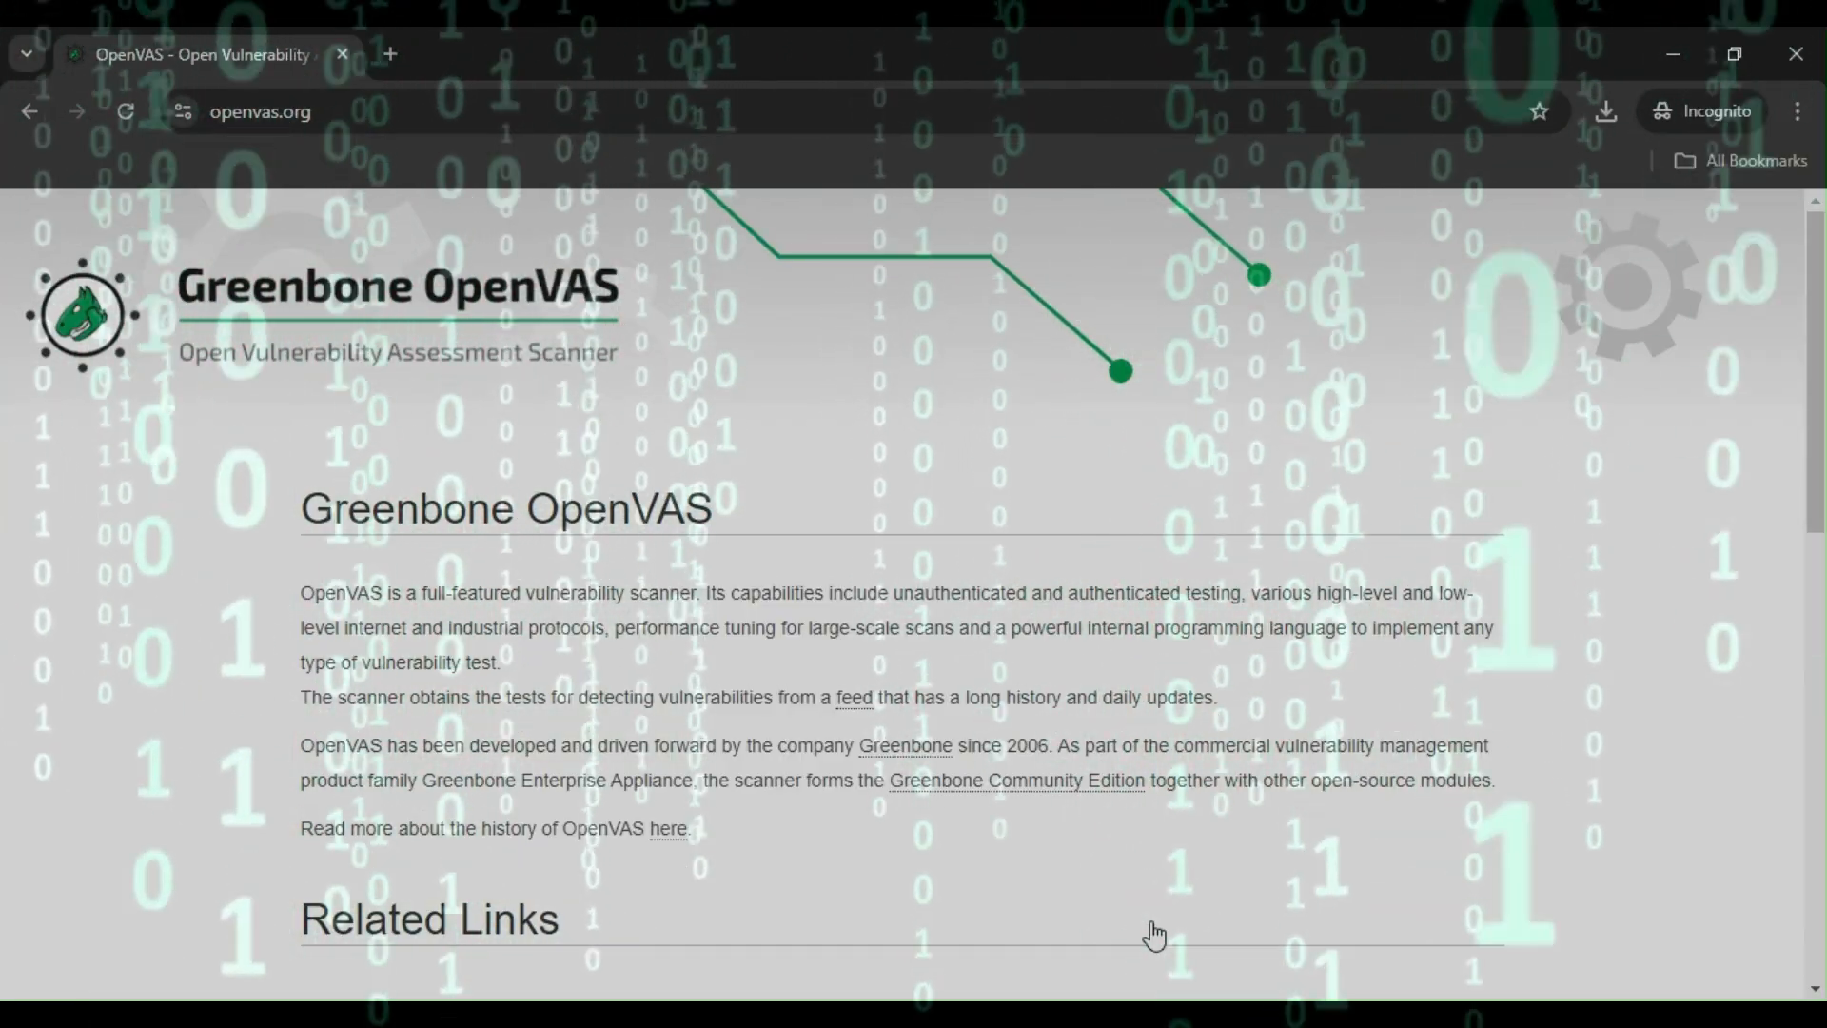
Step: Read down the openvas.org page to the Contact section and Security Response Team footer links
scroll(down, 3)
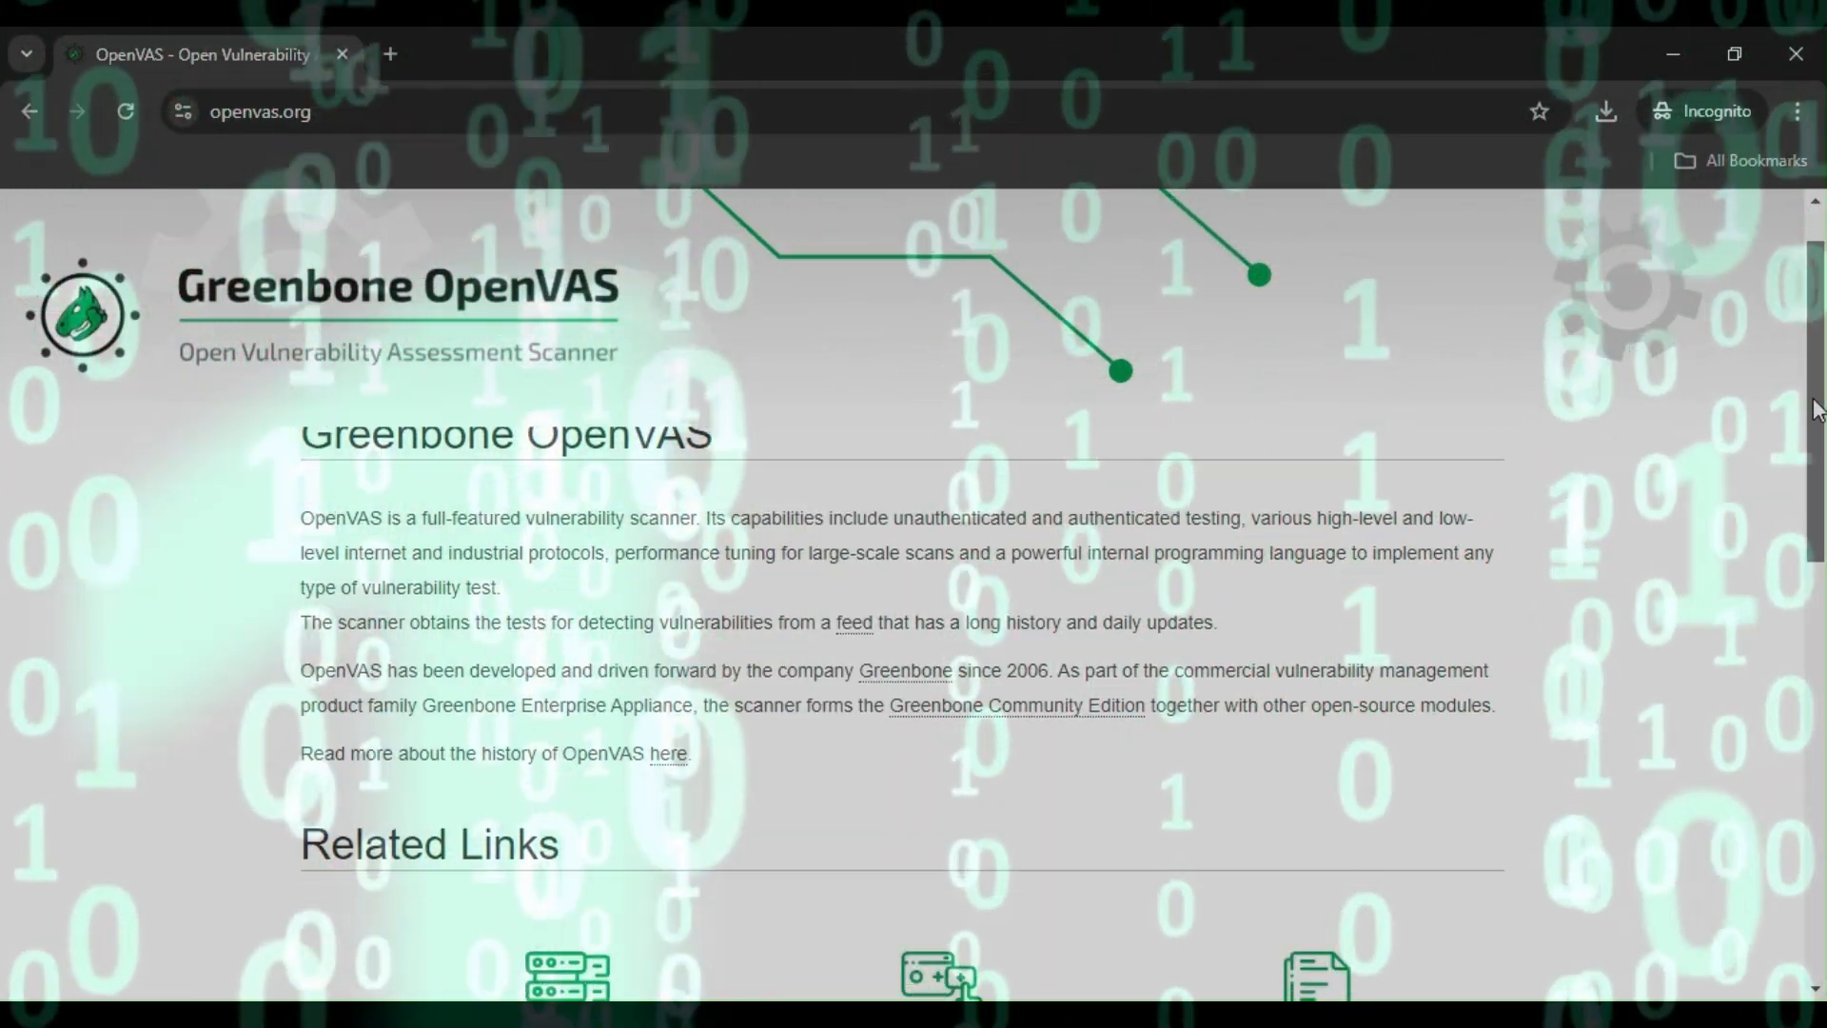
scroll(up, 3)
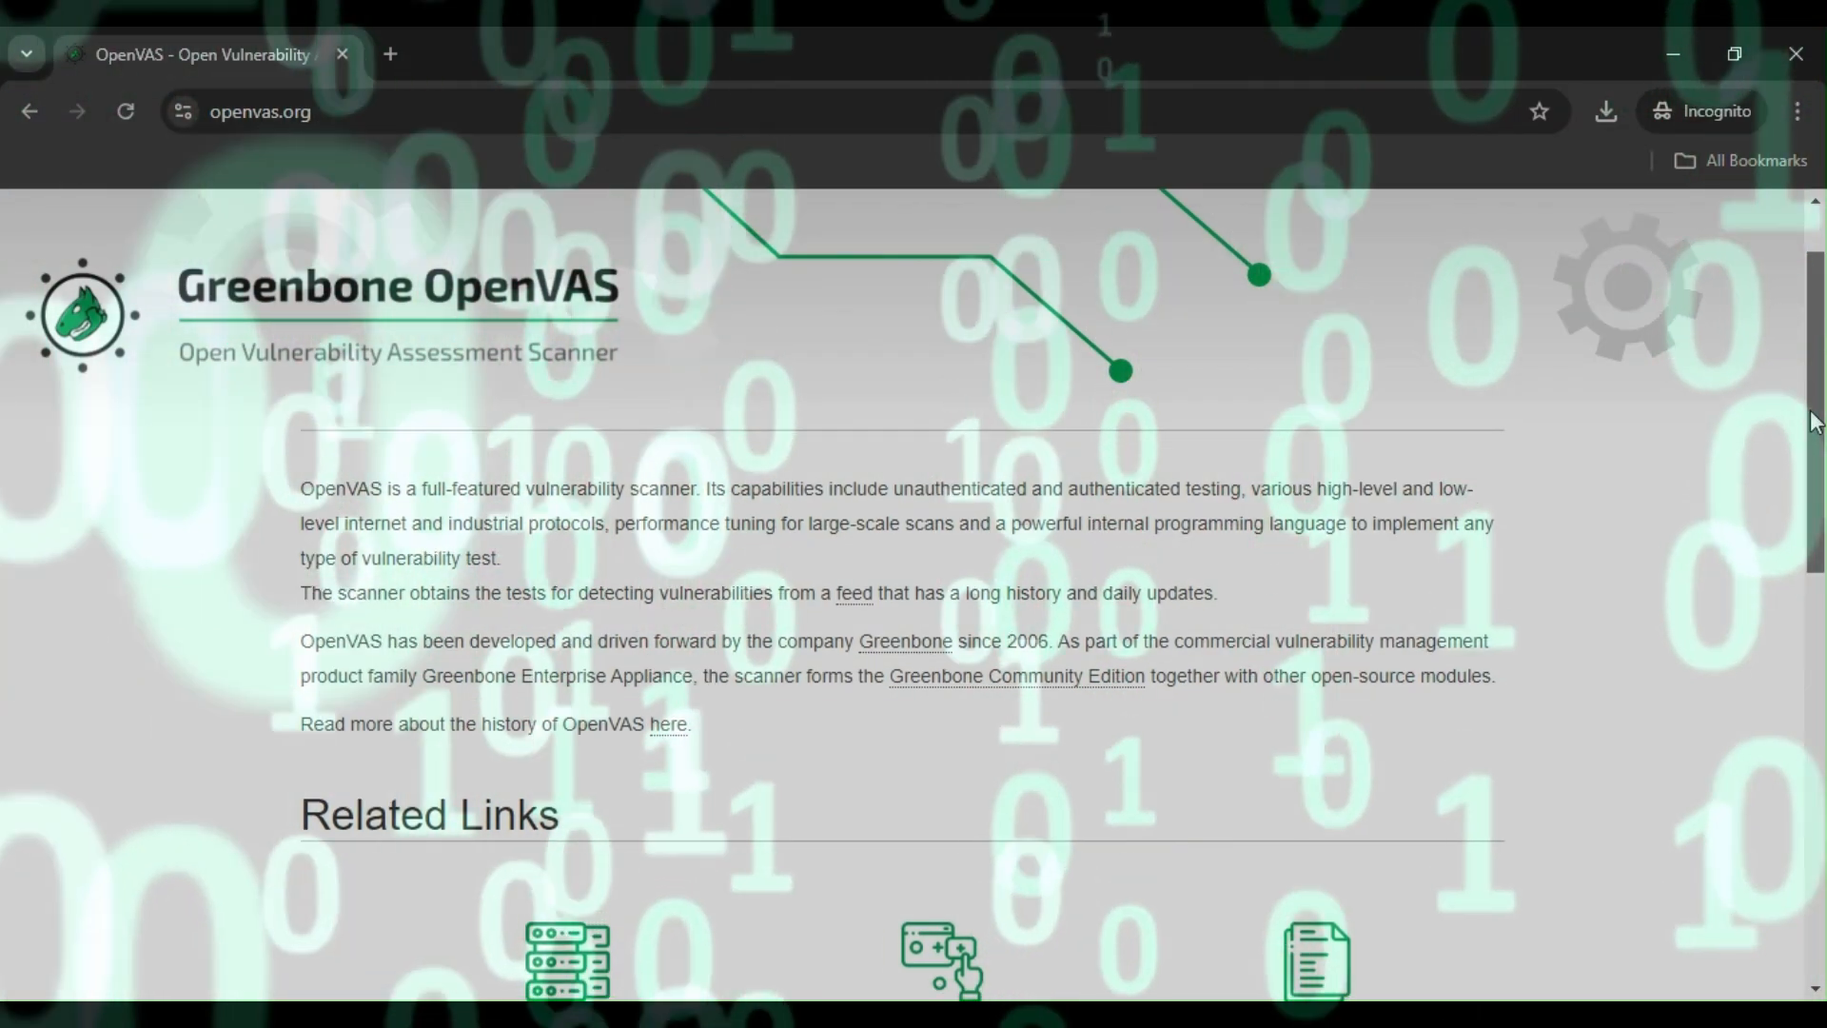
scroll(down, 3)
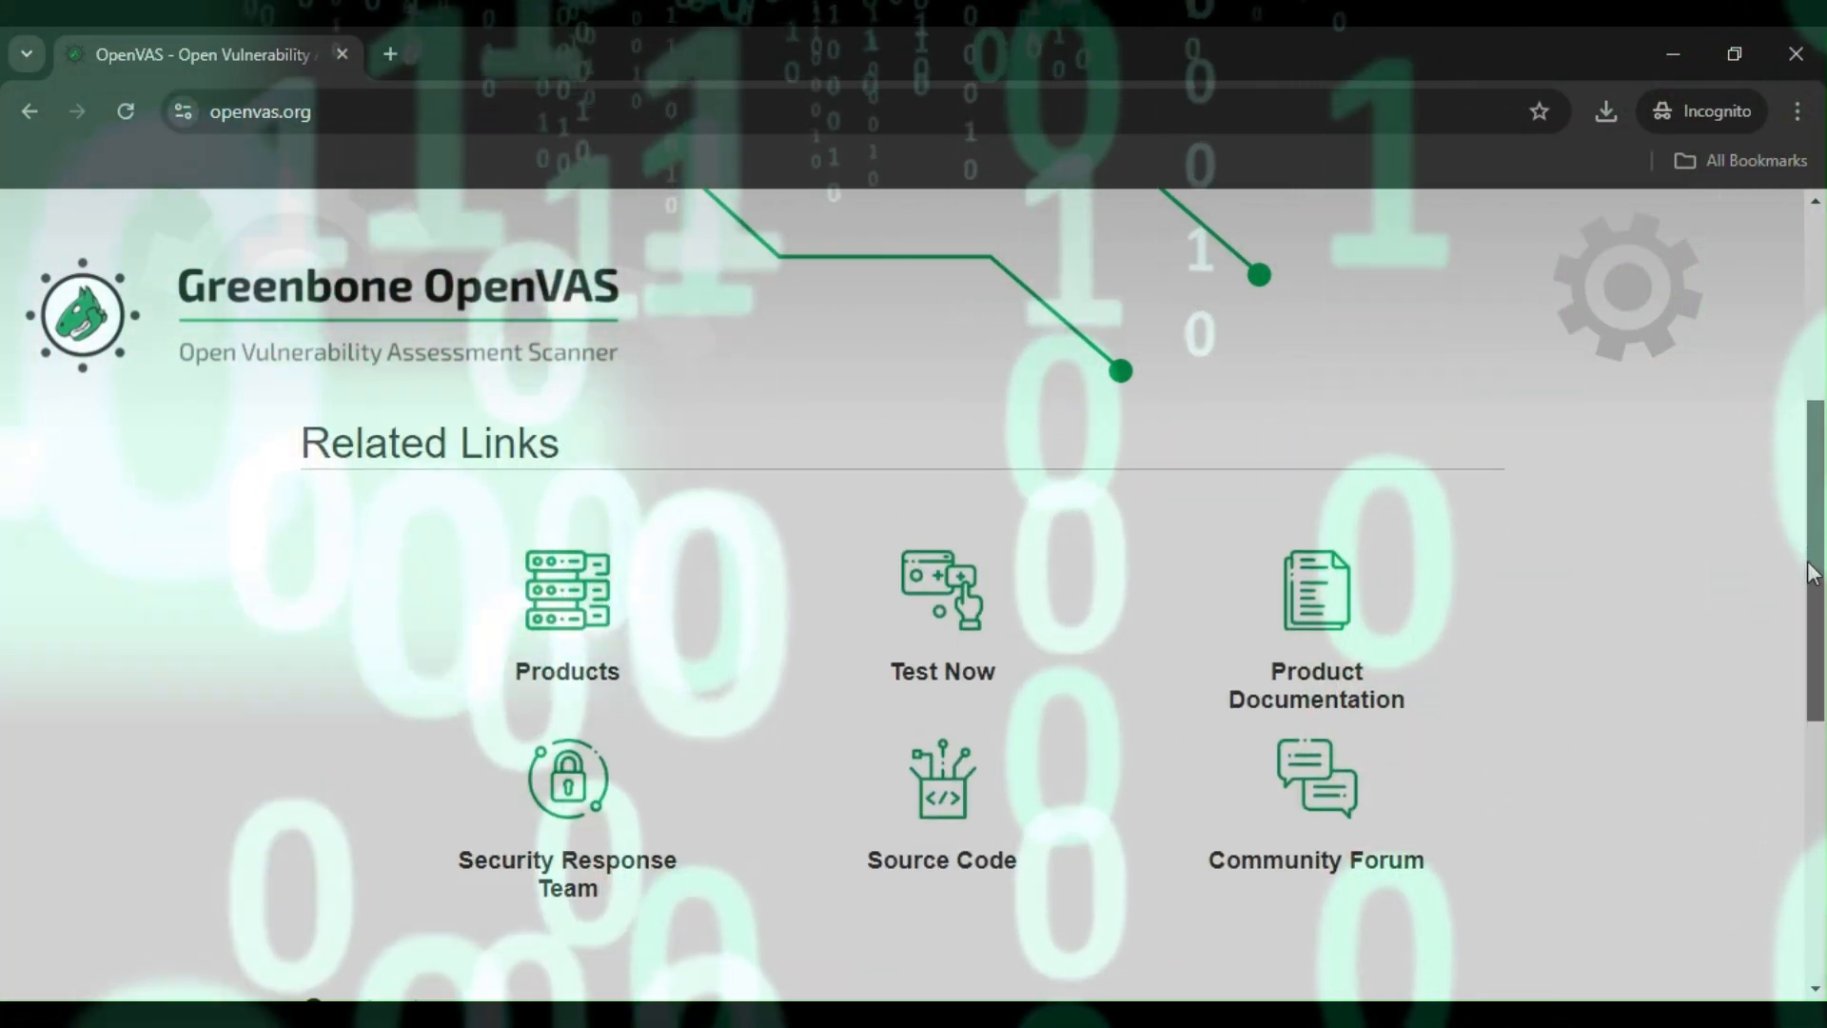
scroll(down, 3)
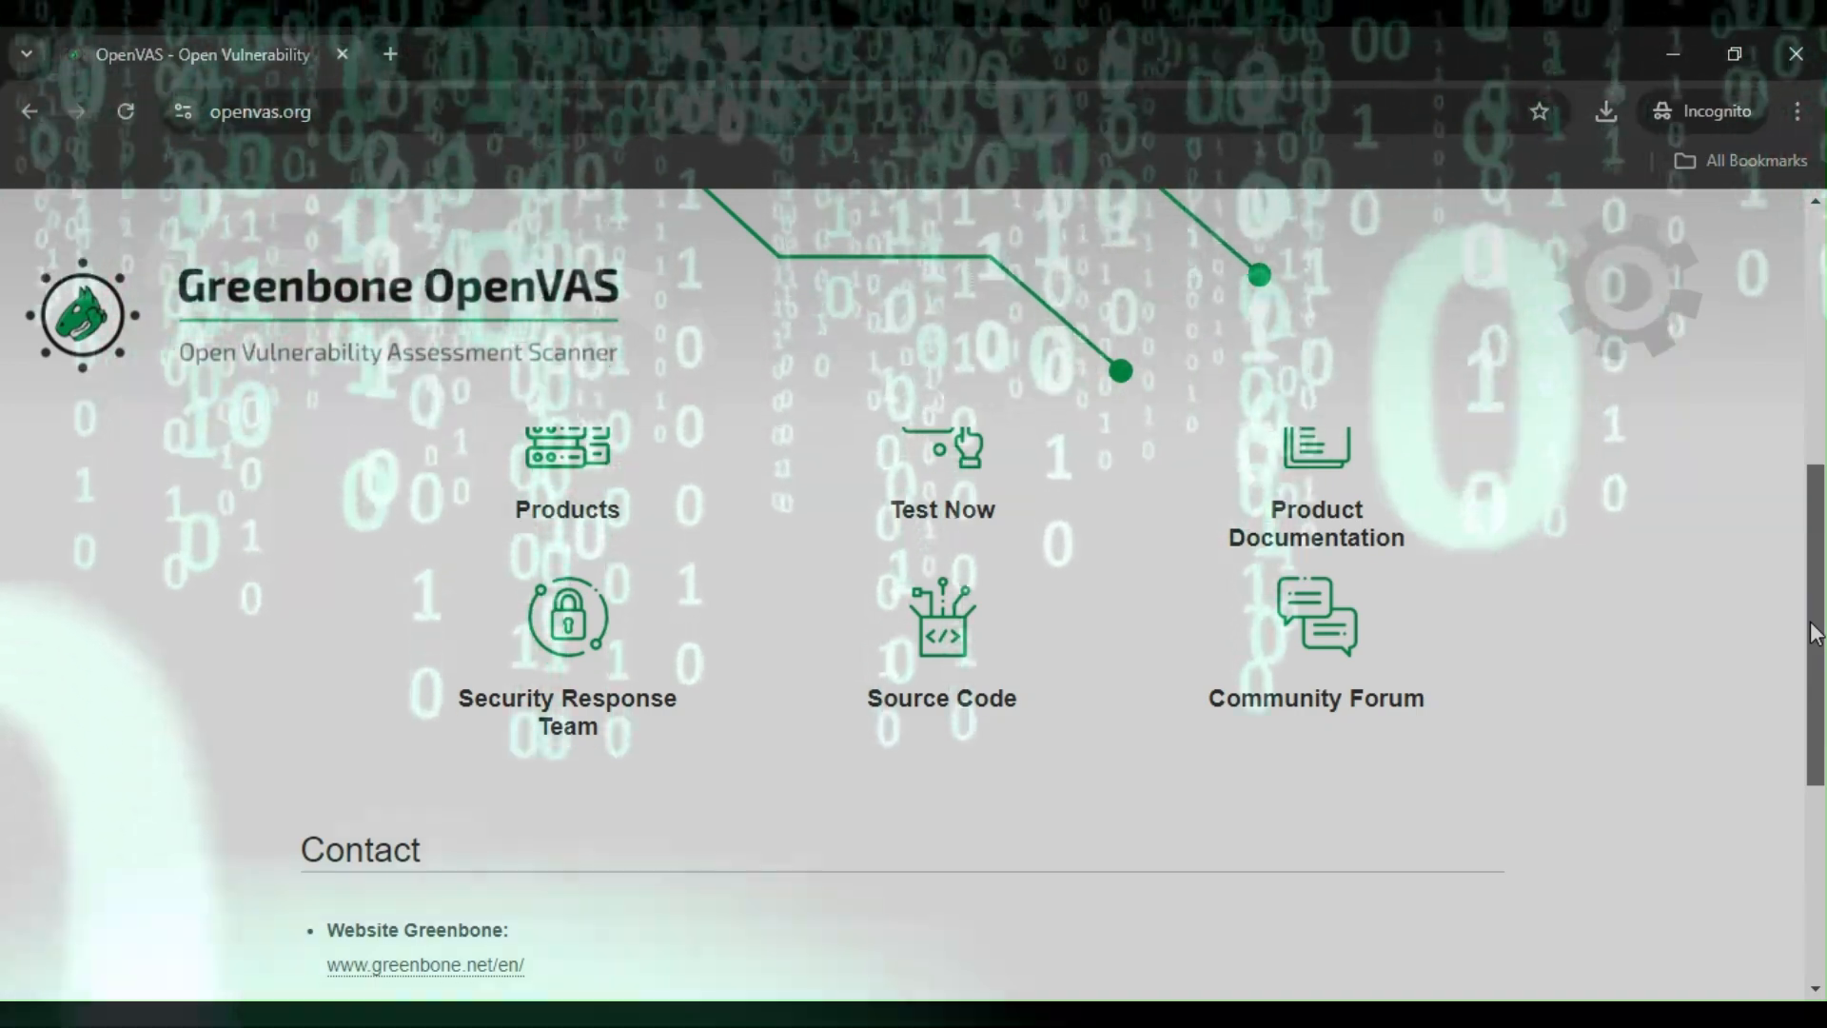
scroll(down, 3)
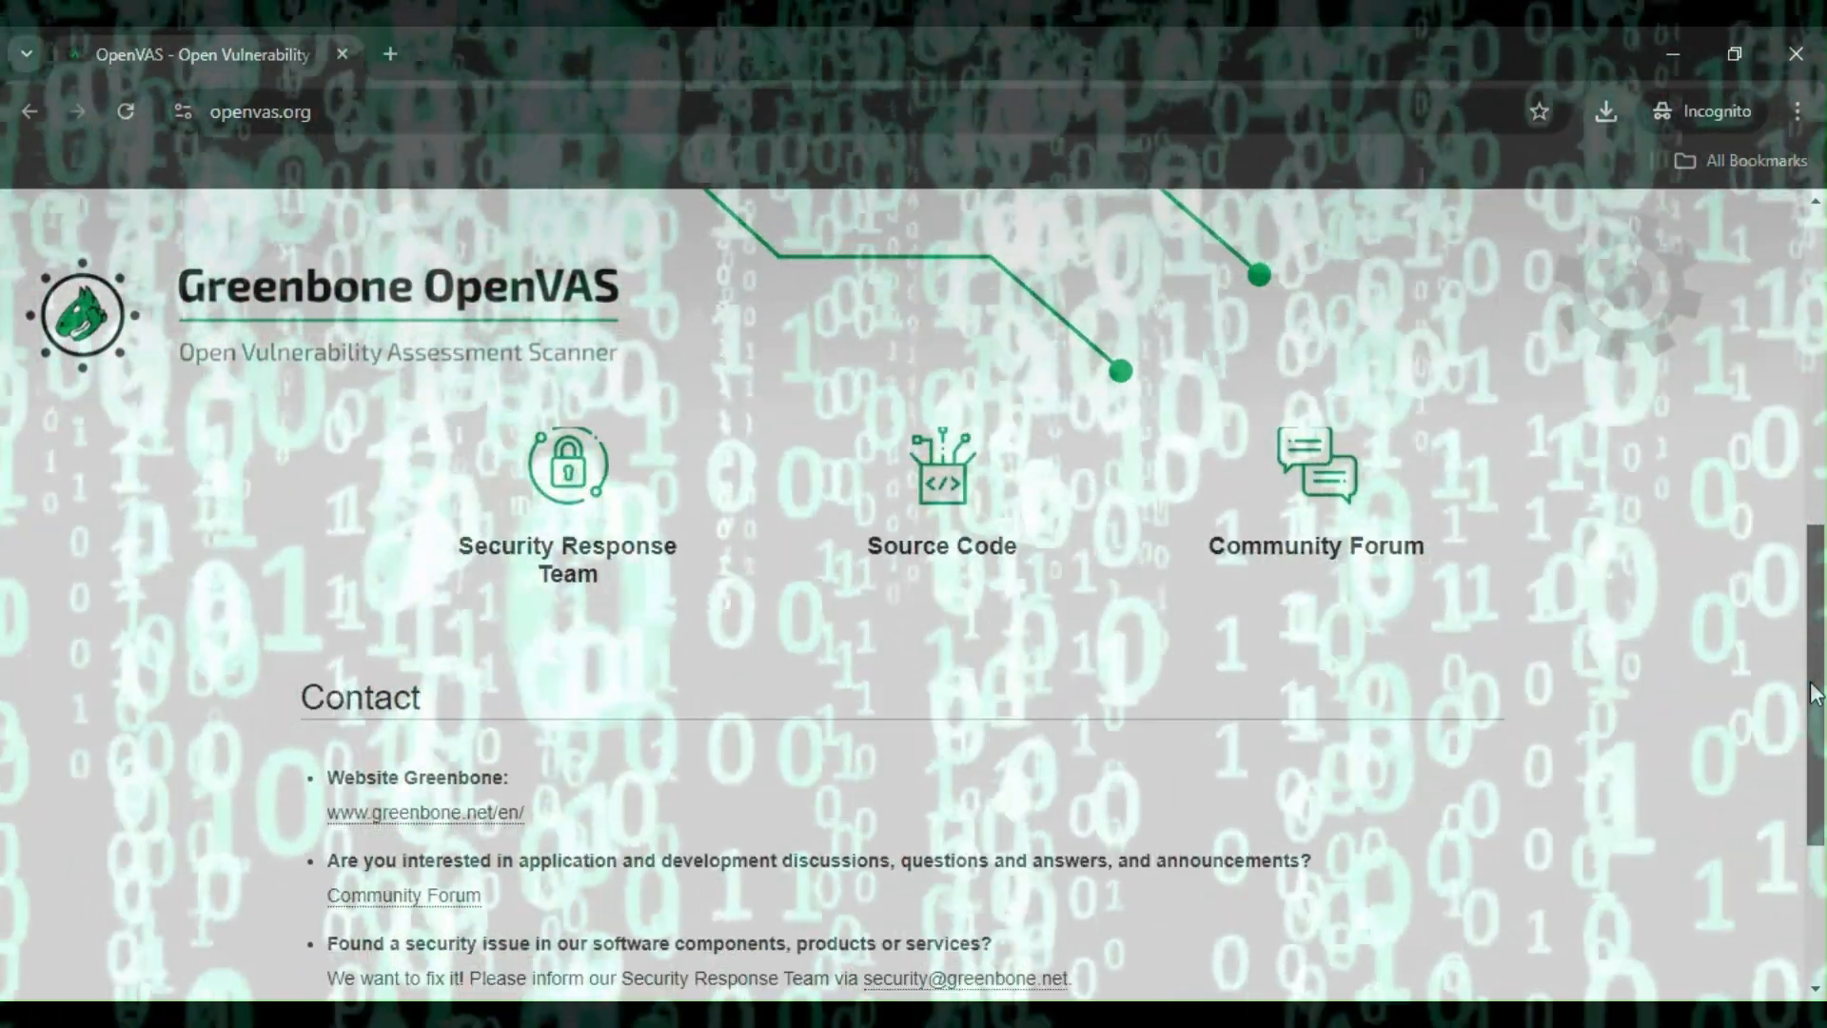
scroll(down, 3)
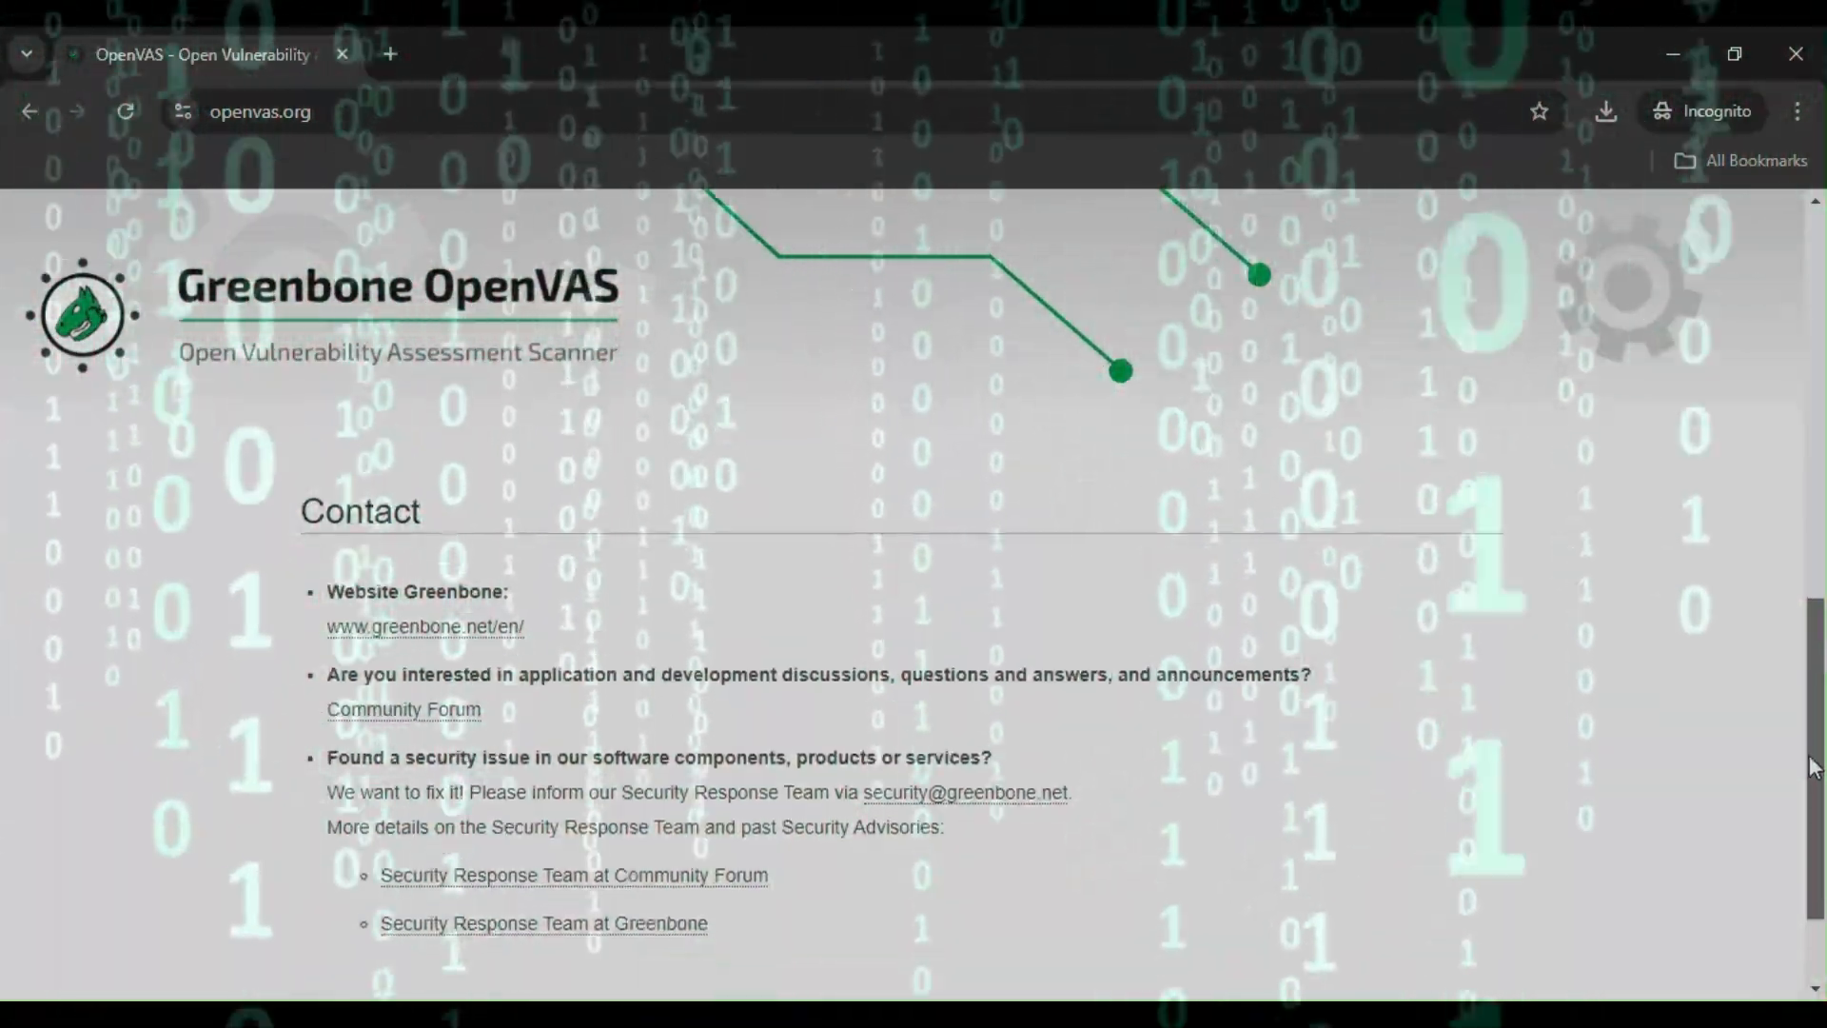
scroll(down, 3)
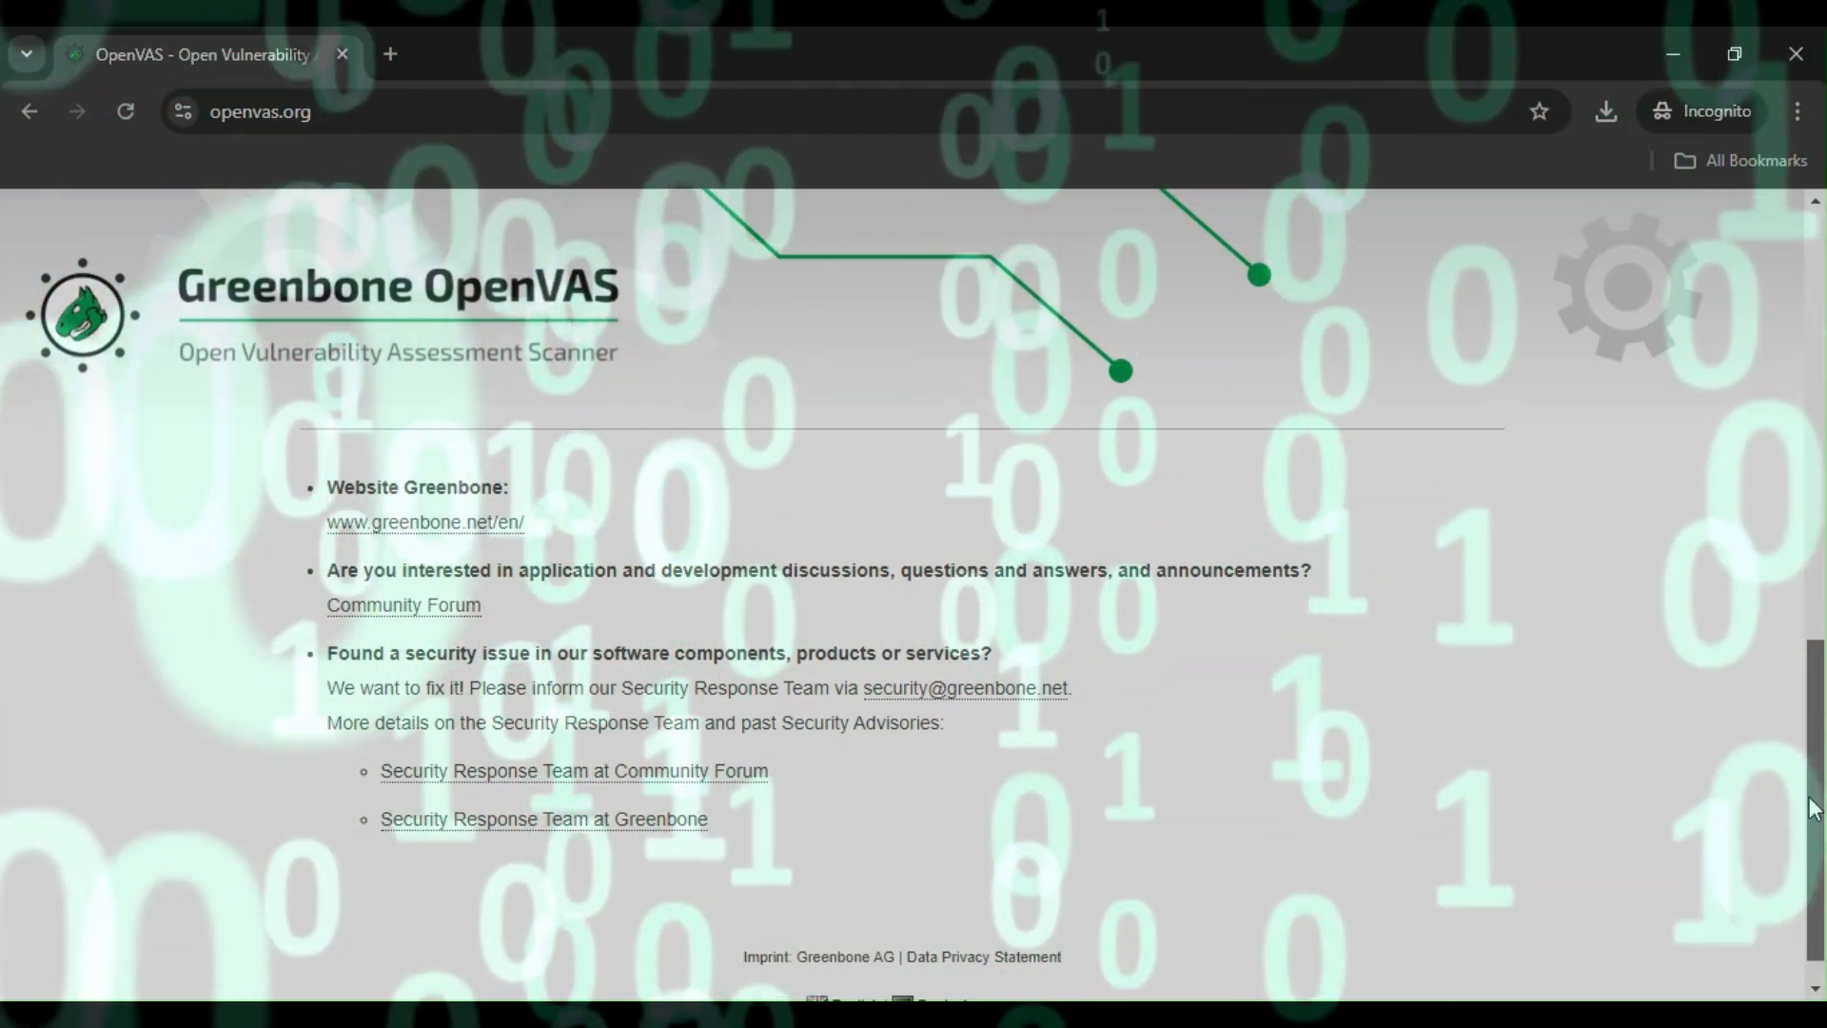
scroll(up, 3)
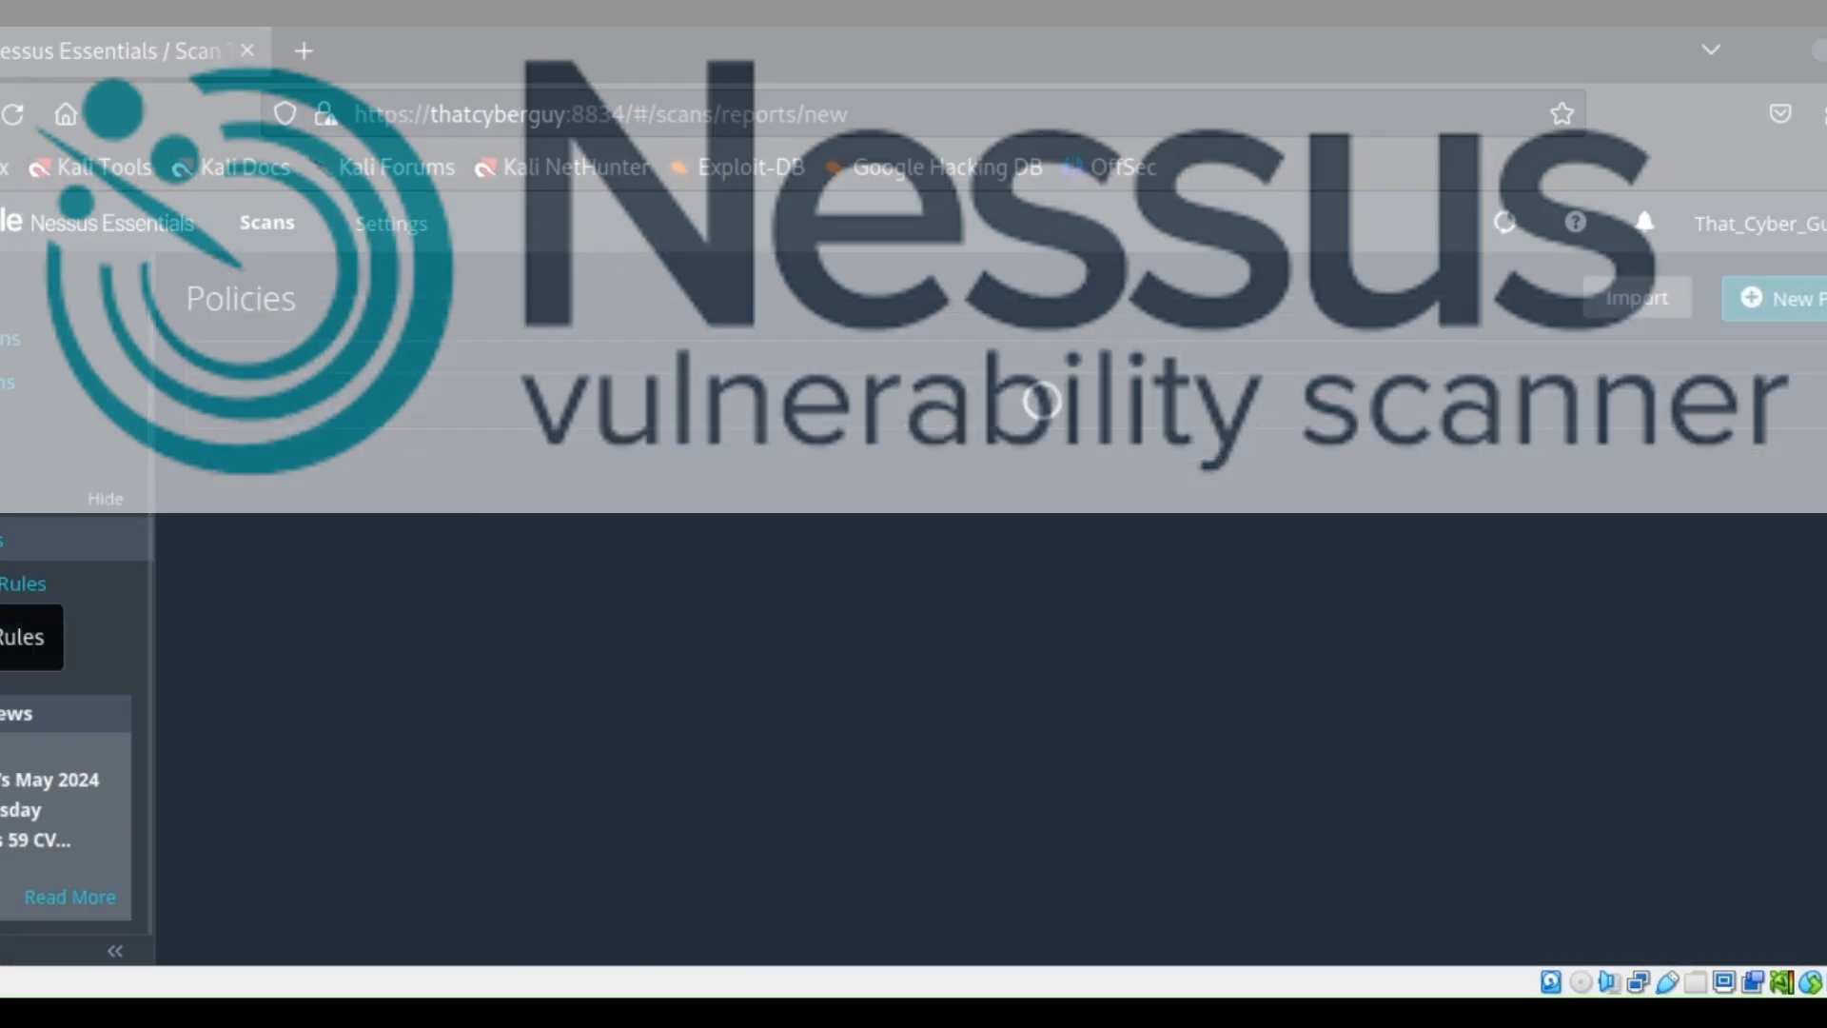
Step: Describe the scan as 'This is for testing purposes' and launch Metasploitable_Scan against 10.0.2.4/24
click(267, 222)
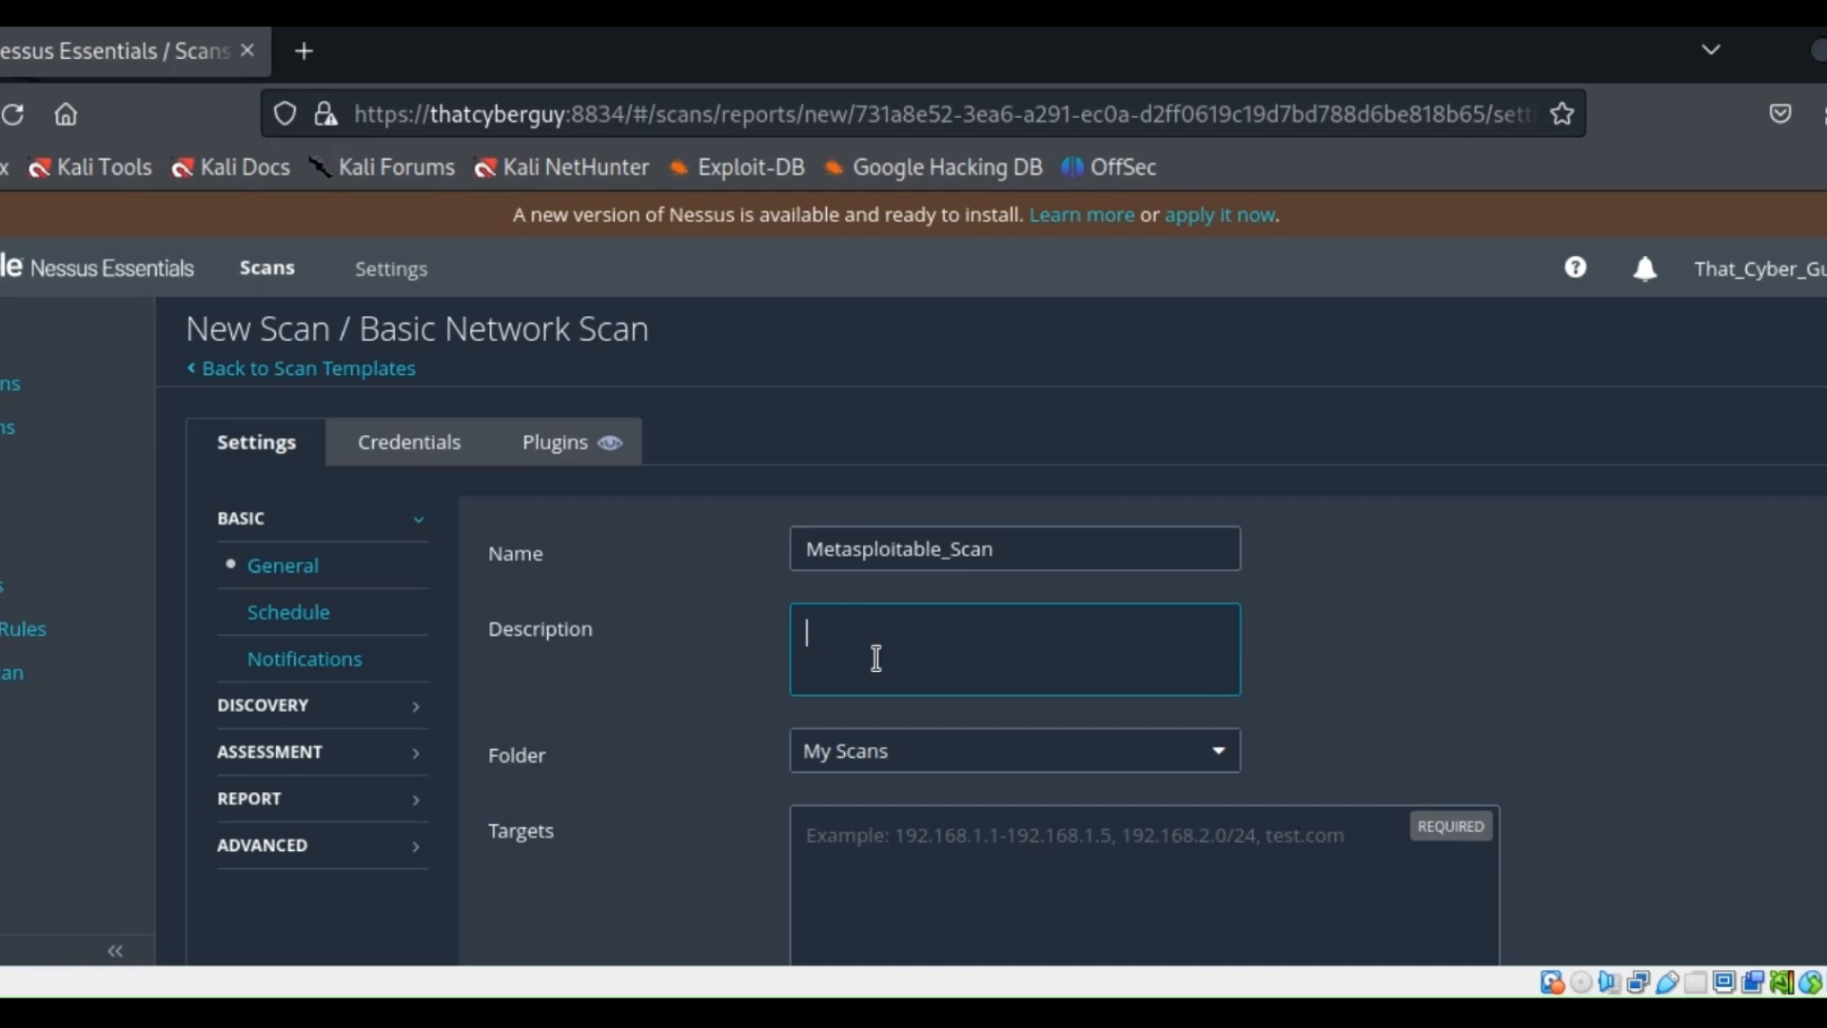
text(This is for testing purposes)
click(1144, 887)
text(10.0.2.4/24)
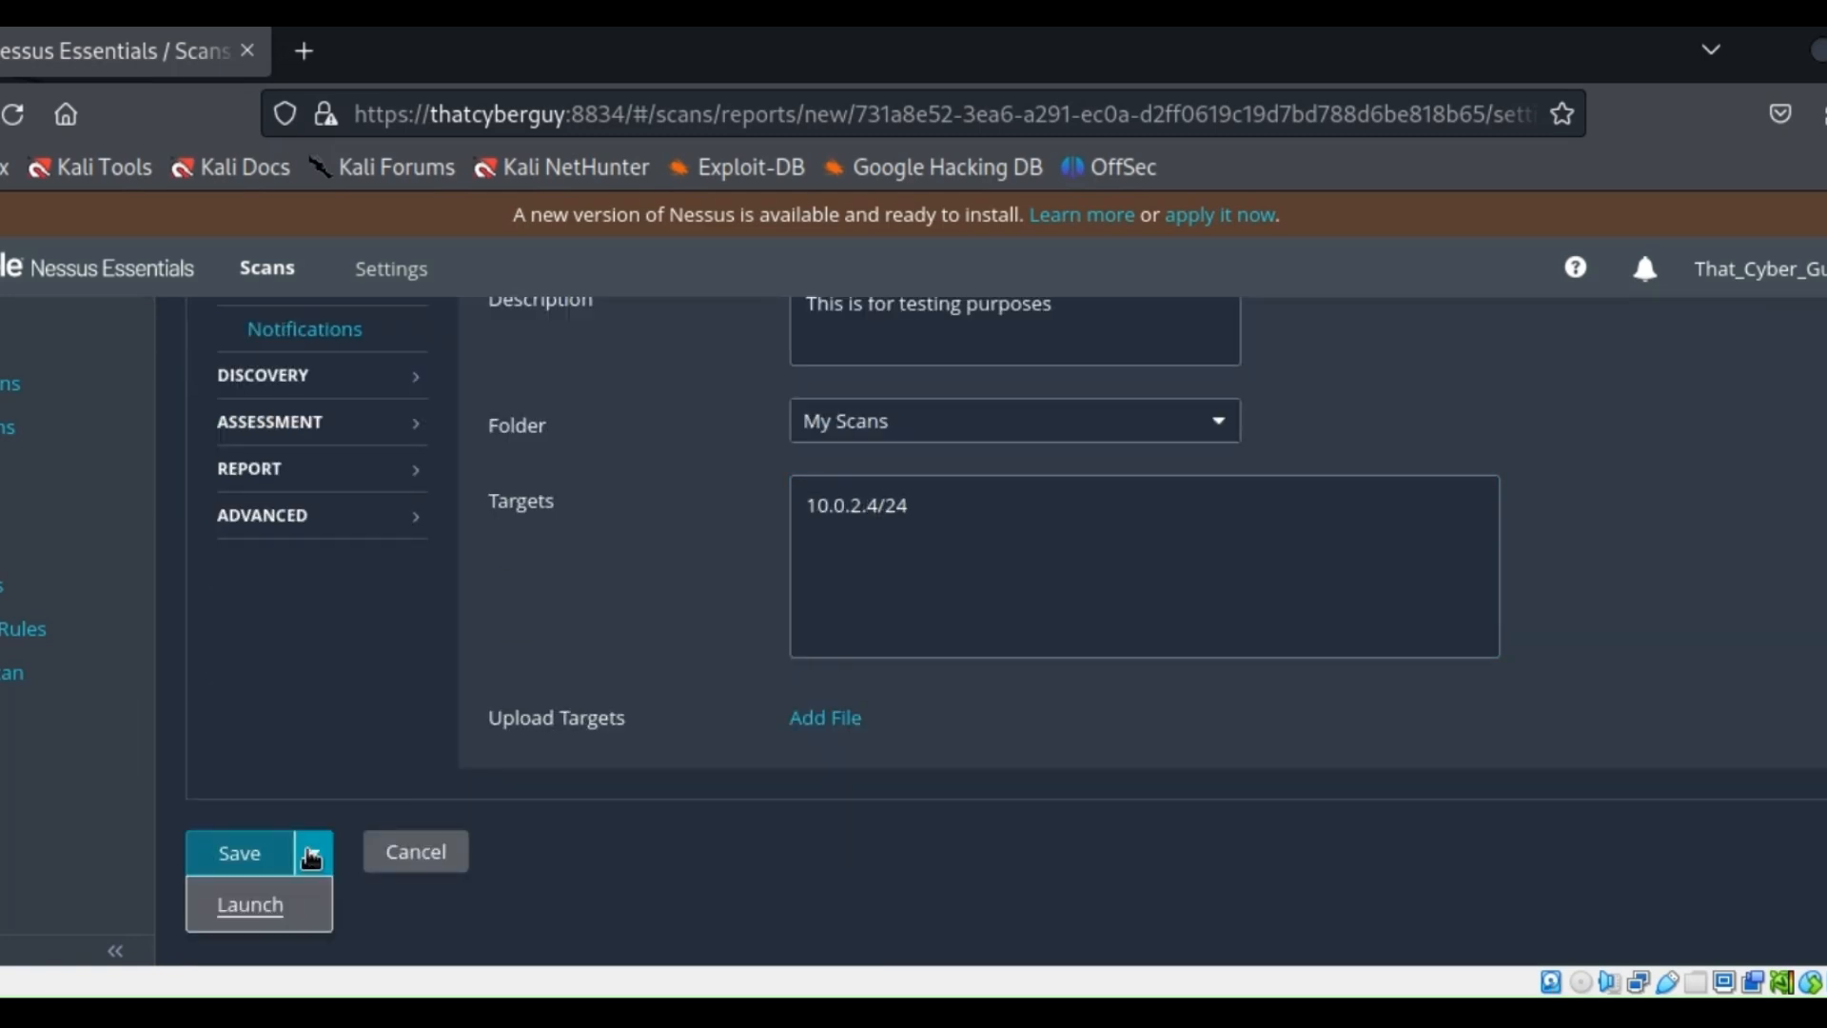
click(250, 905)
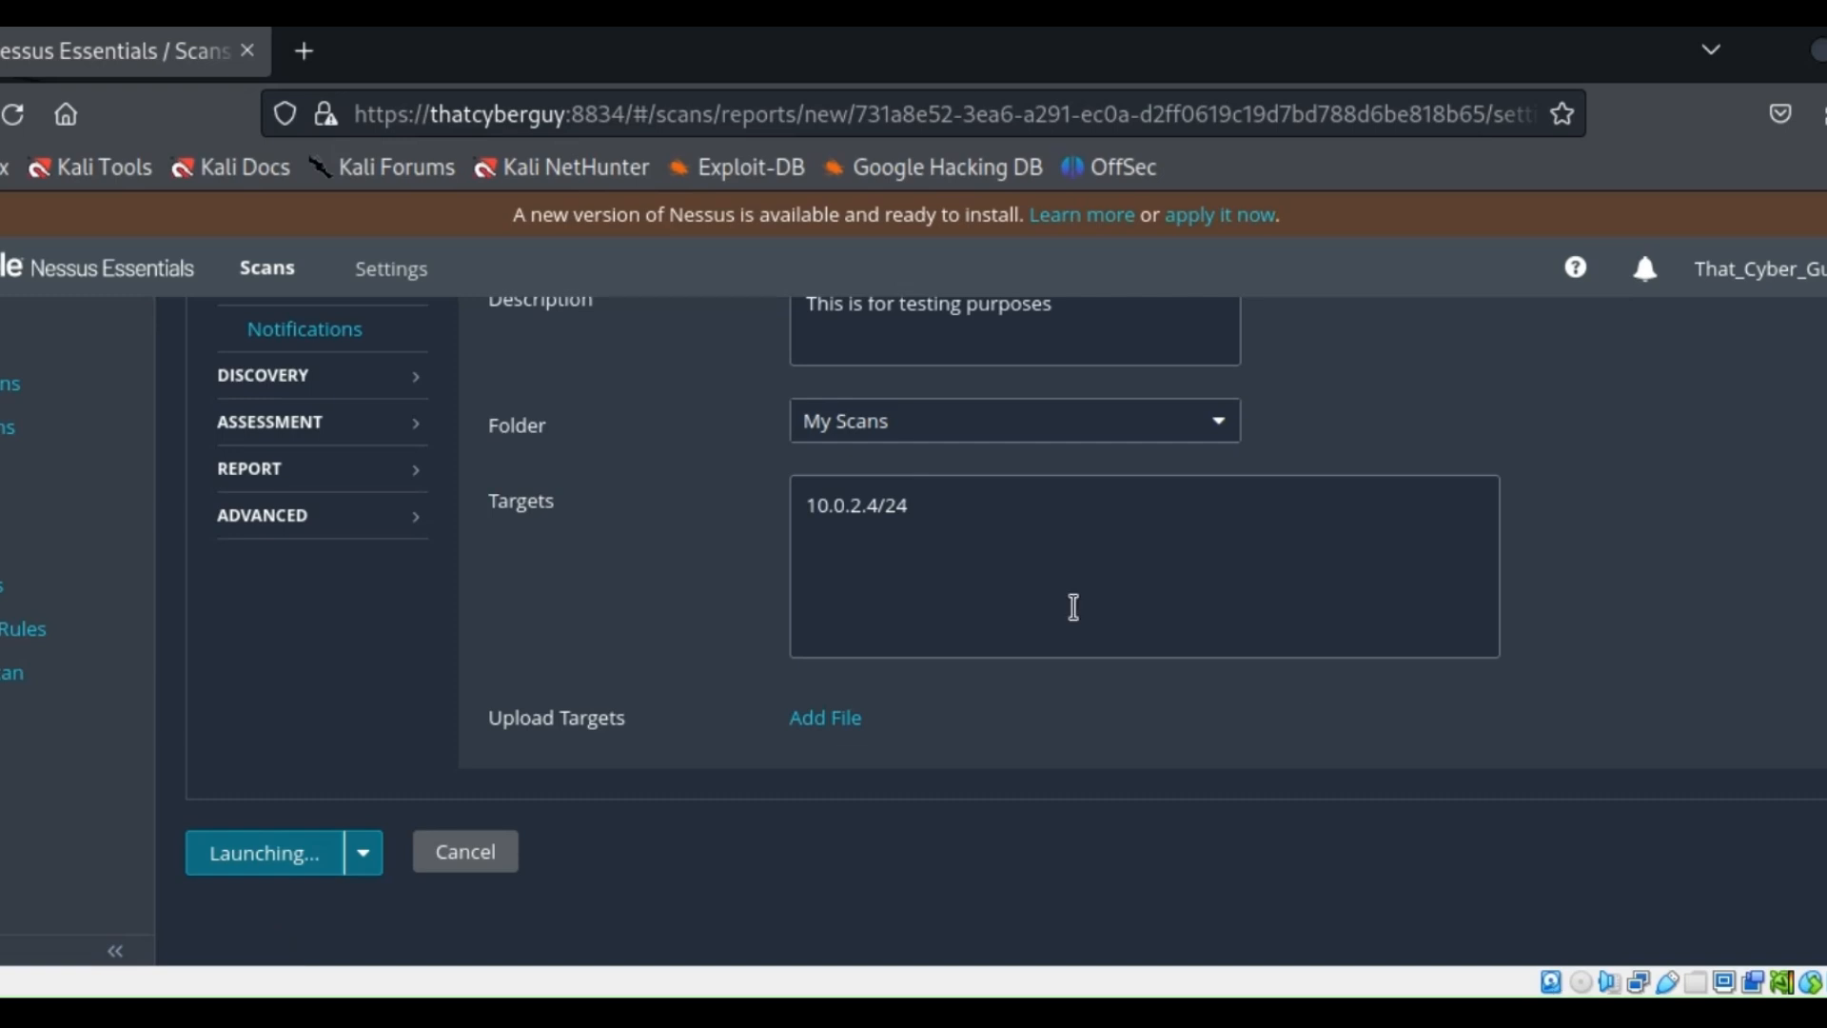
Step: View the Metasploitable_Scan results and the vulnerability list for host 10.0.2.4
click(263, 853)
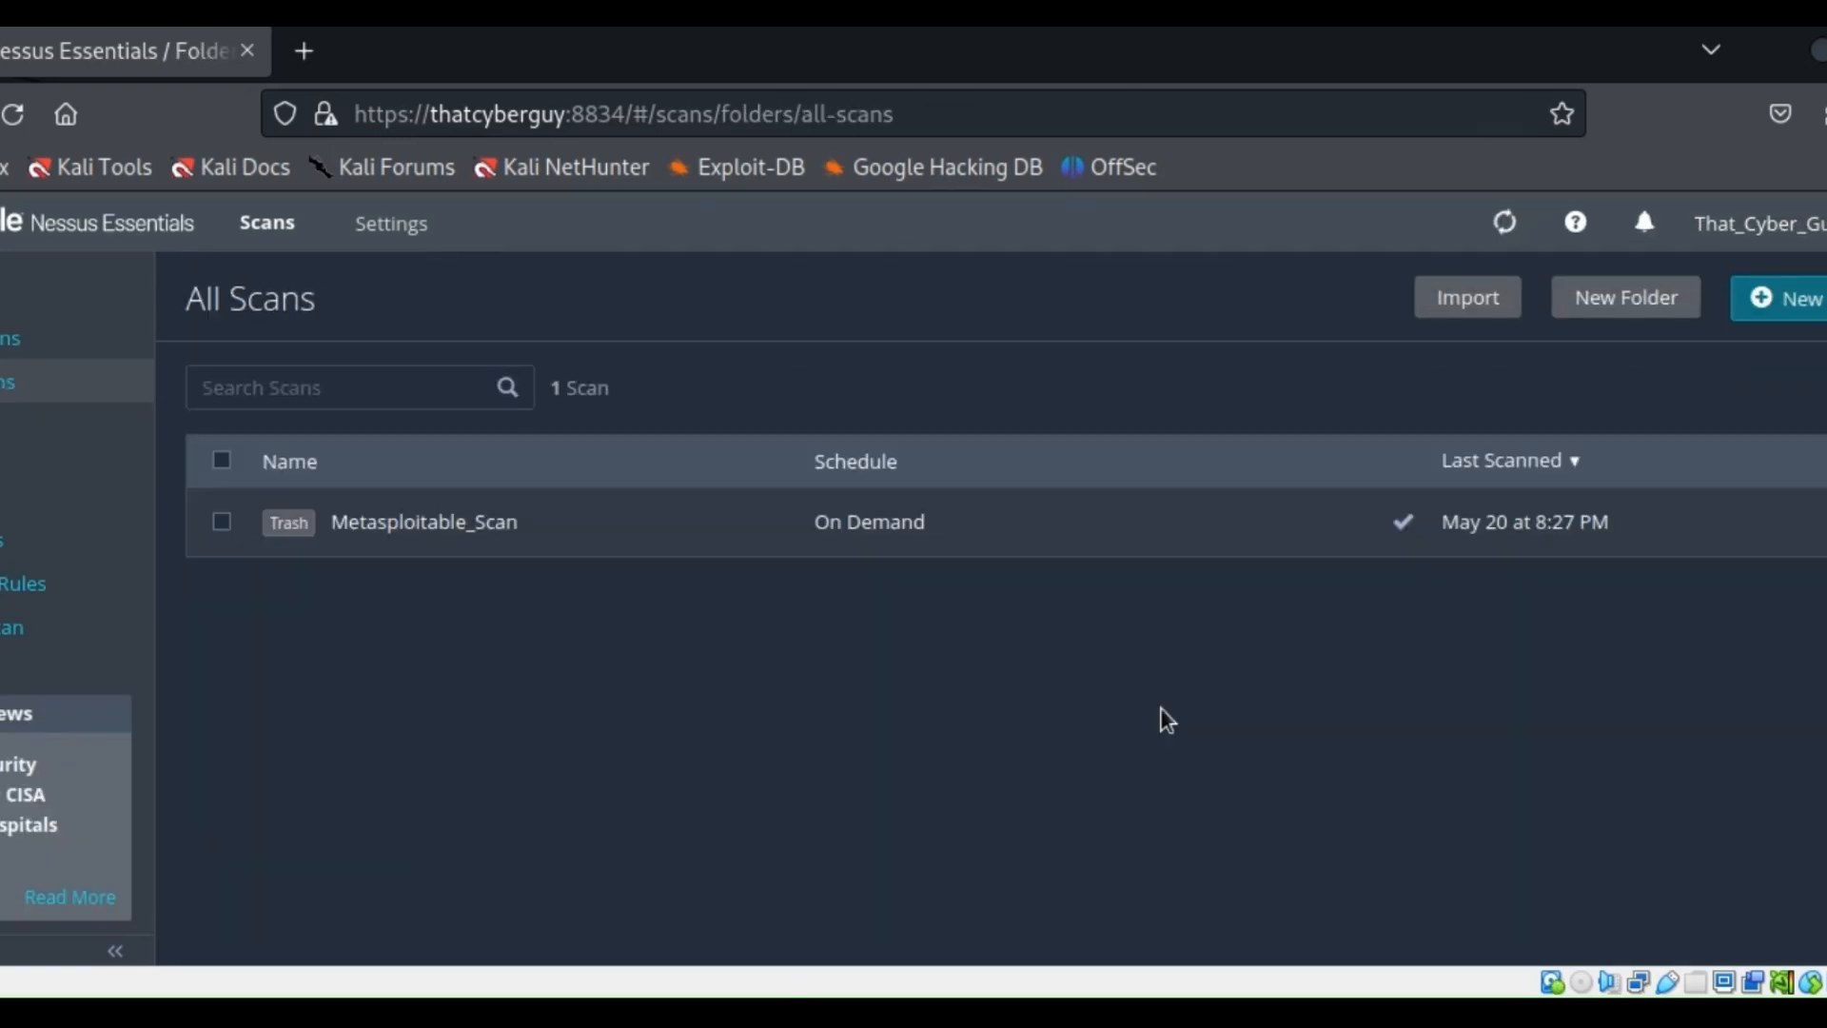
click(423, 522)
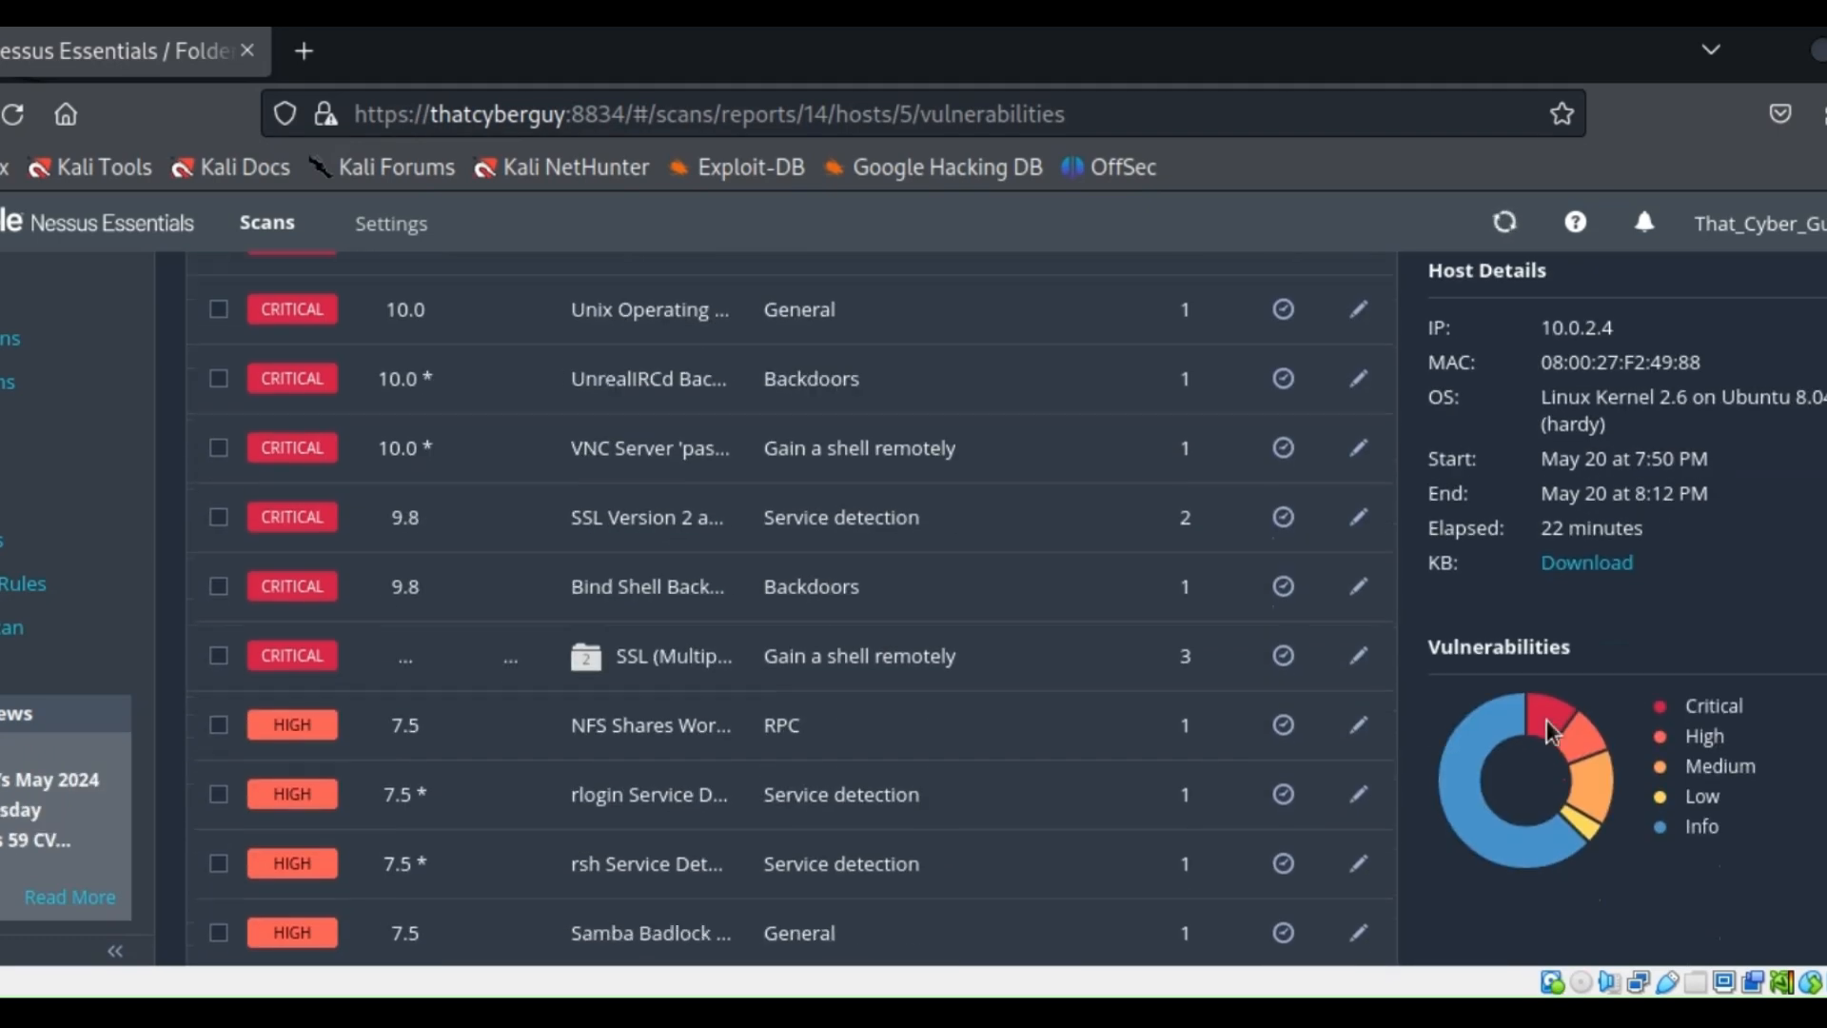
scroll(up, 3)
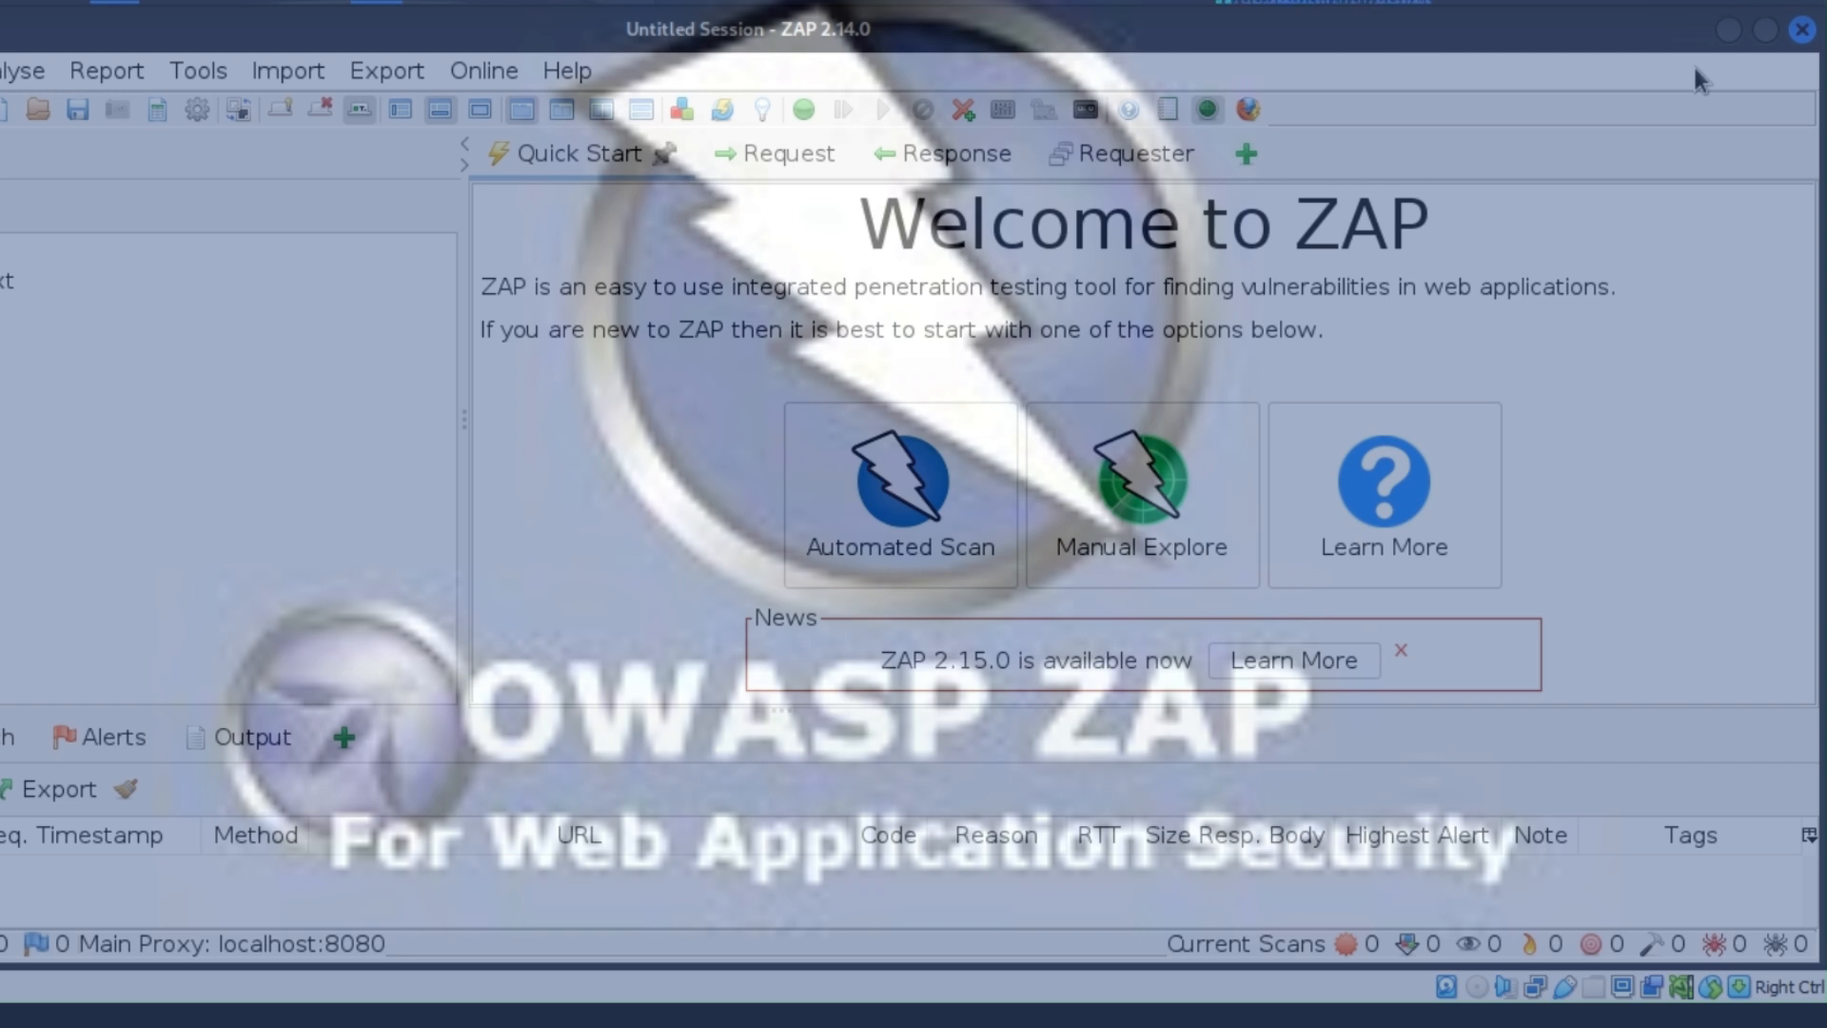
mouse_move(224, 406)
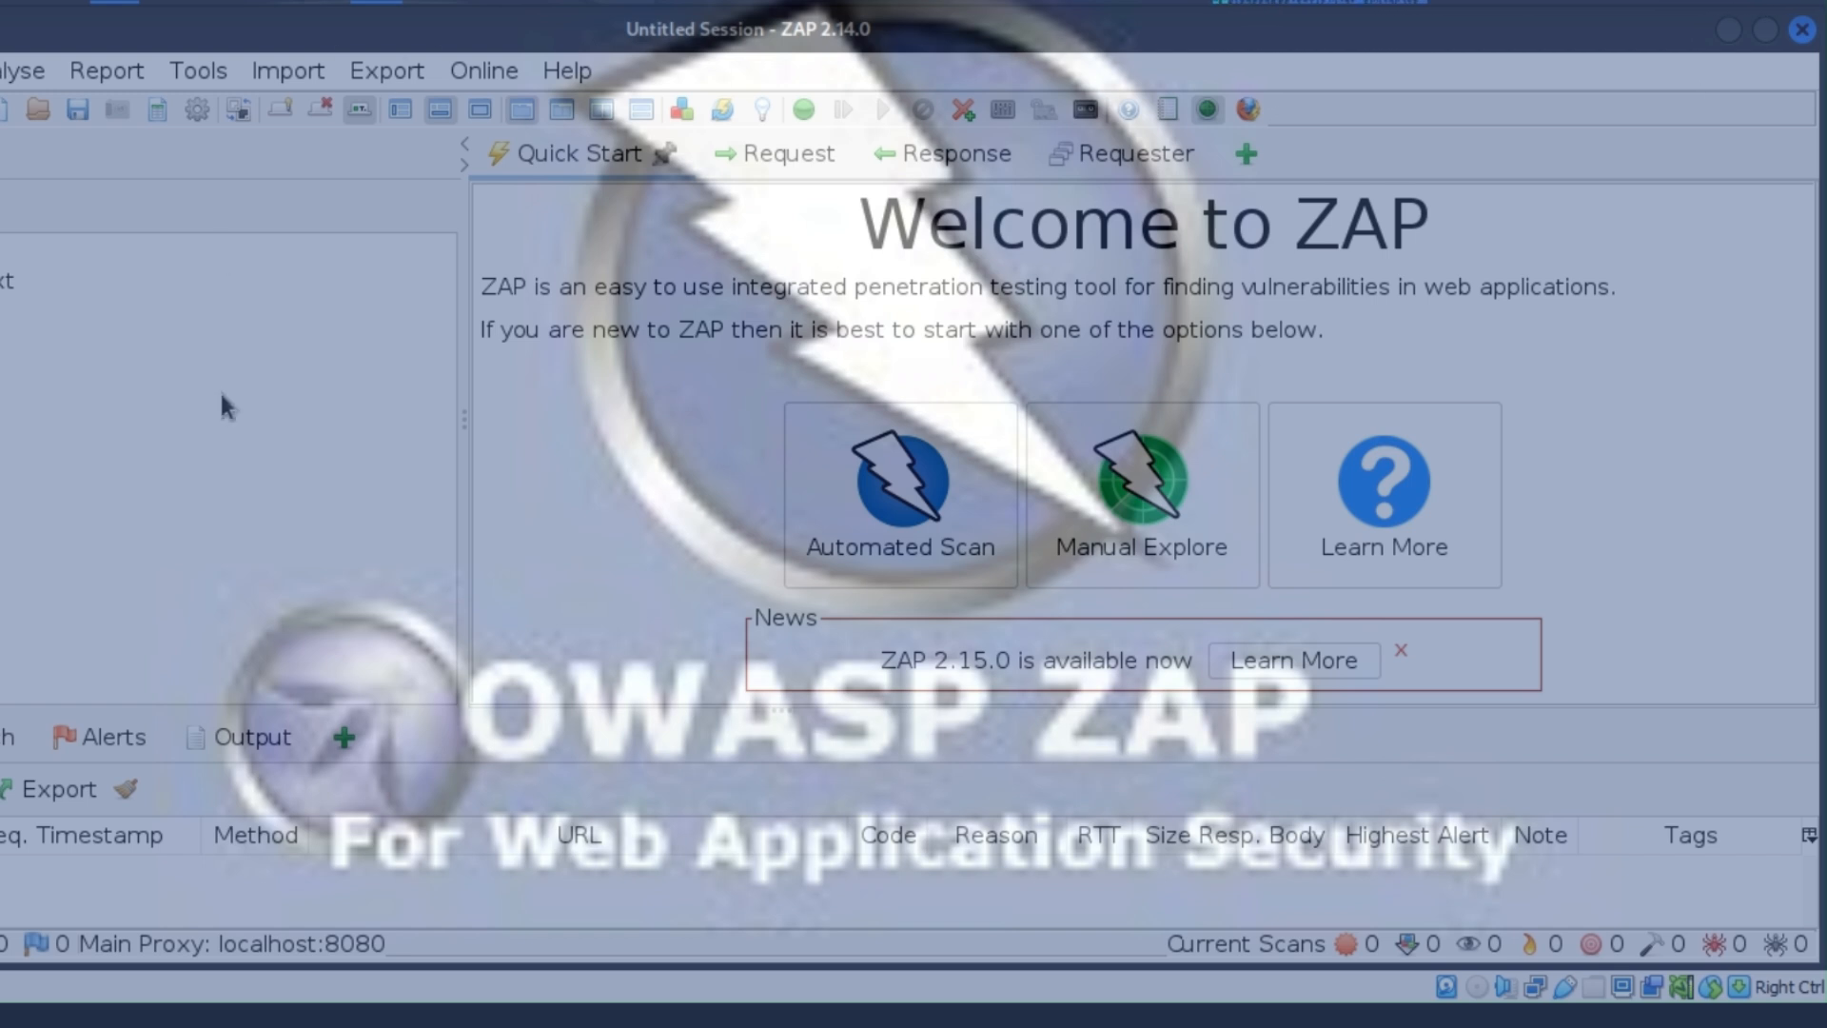
mouse_move(670, 717)
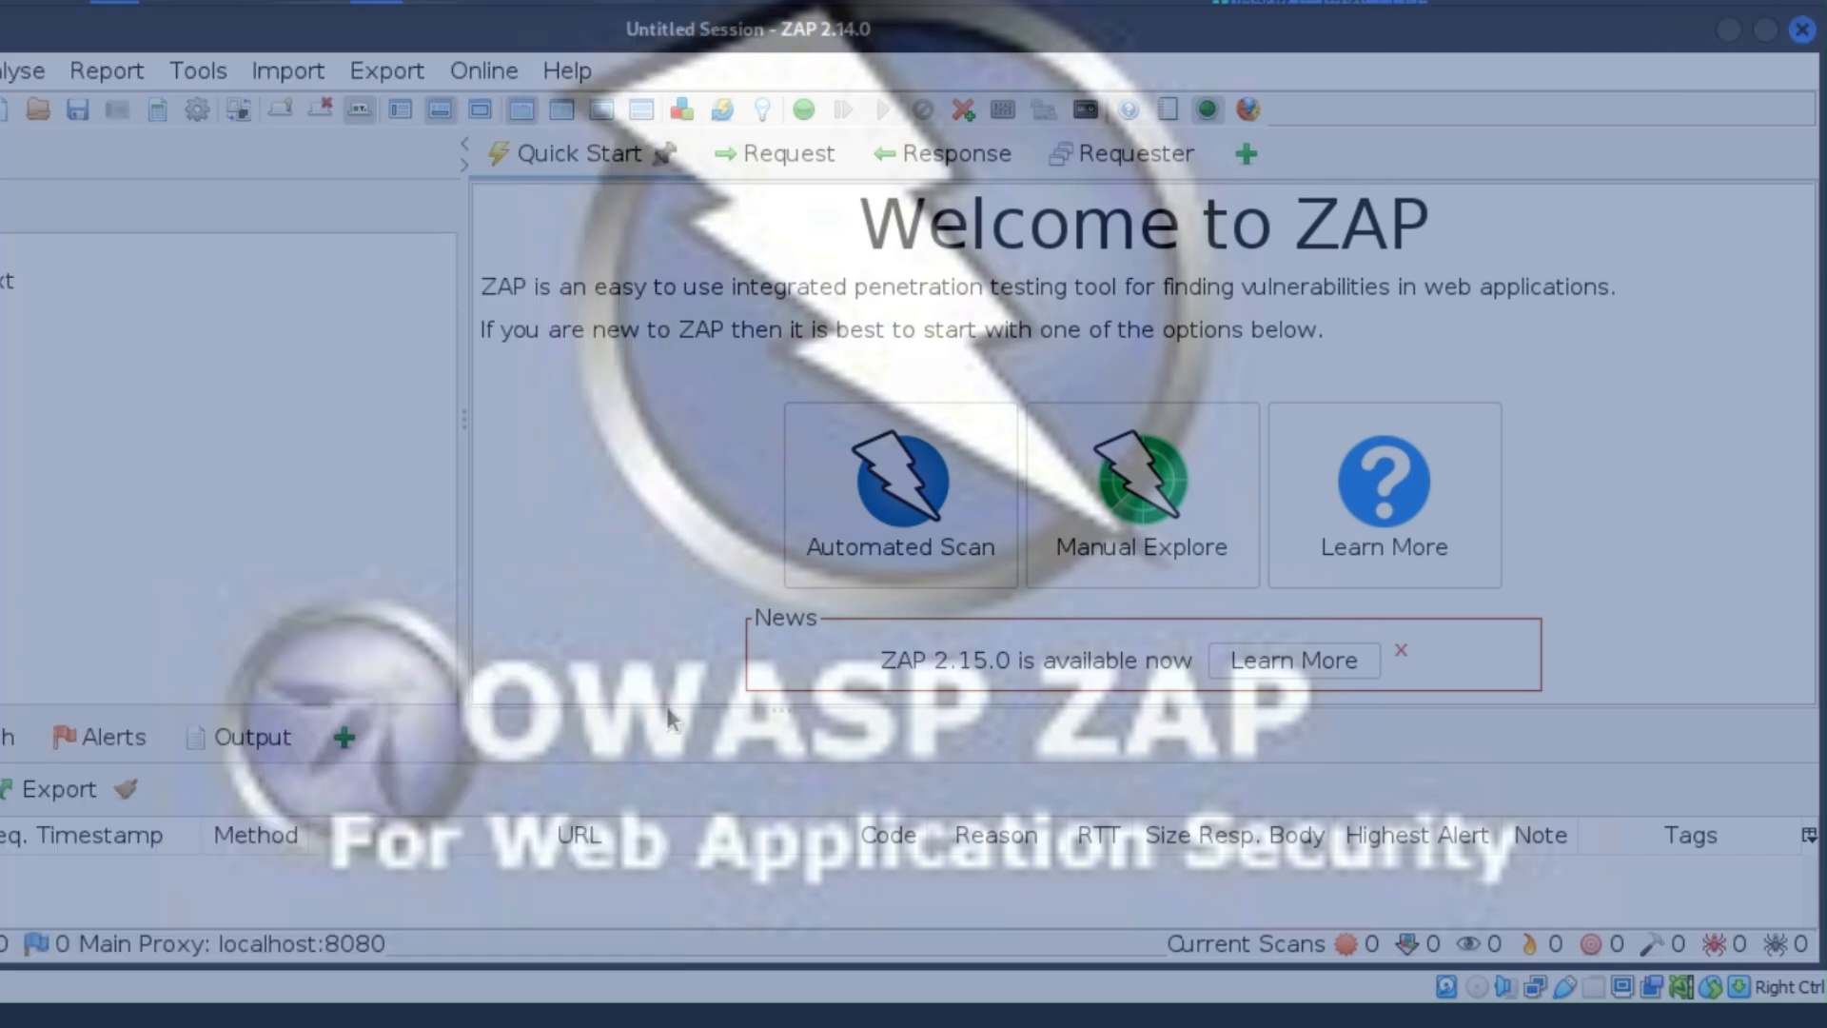
click(1400, 651)
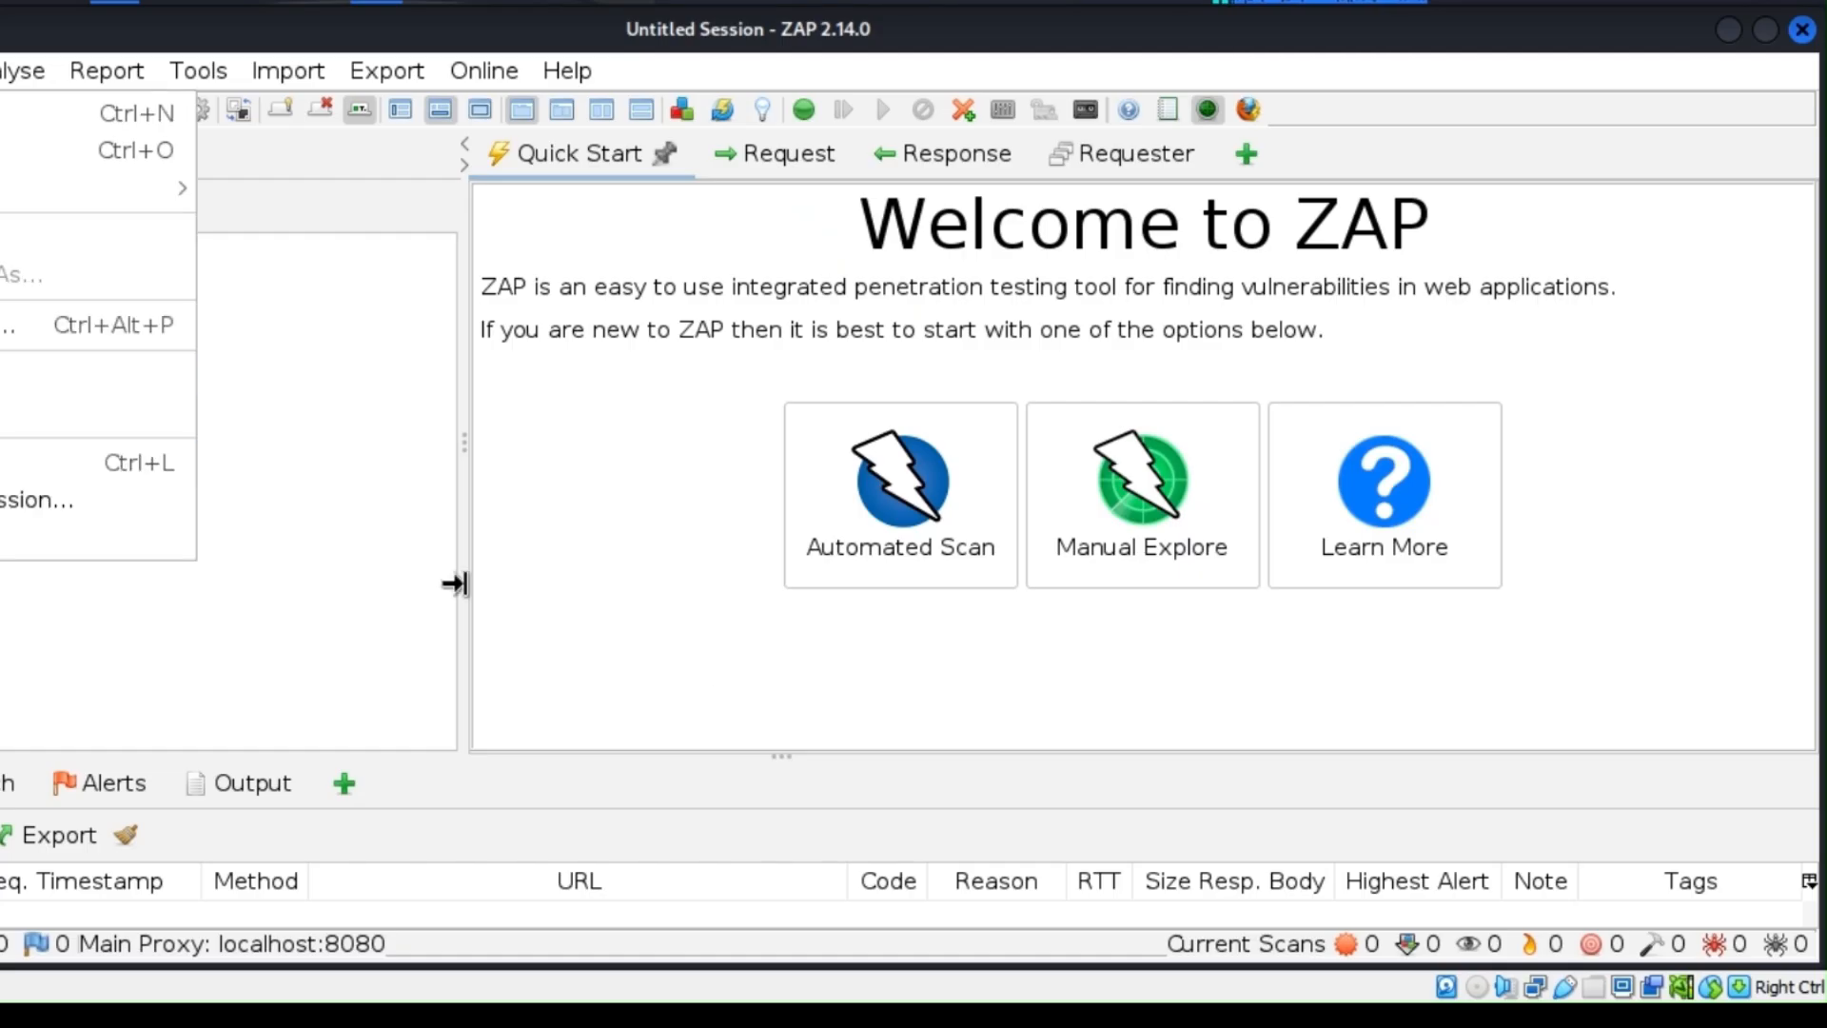
click(898, 493)
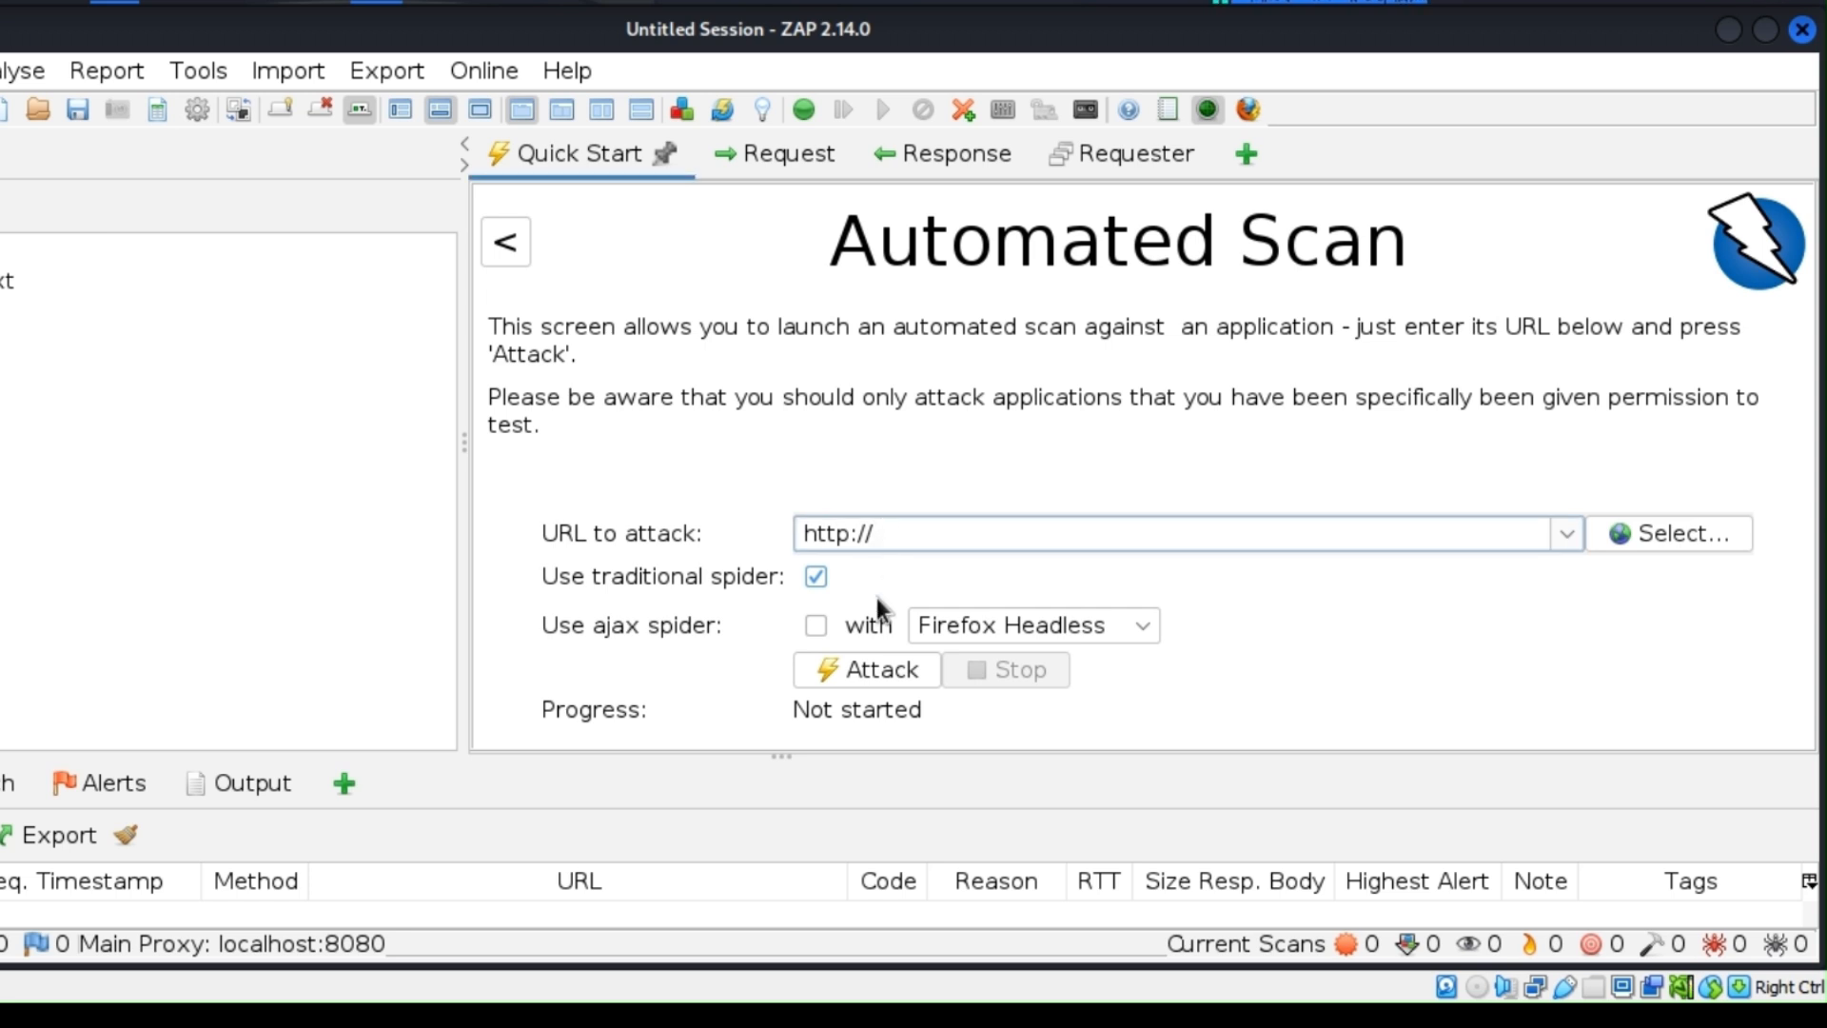
mouse_move(1180, 571)
text(10.0.2.4)
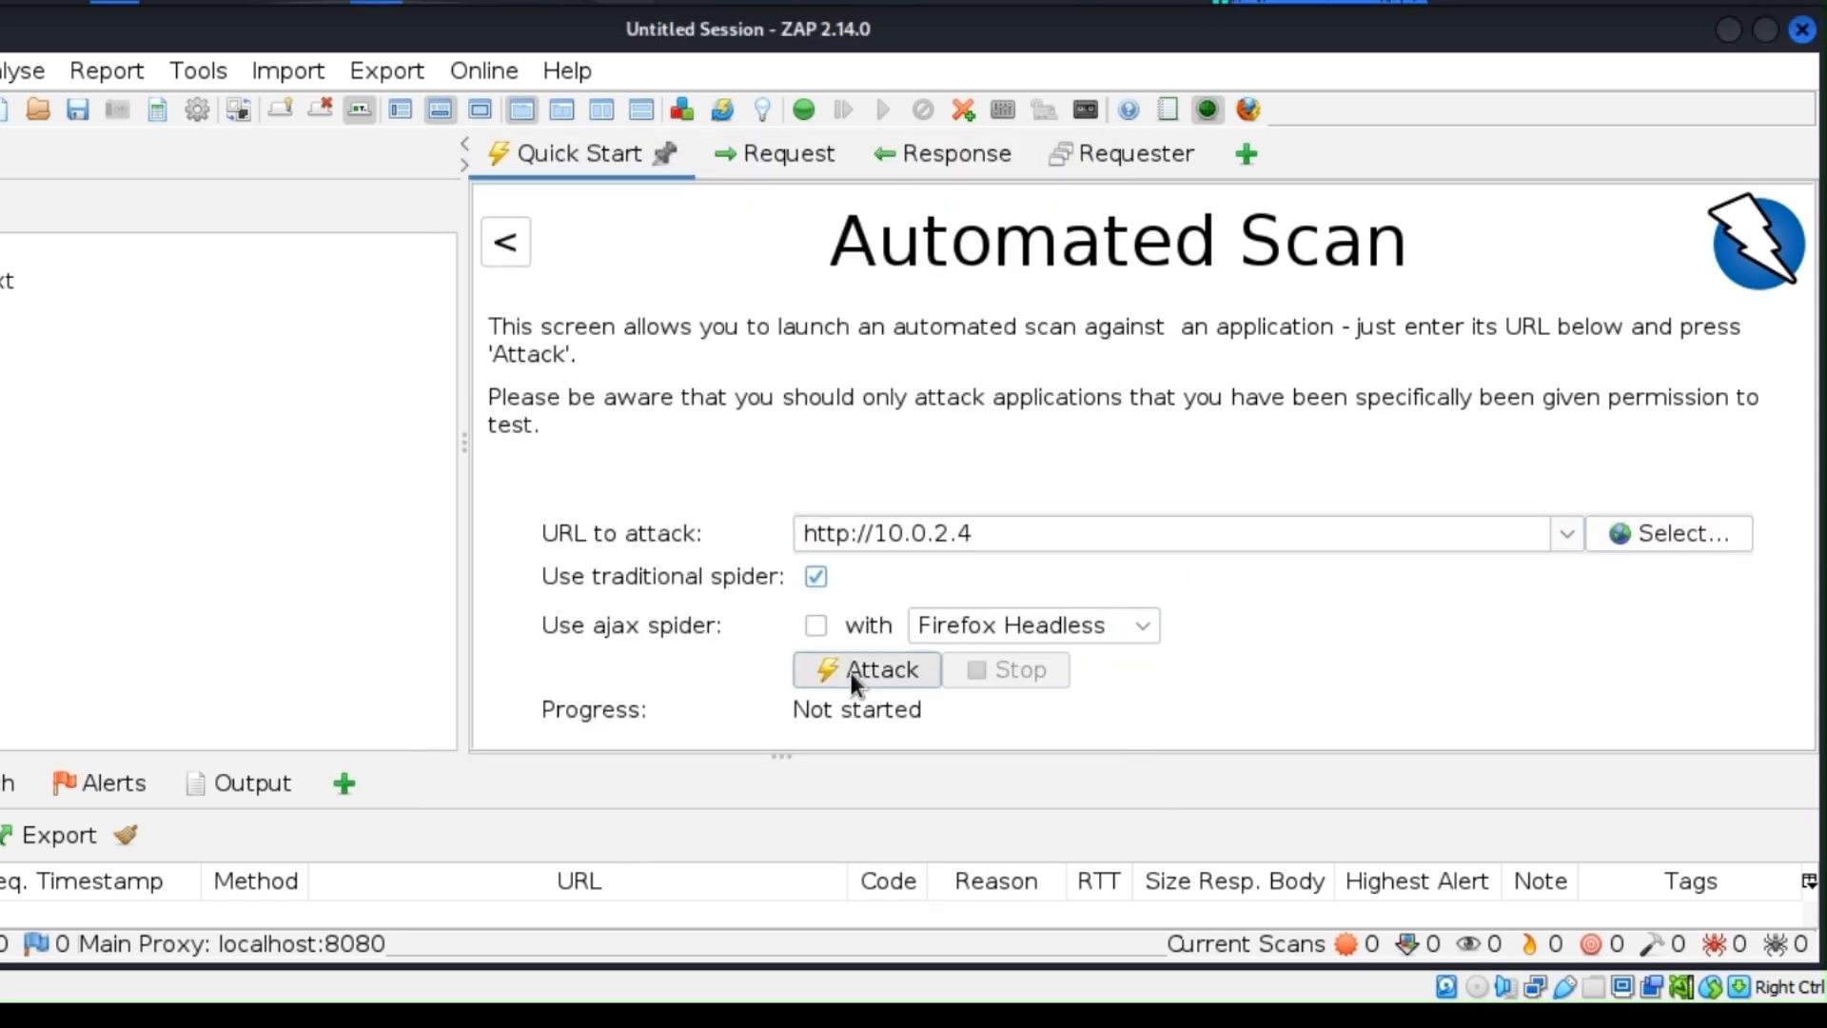
click(387, 71)
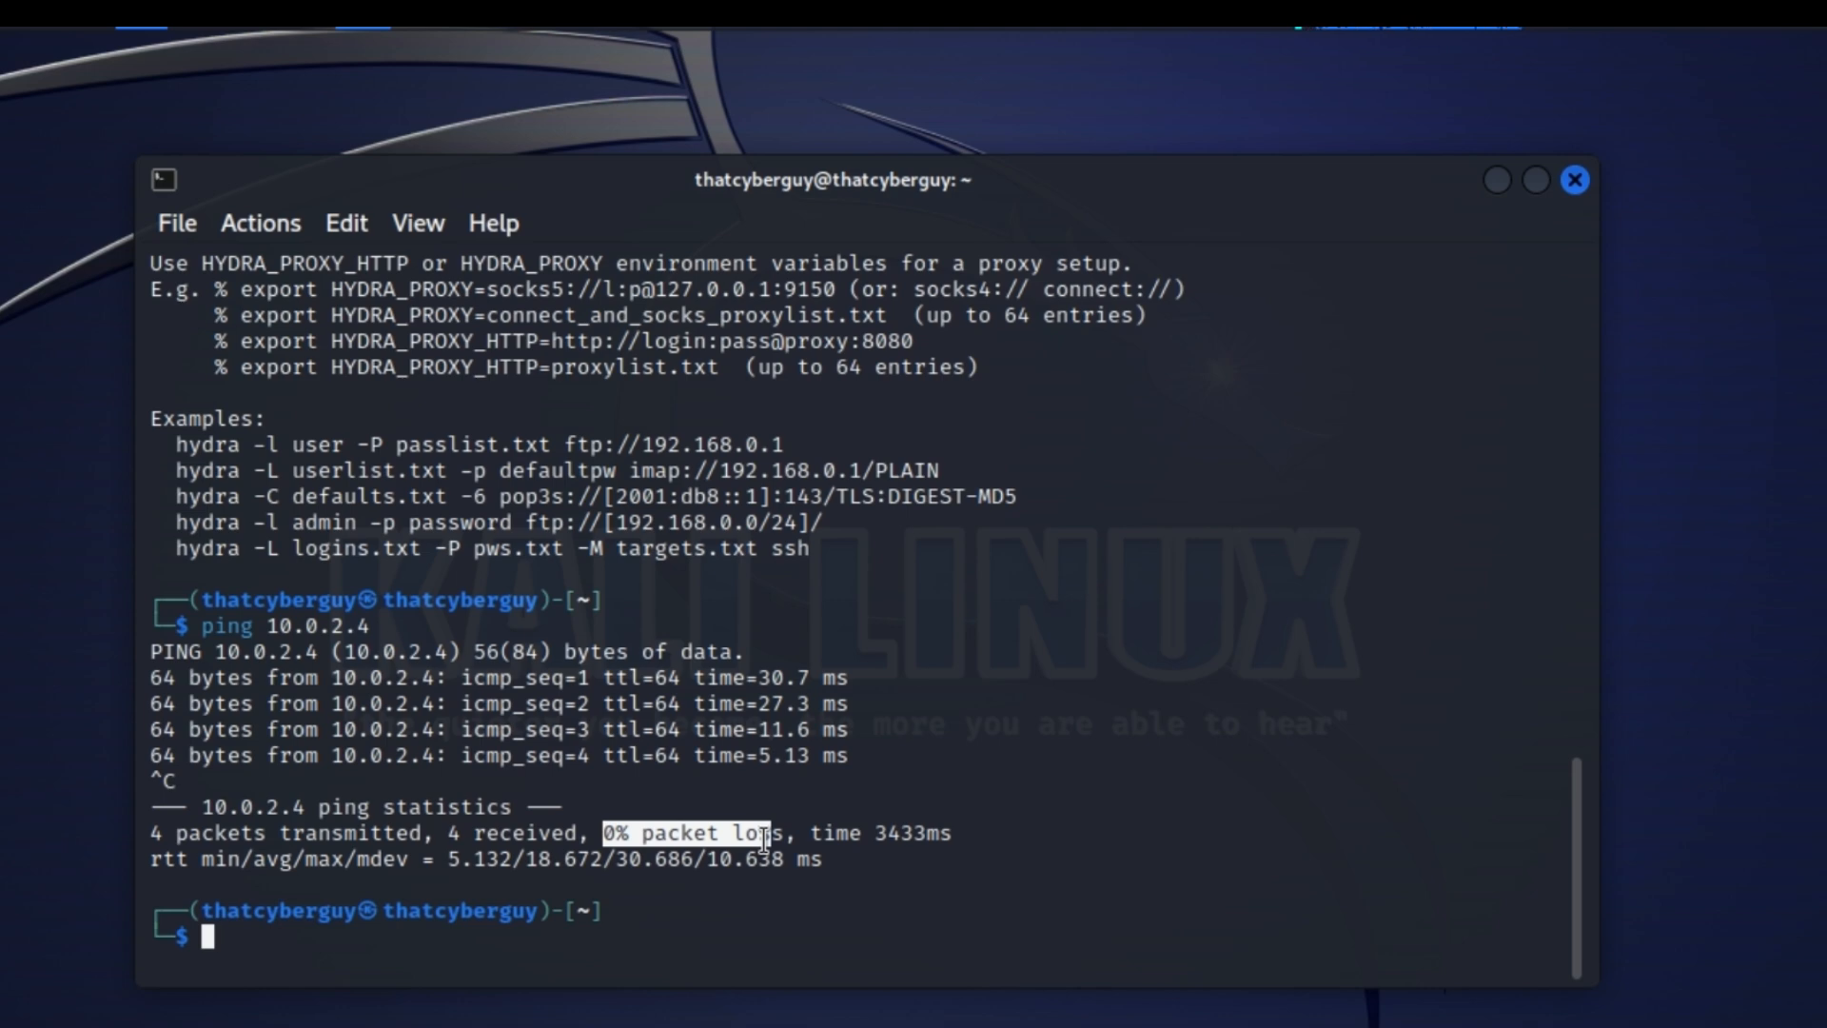
Step: Show hydra -h help, pick out the cracked msfadmin FTP login, and start an echo list of root, msfadmin, cyberguy
text(hydra -h)
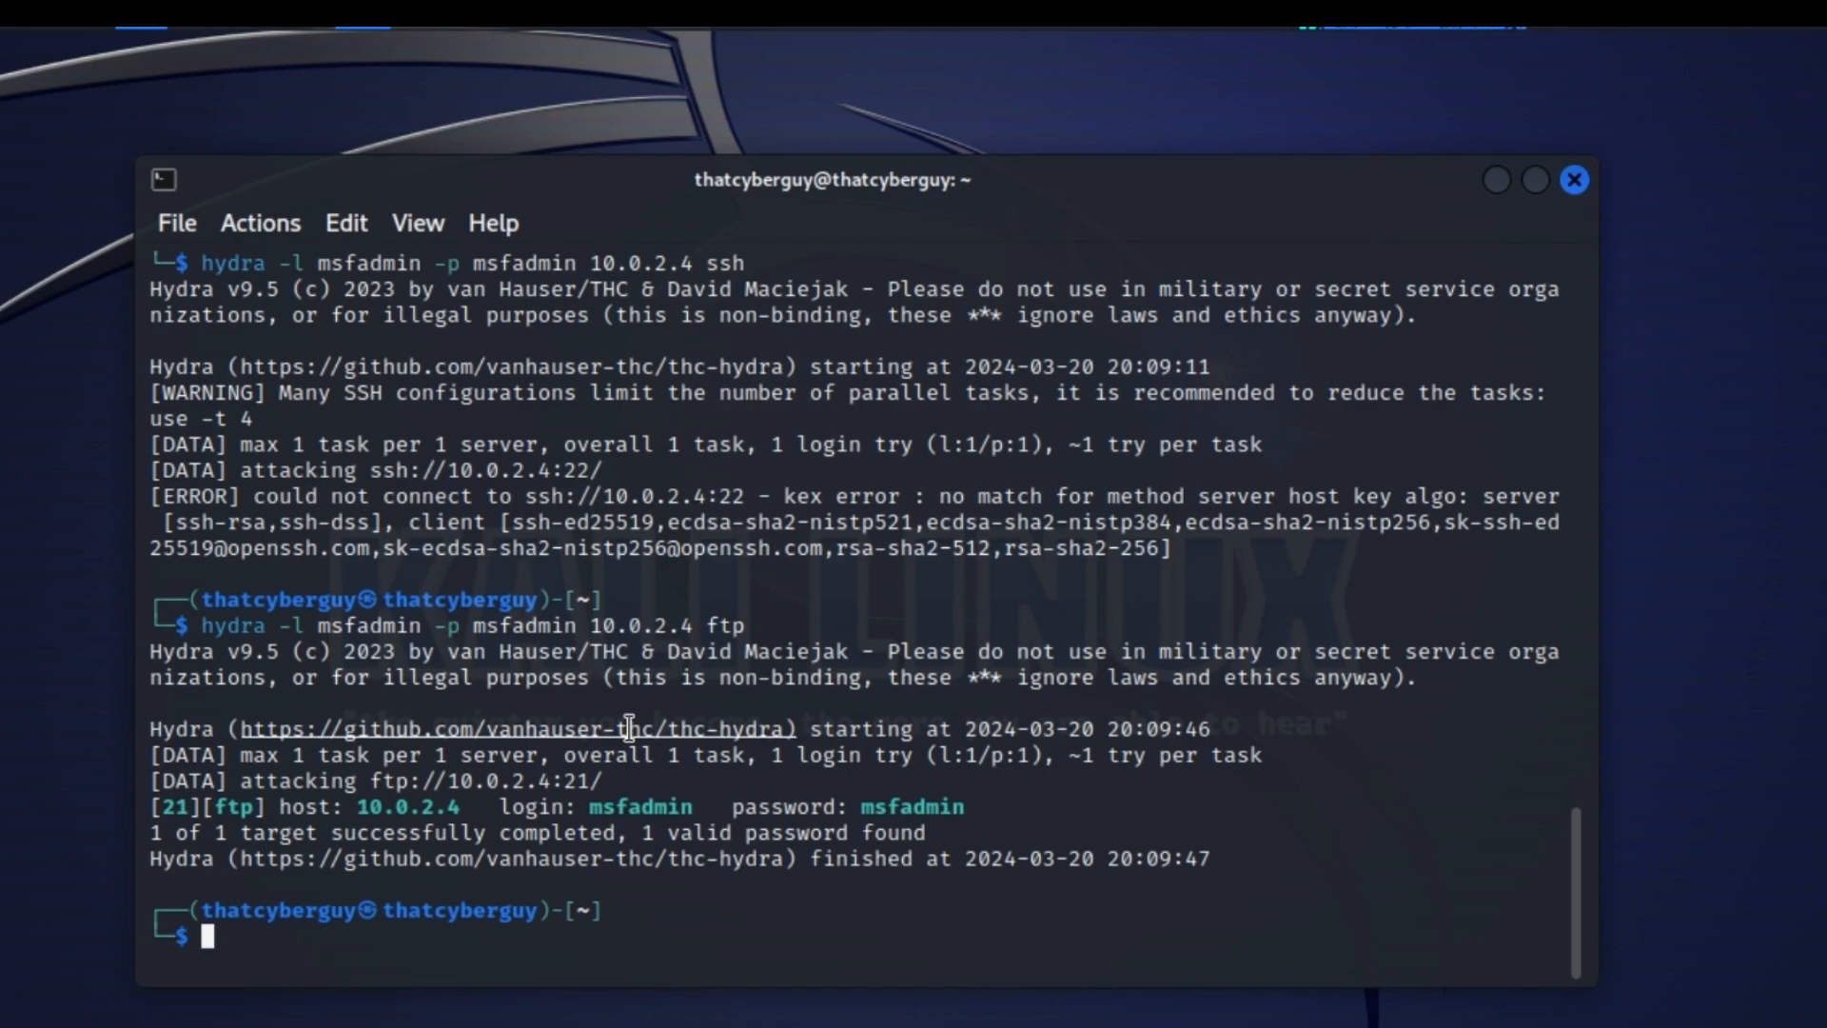
double_click(637, 806)
text(cd Desktop)
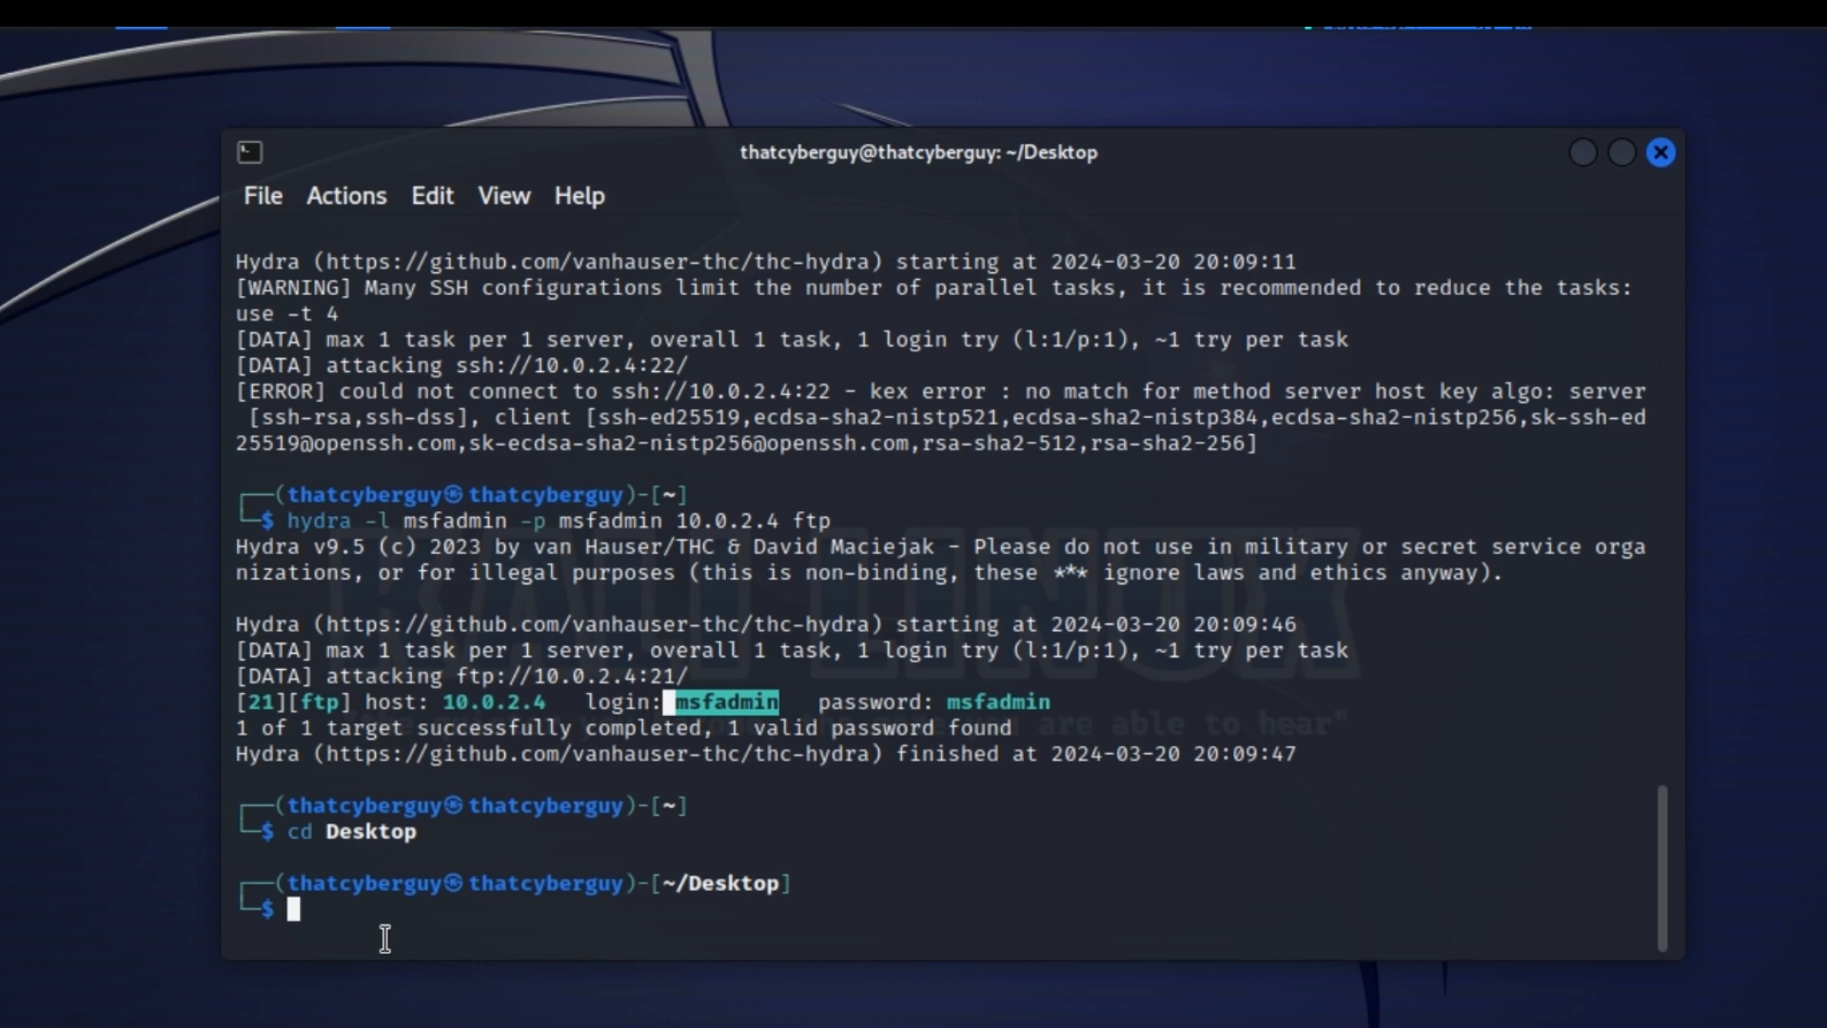
text(echo "root\nmsfadmin\ncyberguy\n)
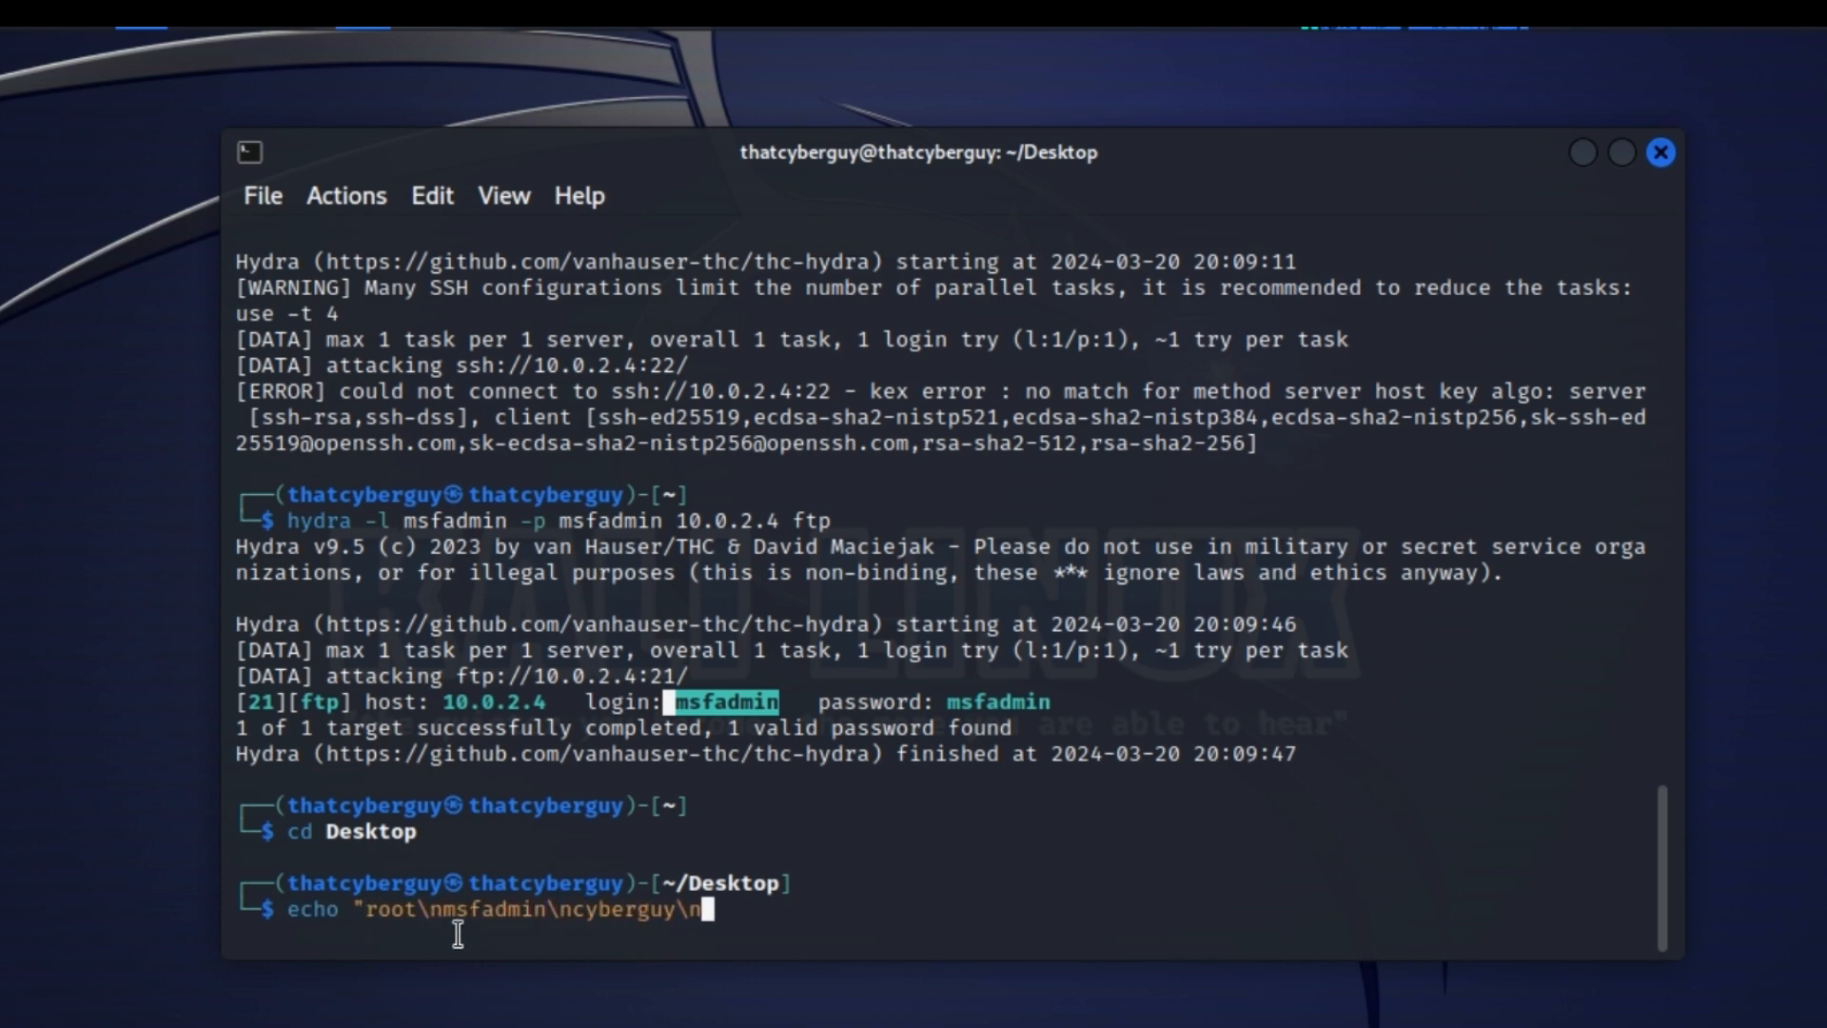